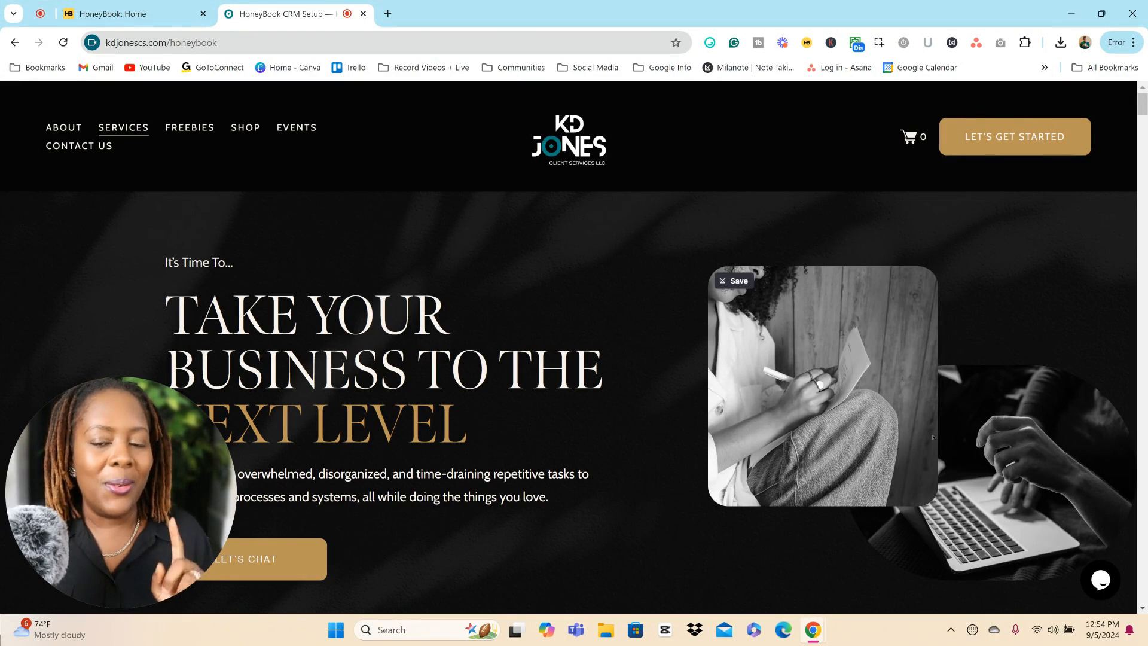
pyautogui.moveTo(1019, 356)
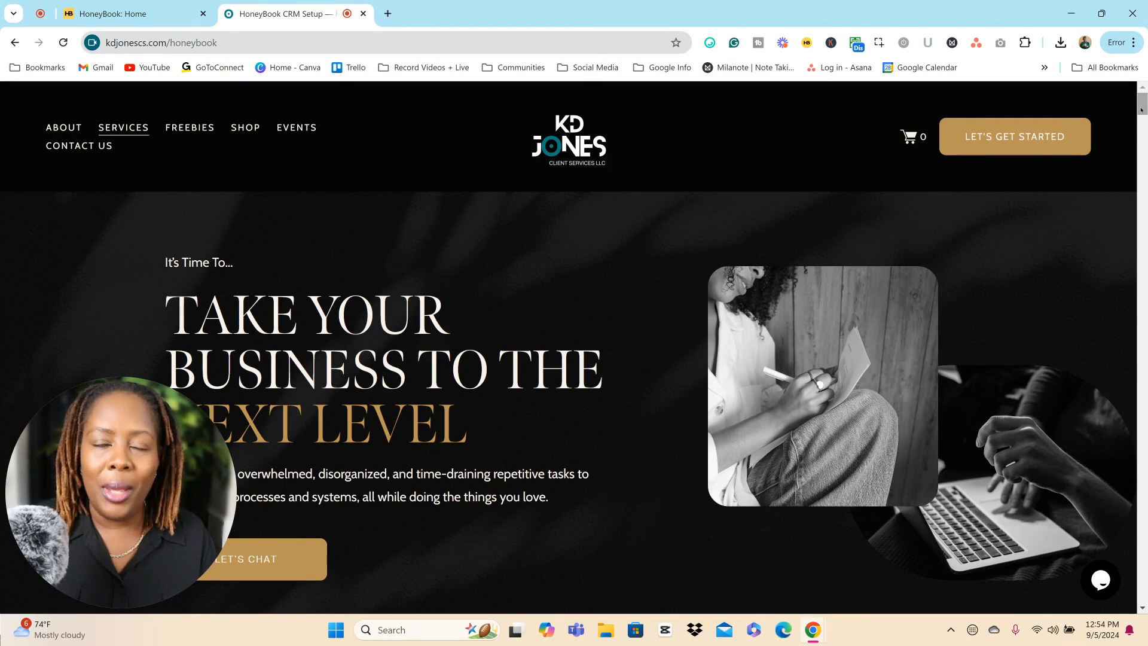
# Scroll the kdjonescs.com HoneyBook page past QuickStart, Growth and Elite to the $297 HoneyBook Audit card.
pyautogui.scroll(-3)
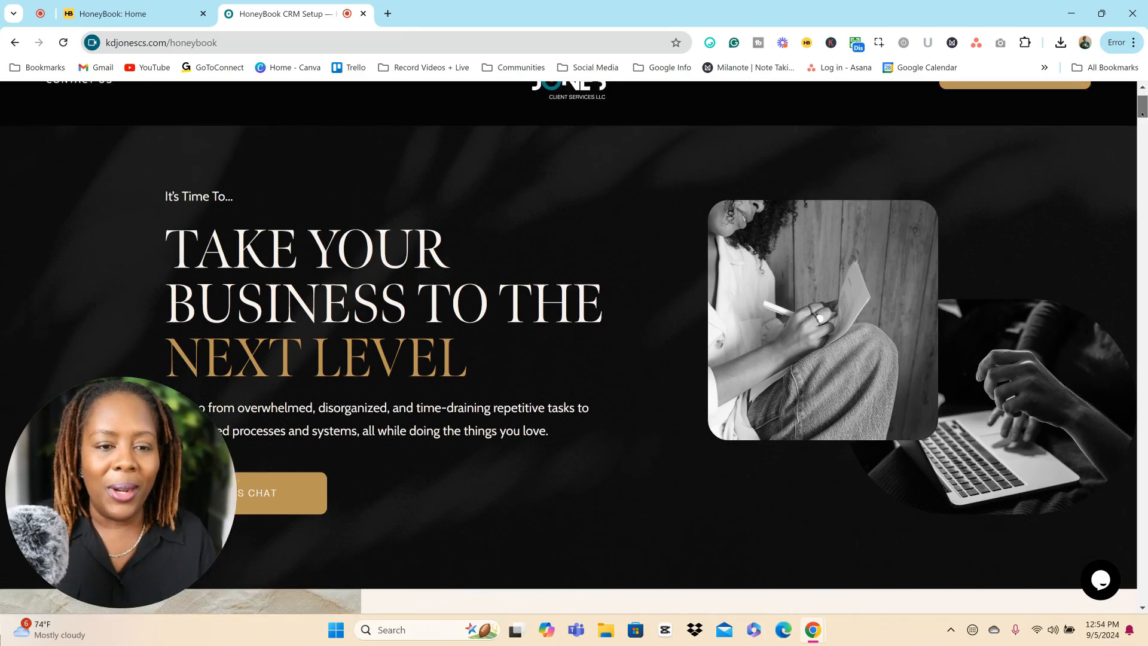
pyautogui.scroll(-3)
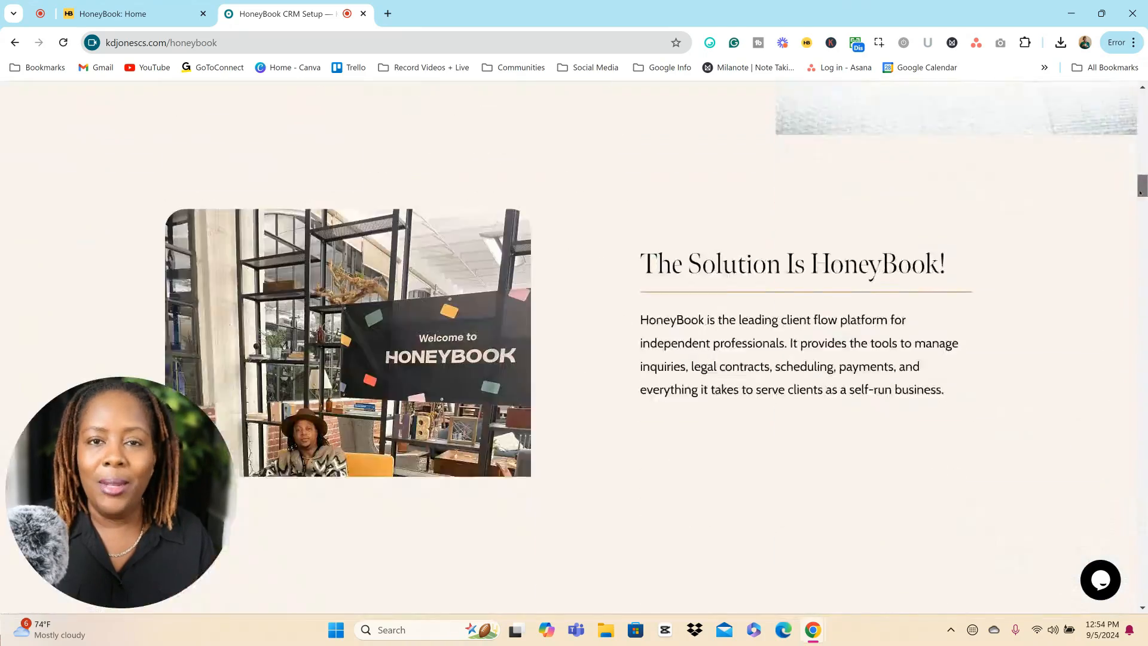
pyautogui.scroll(-3)
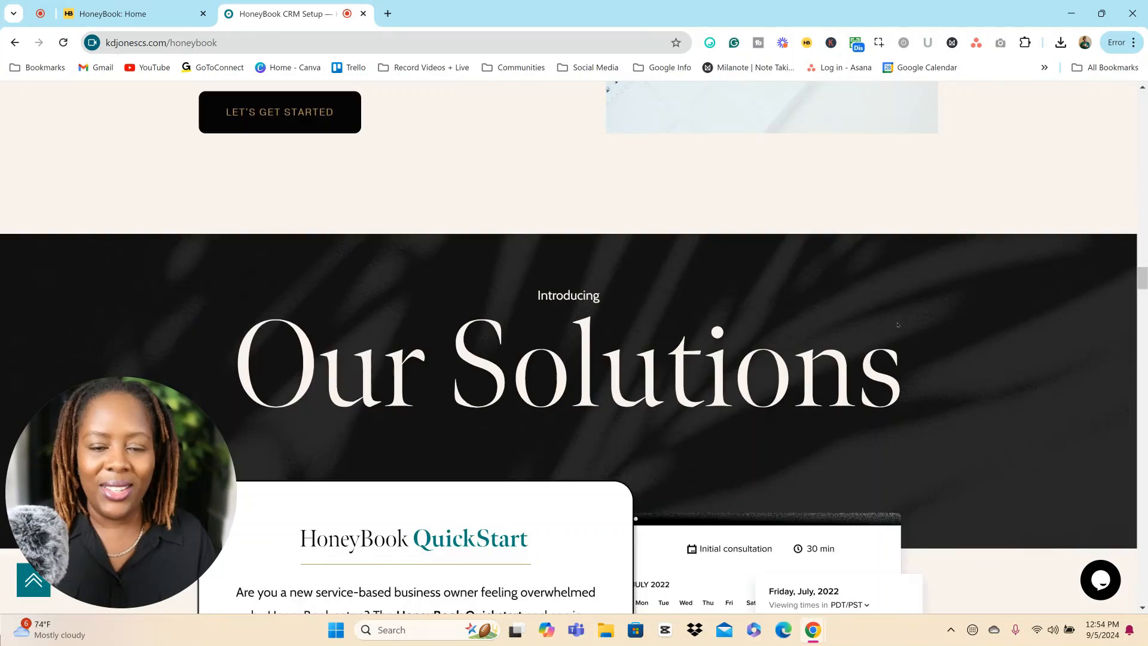
pyautogui.scroll(-3)
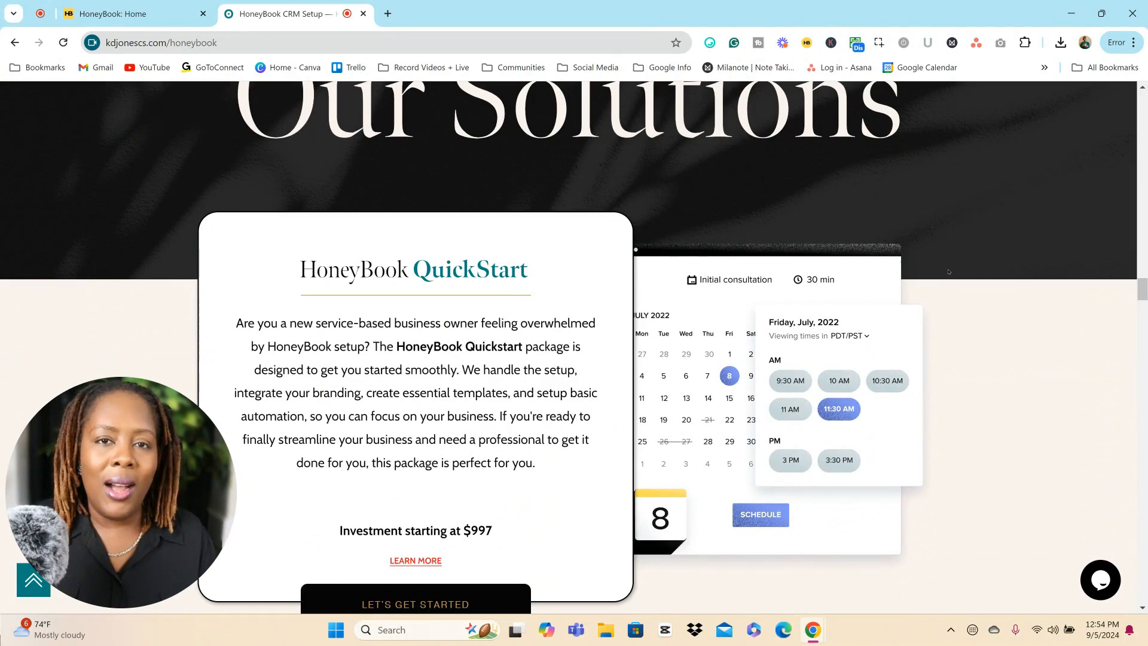
pyautogui.scroll(-3)
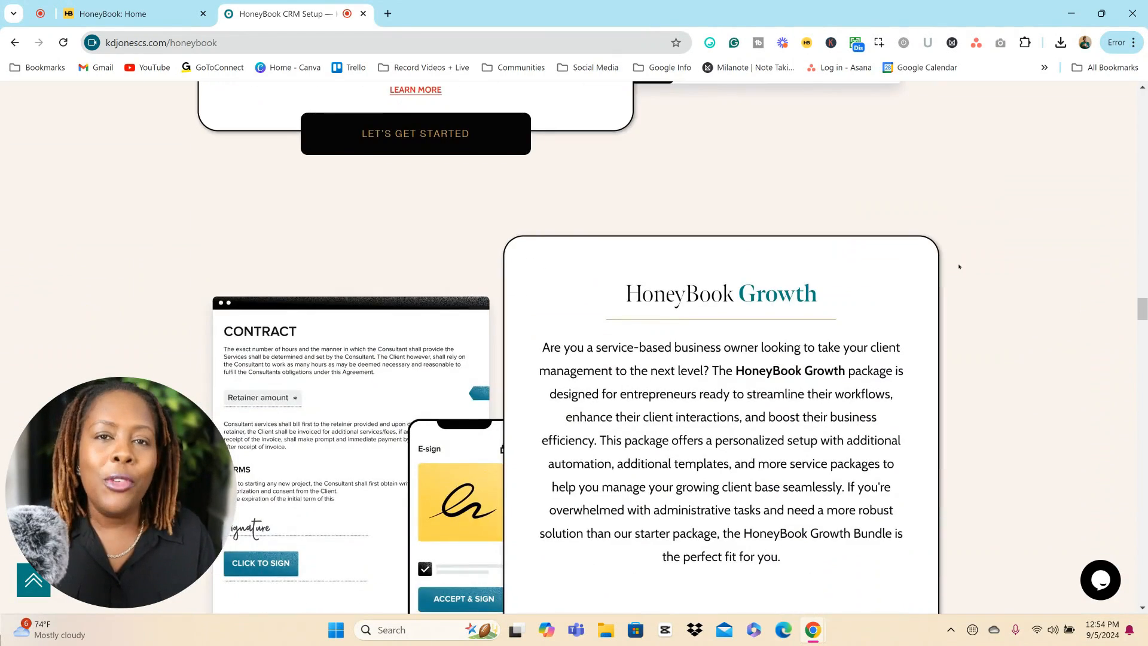
pyautogui.scroll(-3)
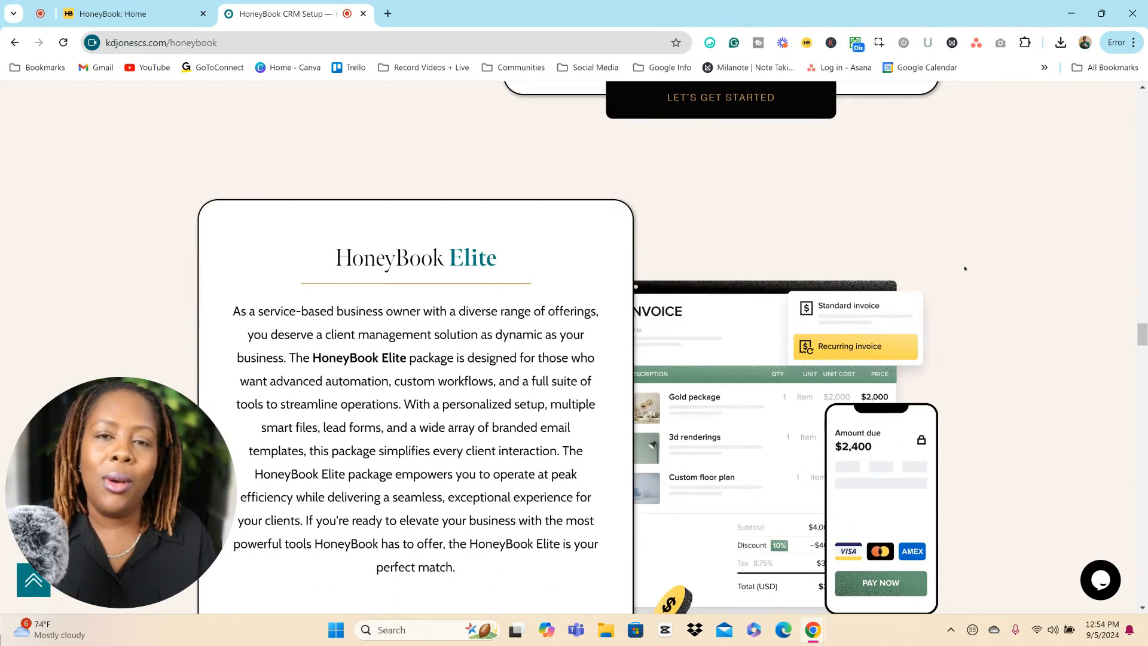
pyautogui.scroll(-3)
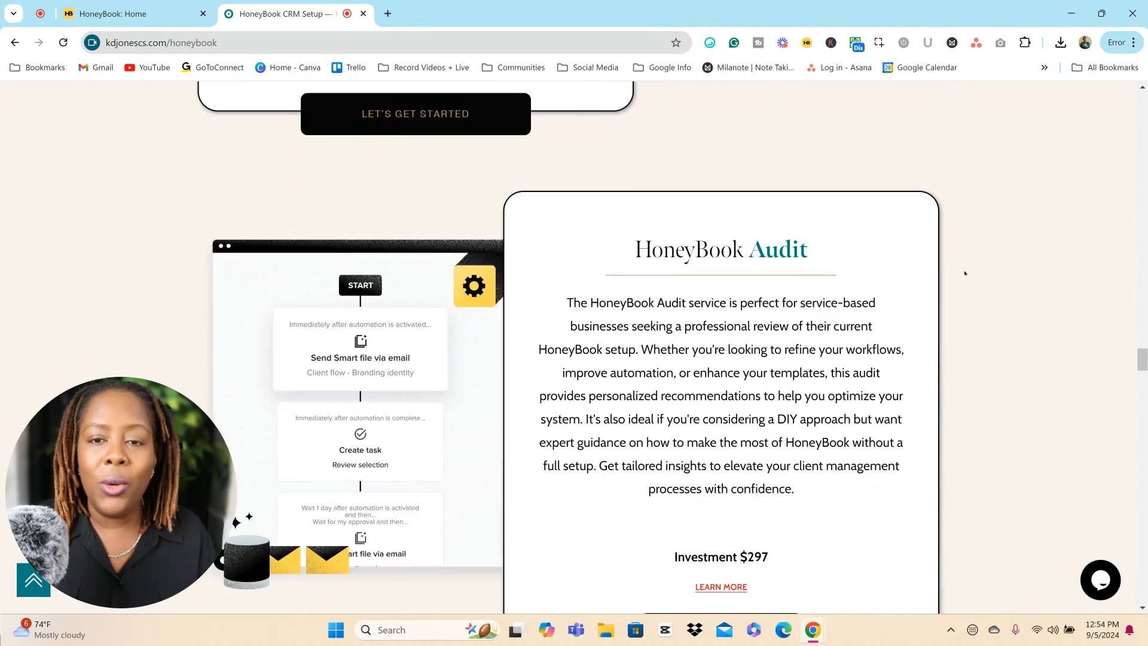
pyautogui.scroll(-3)
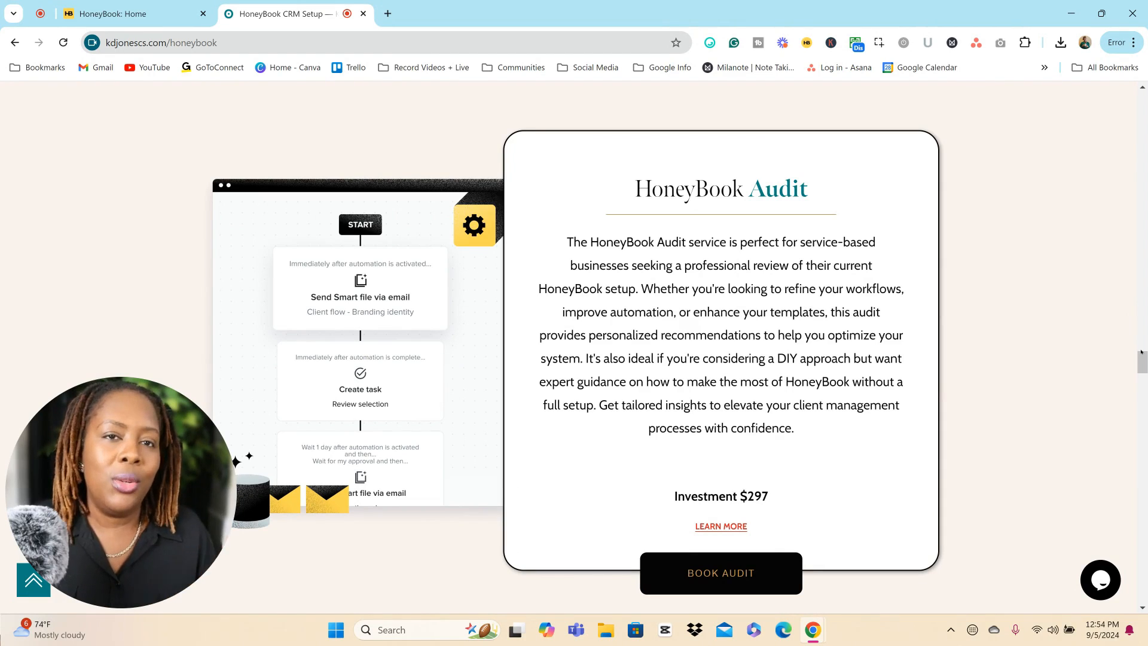
pyautogui.moveTo(1065, 319)
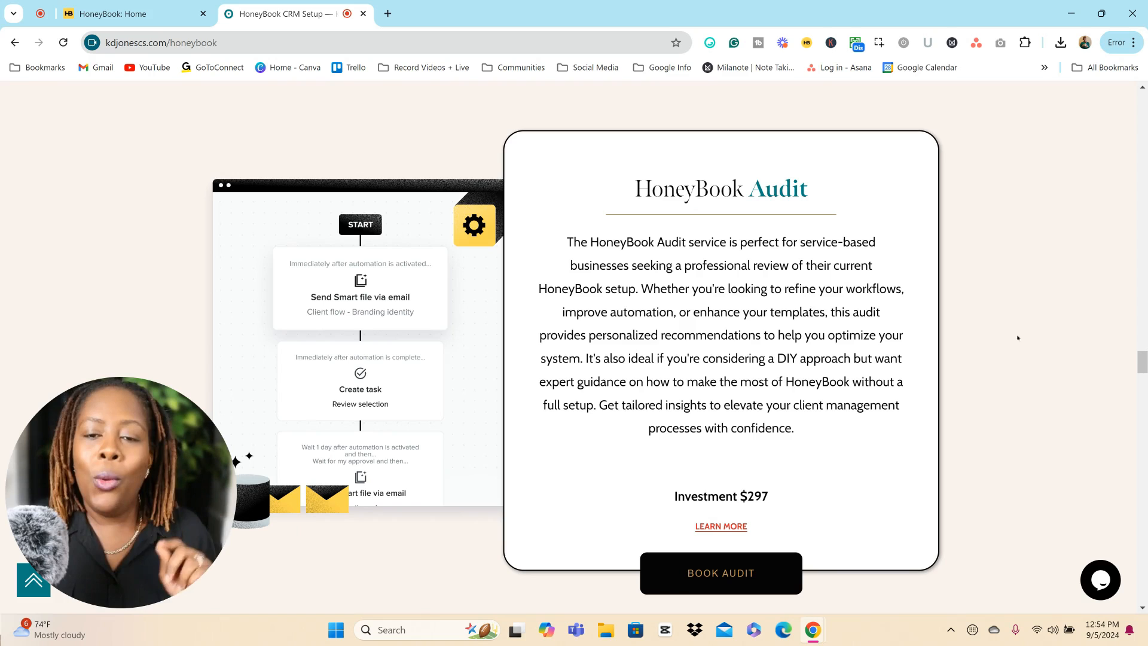
pyautogui.moveTo(720, 574)
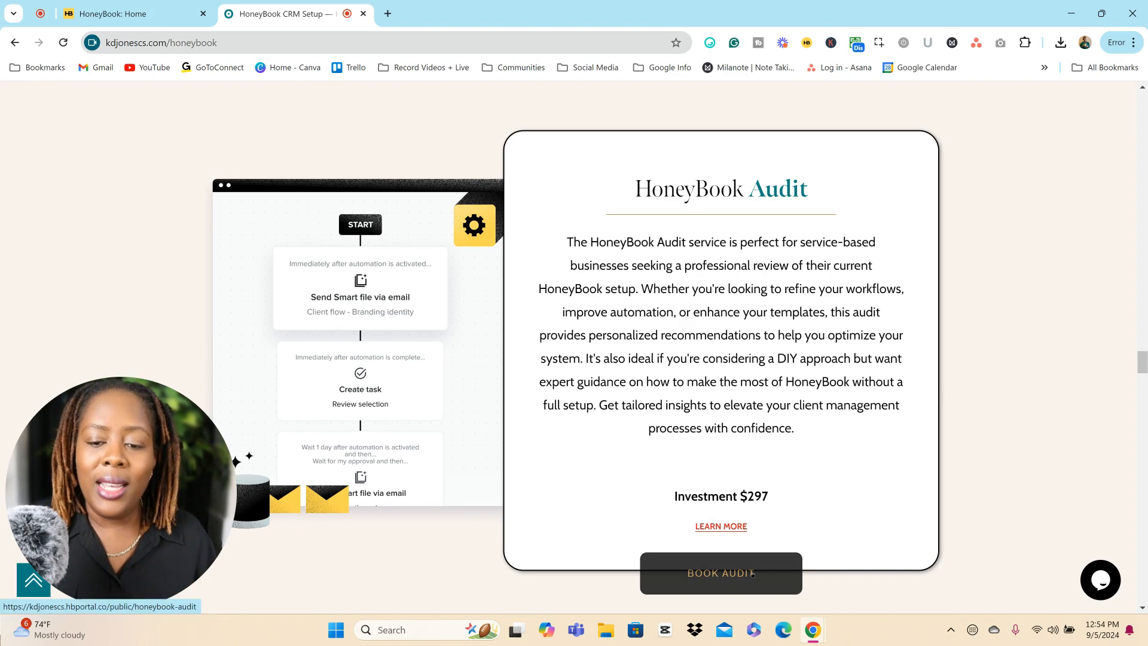
# Open Book Audit's page 1 of 3 and review it down to Full name, Email and I UNDERSTAND.
pyautogui.click(719, 573)
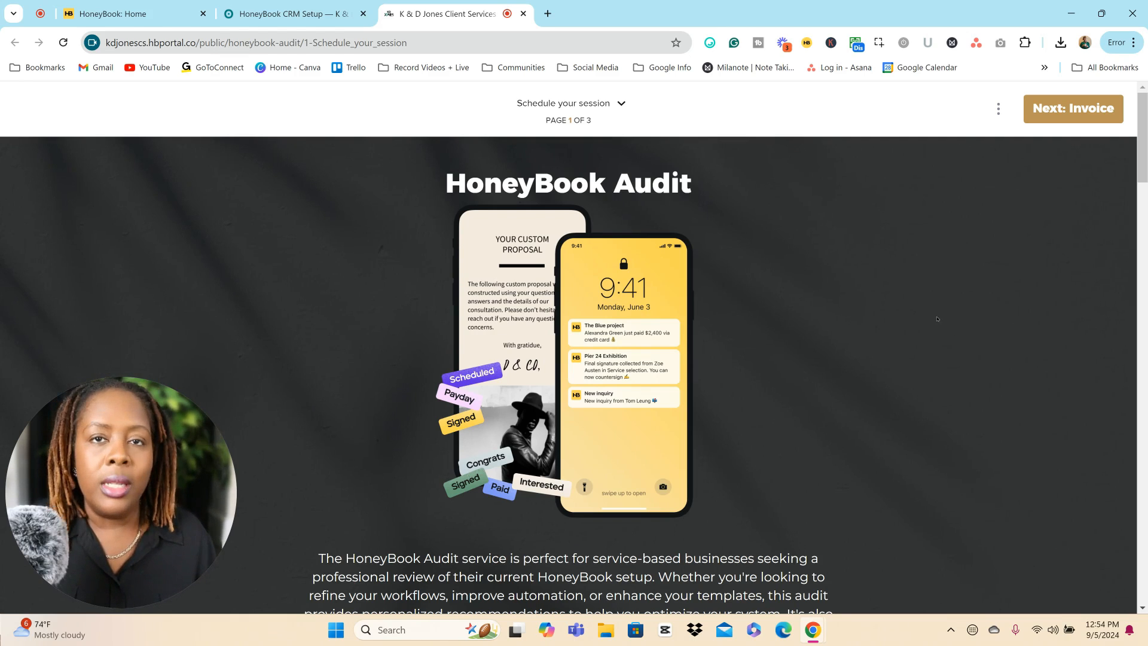
pyautogui.scroll(-3)
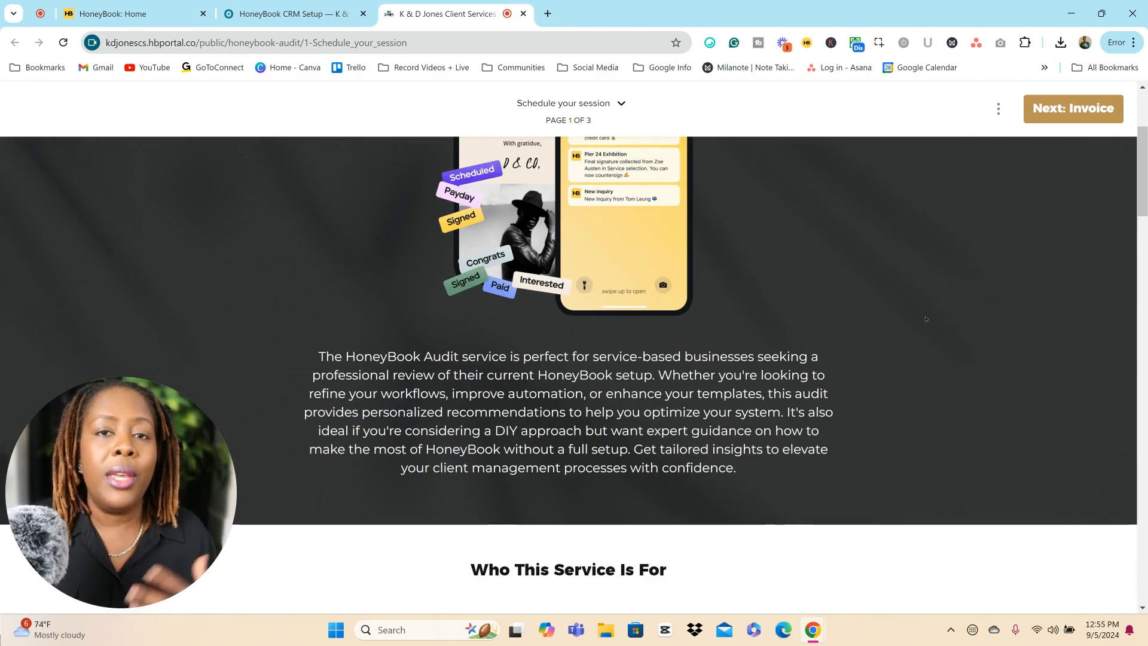
pyautogui.scroll(-3)
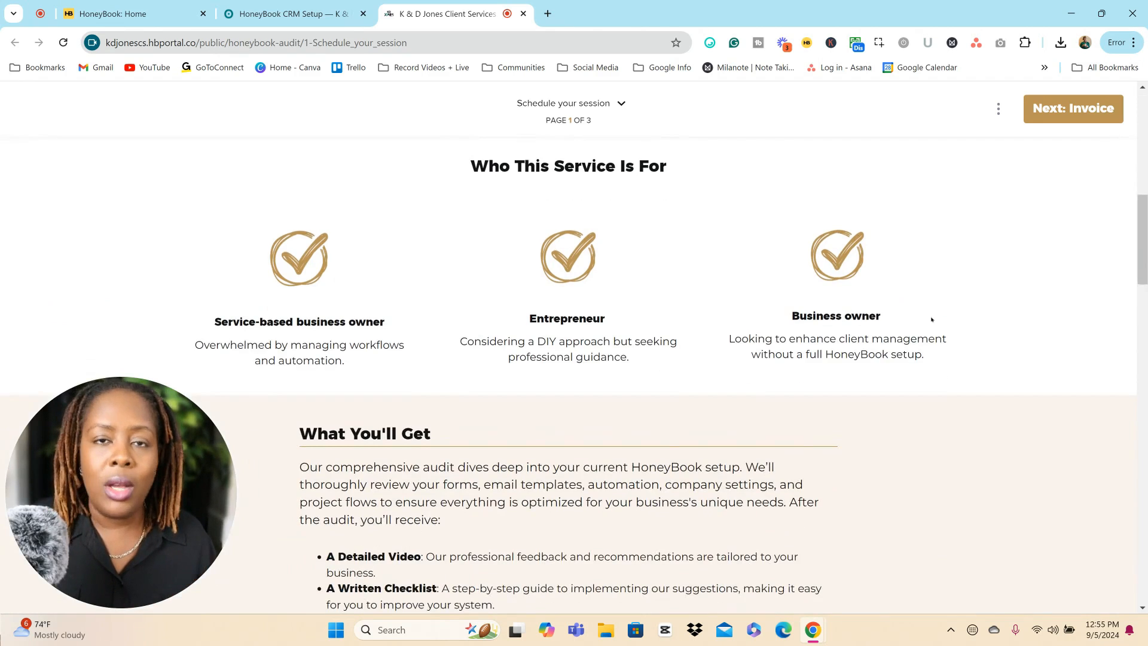
pyautogui.scroll(-3)
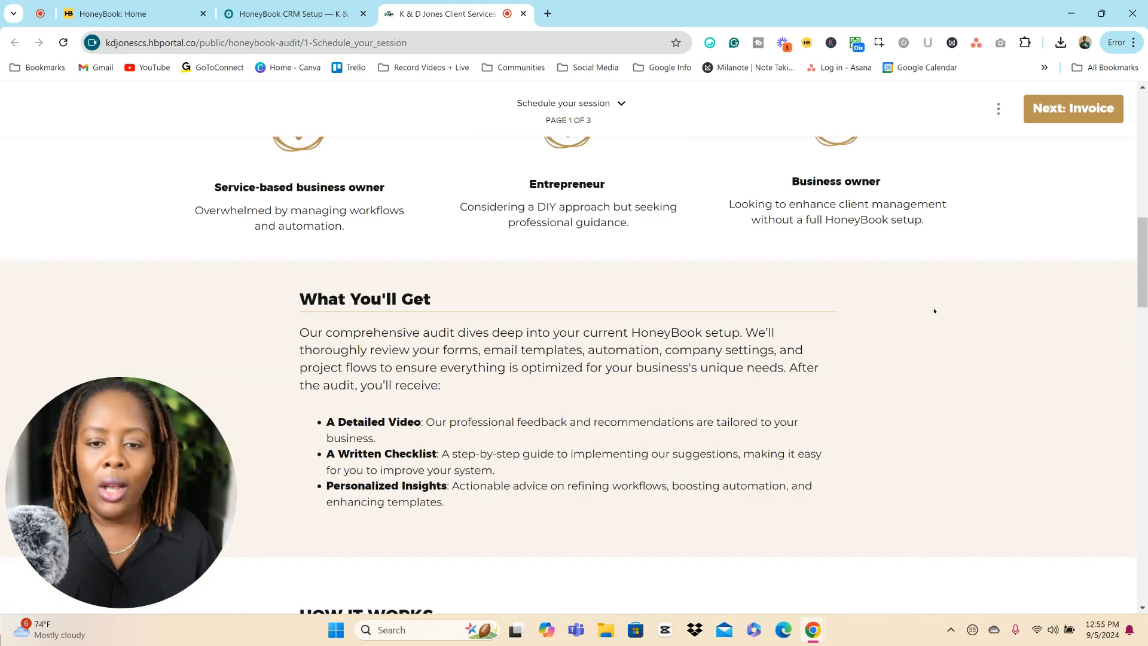
pyautogui.scroll(-3)
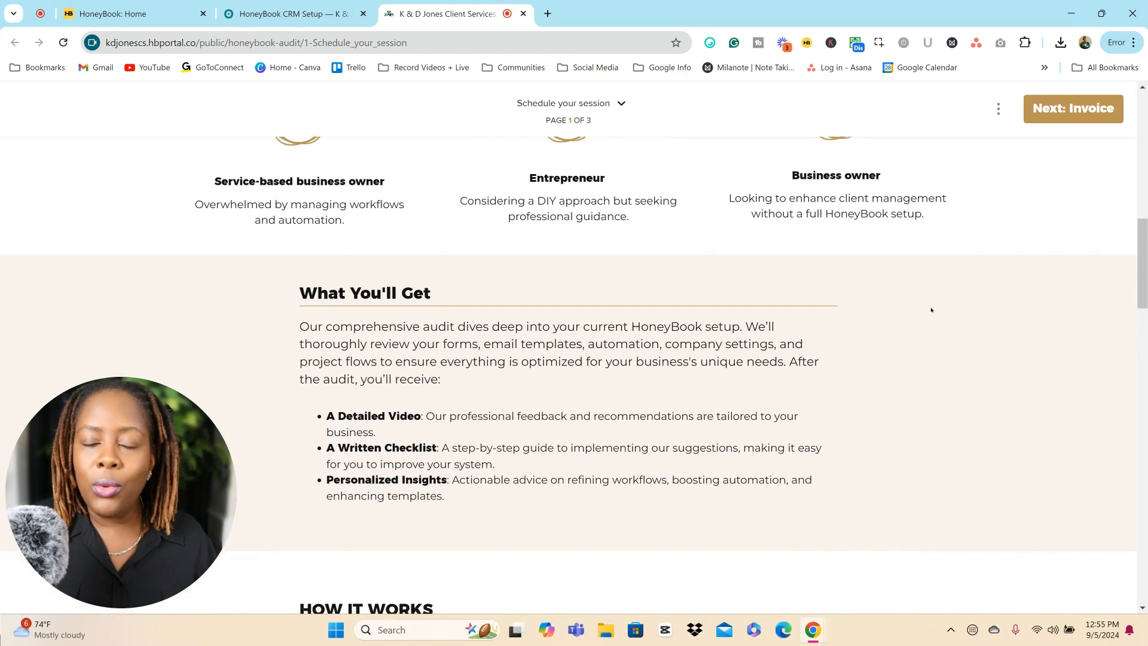
pyautogui.scroll(-3)
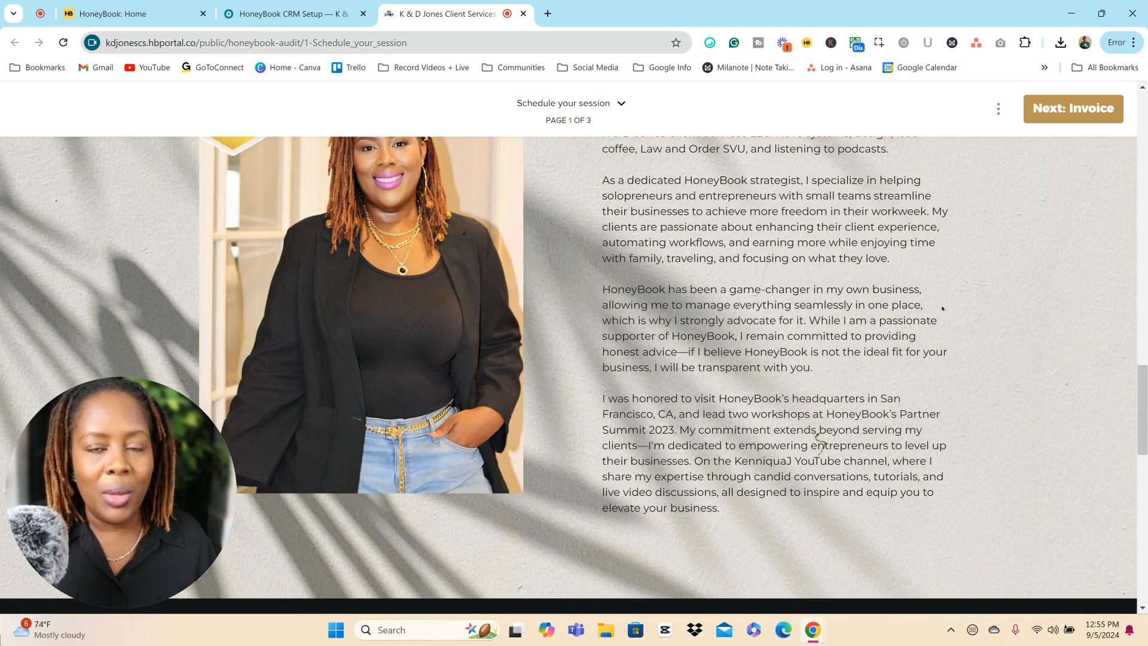
pyautogui.scroll(-3)
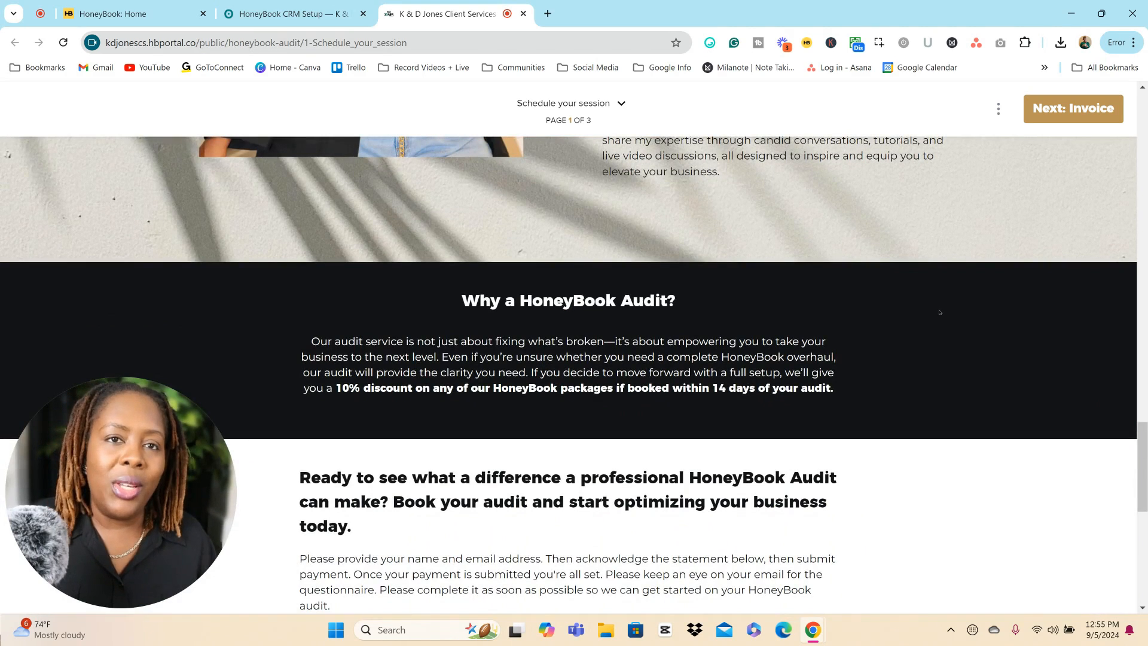
pyautogui.scroll(-3)
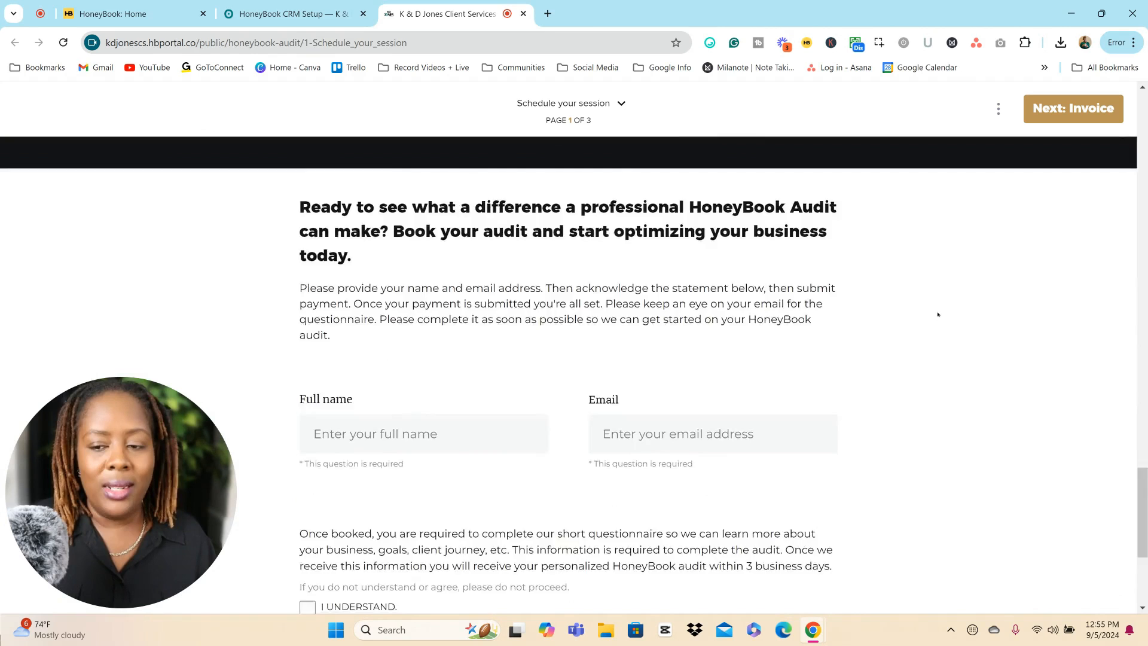
pyautogui.scroll(-3)
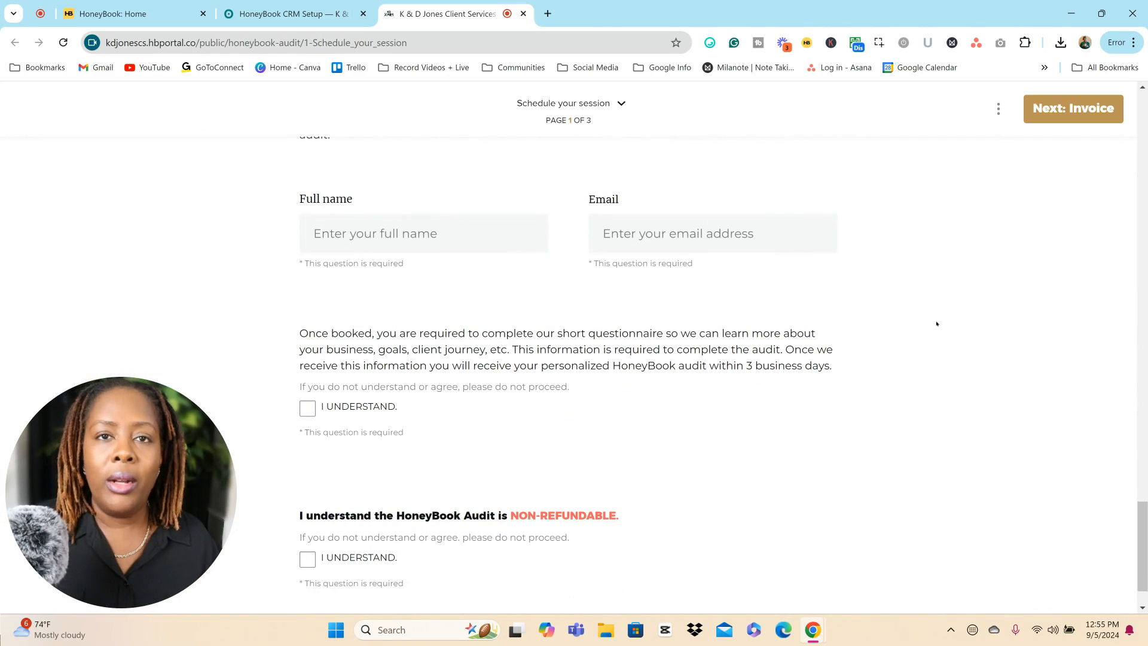
# Leave Full name and Email empty to trigger required warnings, then return to the Lead forms list.
pyautogui.click(710, 233)
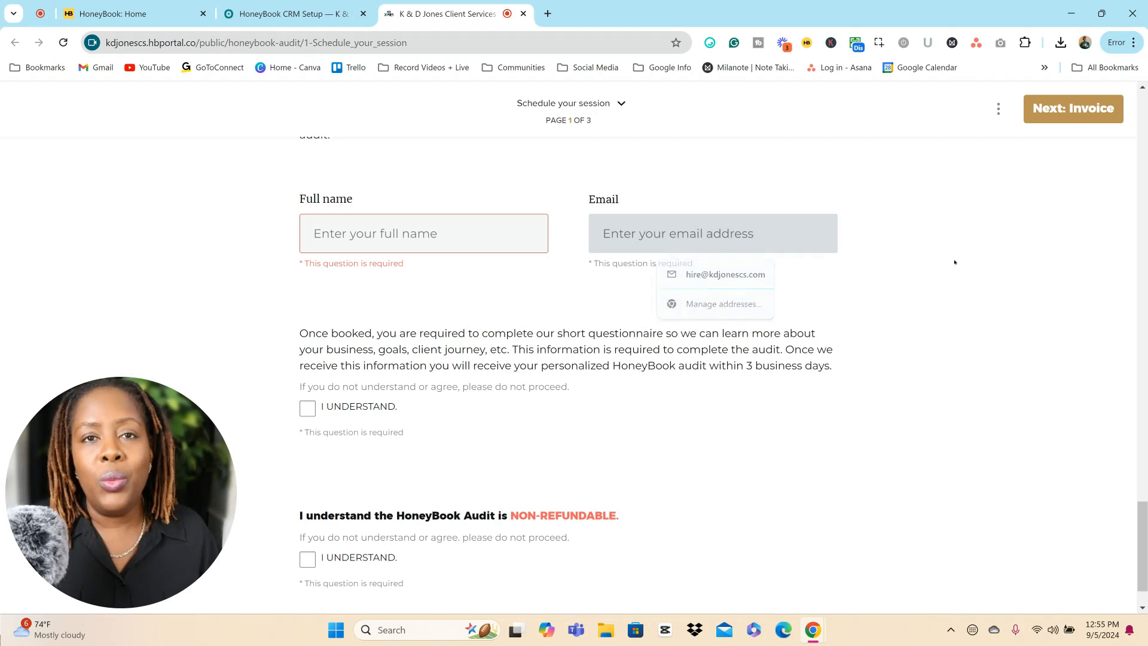
pyautogui.click(913, 266)
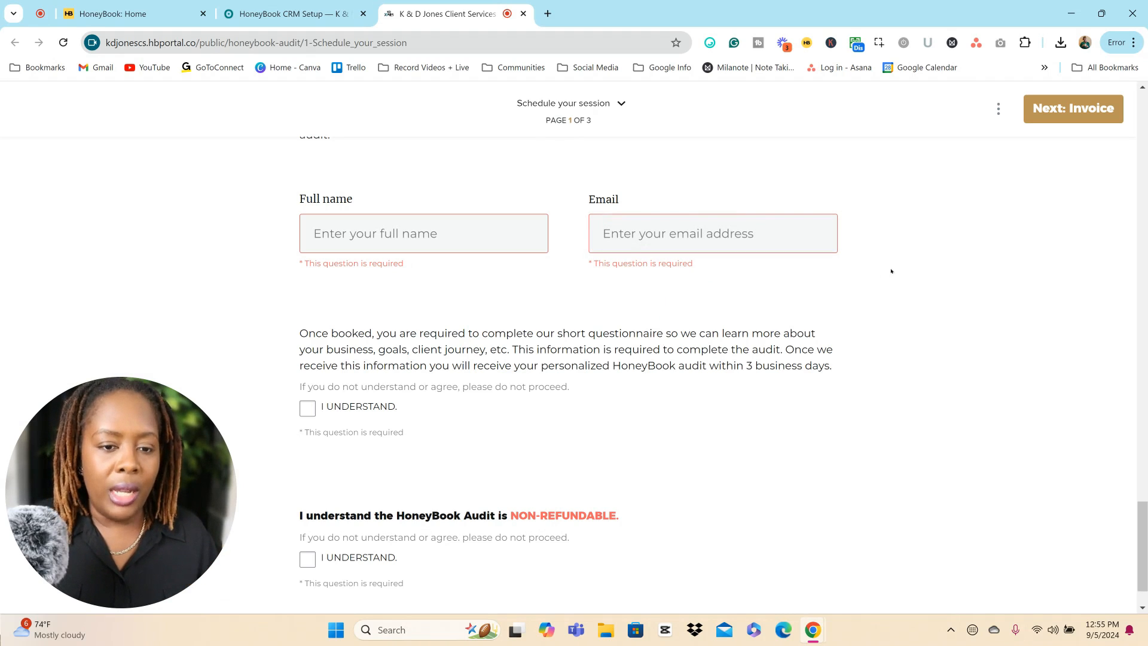
pyautogui.click(711, 233)
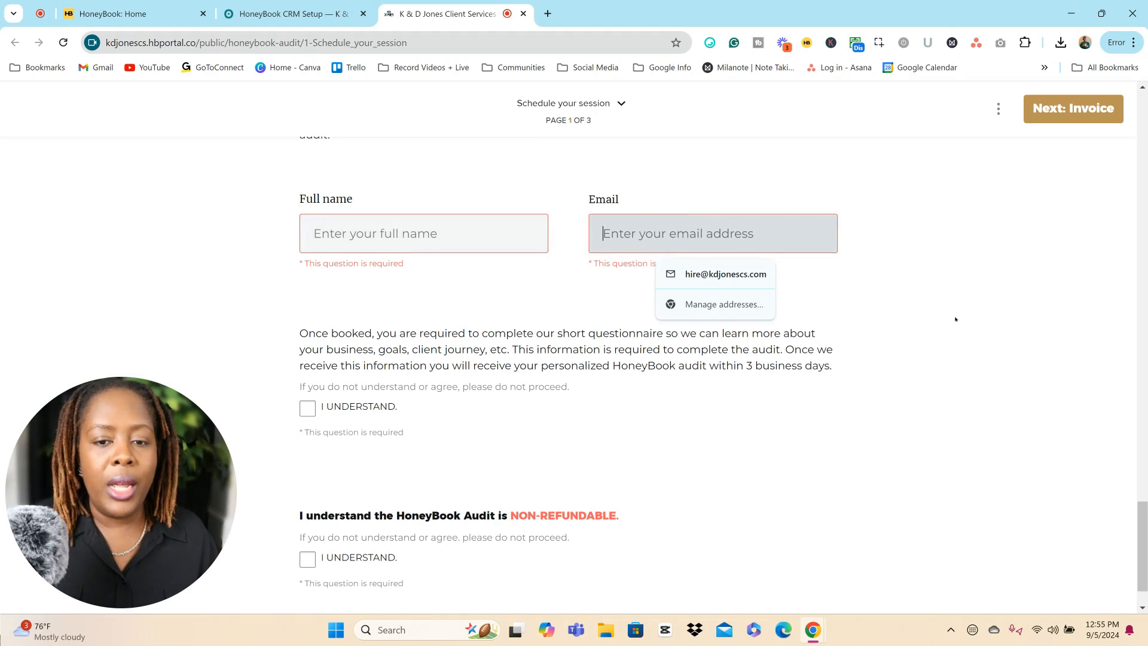
pyautogui.scroll(-3)
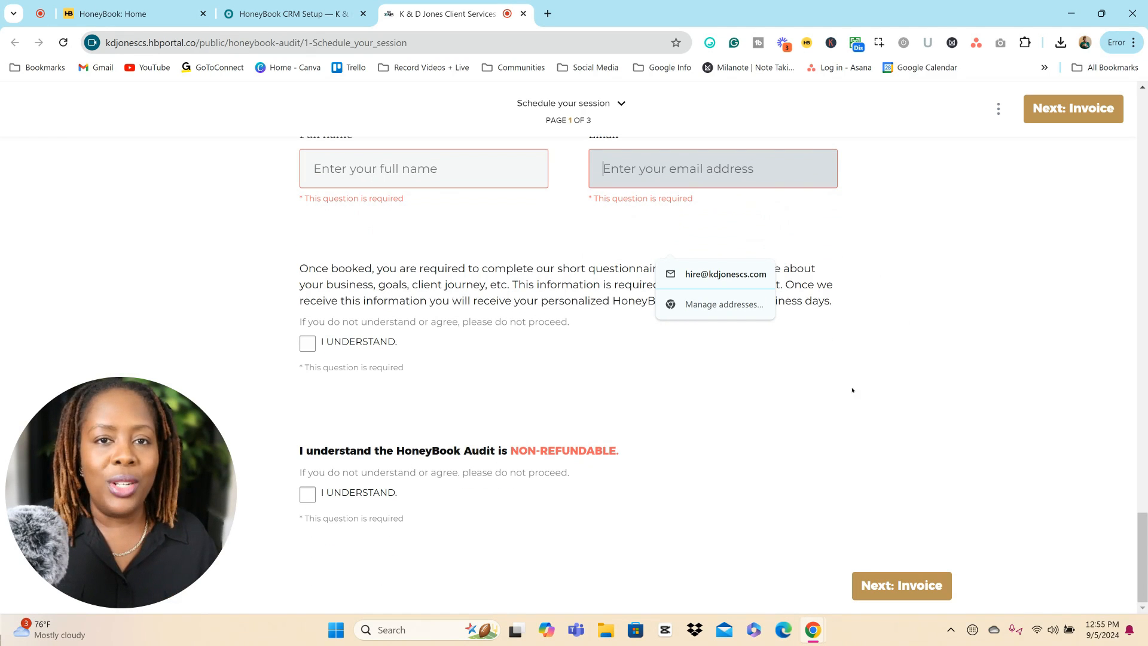
pyautogui.scroll(3)
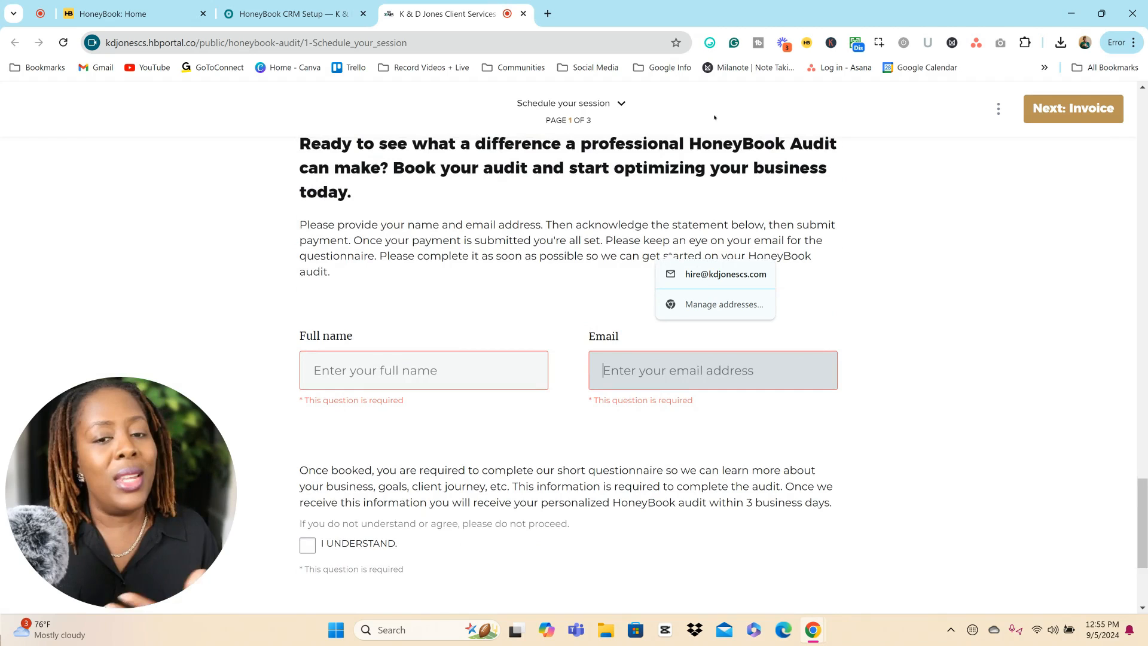
pyautogui.click(570, 102)
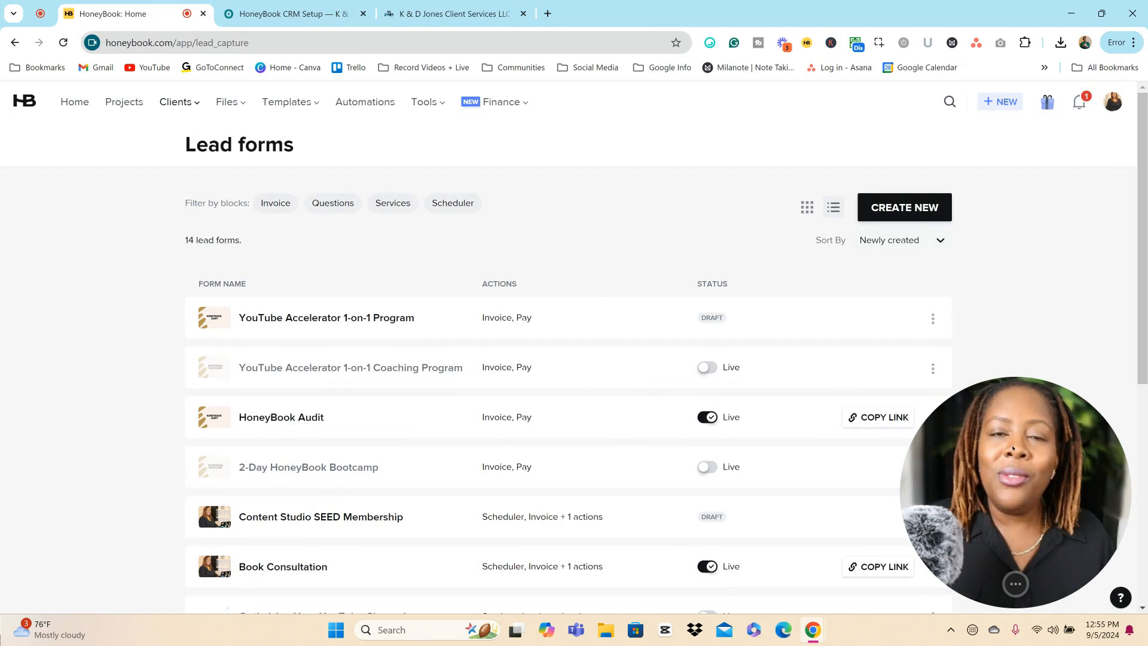
pyautogui.moveTo(351, 341)
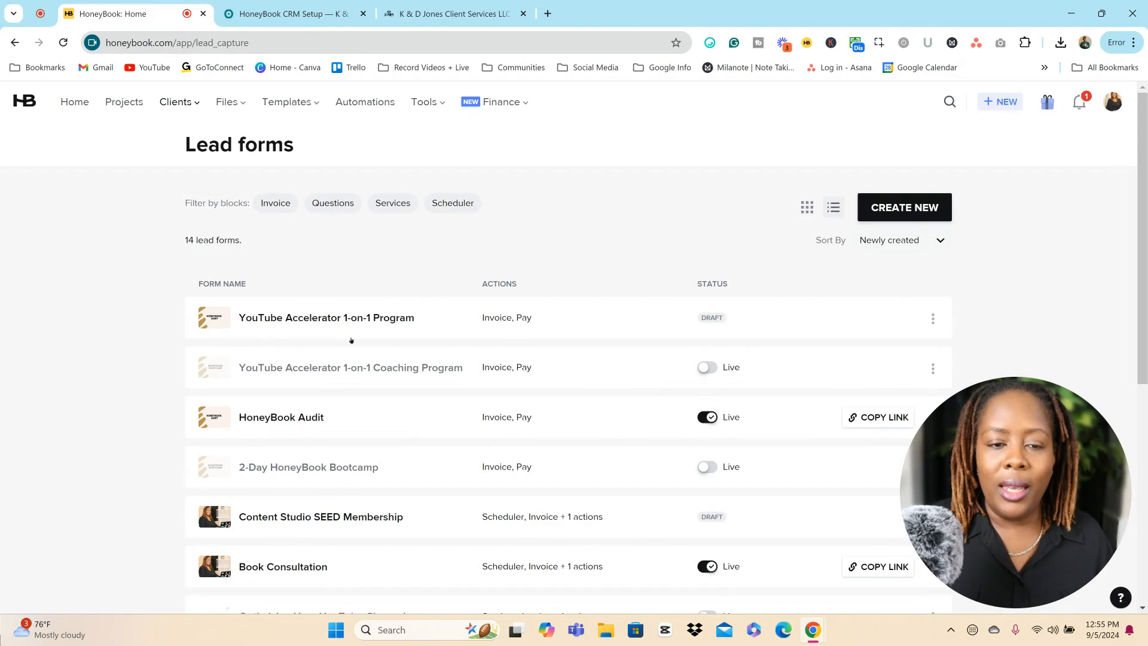
pyautogui.scroll(-3)
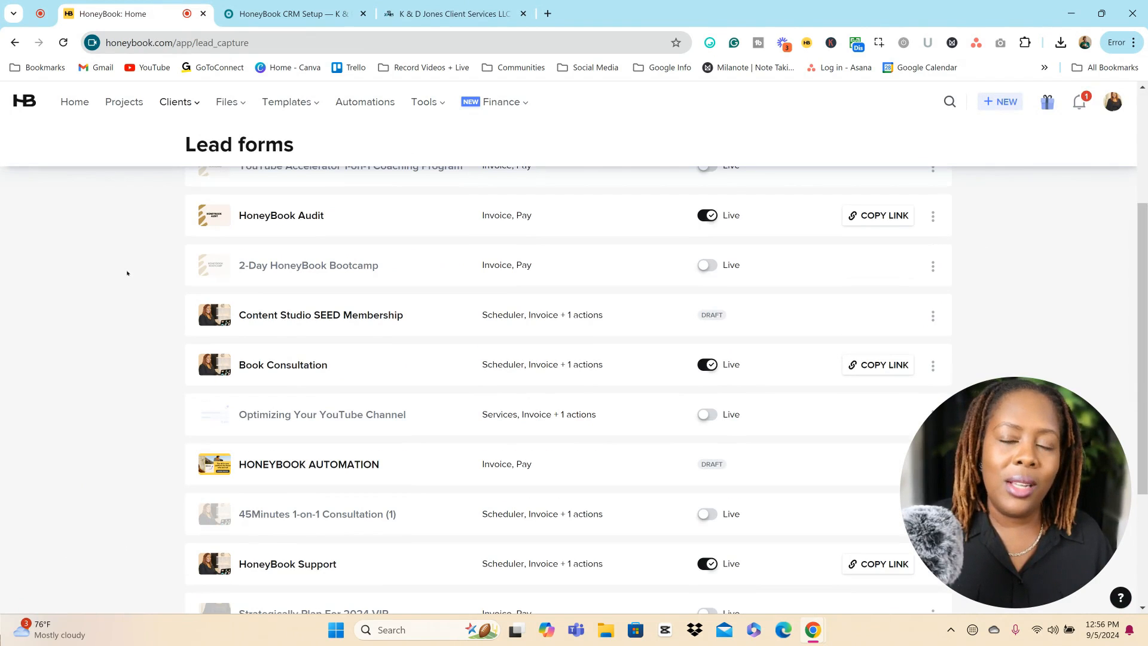
pyautogui.scroll(-3)
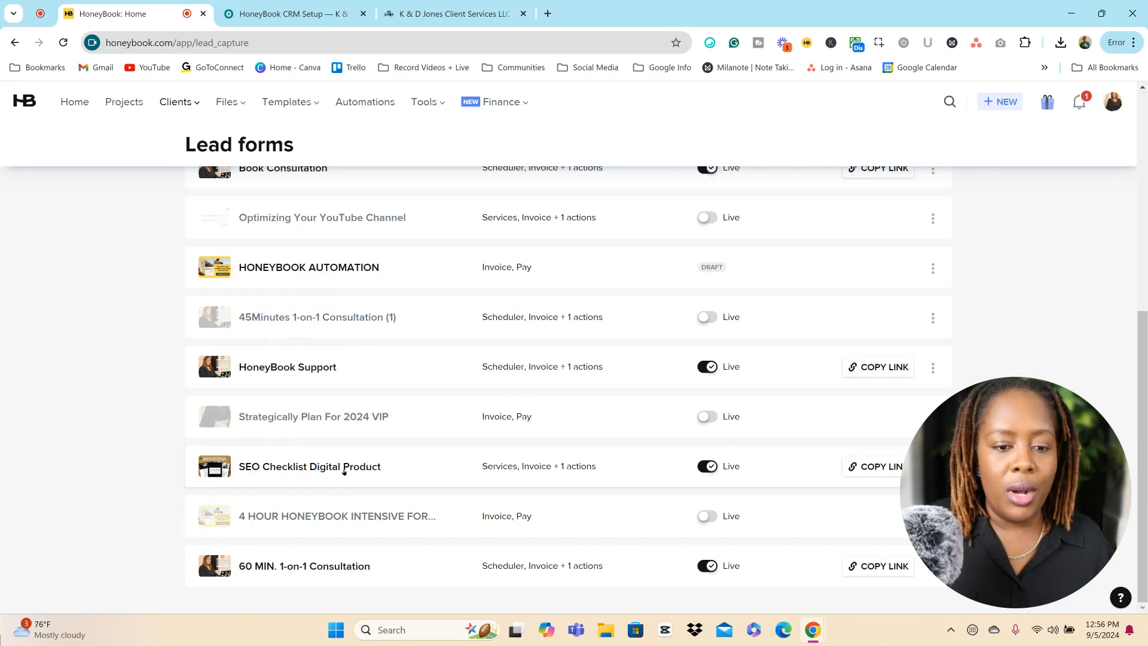
# Open the SEO Checklist Digital Product form and review its $29 checklist and download fields.
pyautogui.click(309, 466)
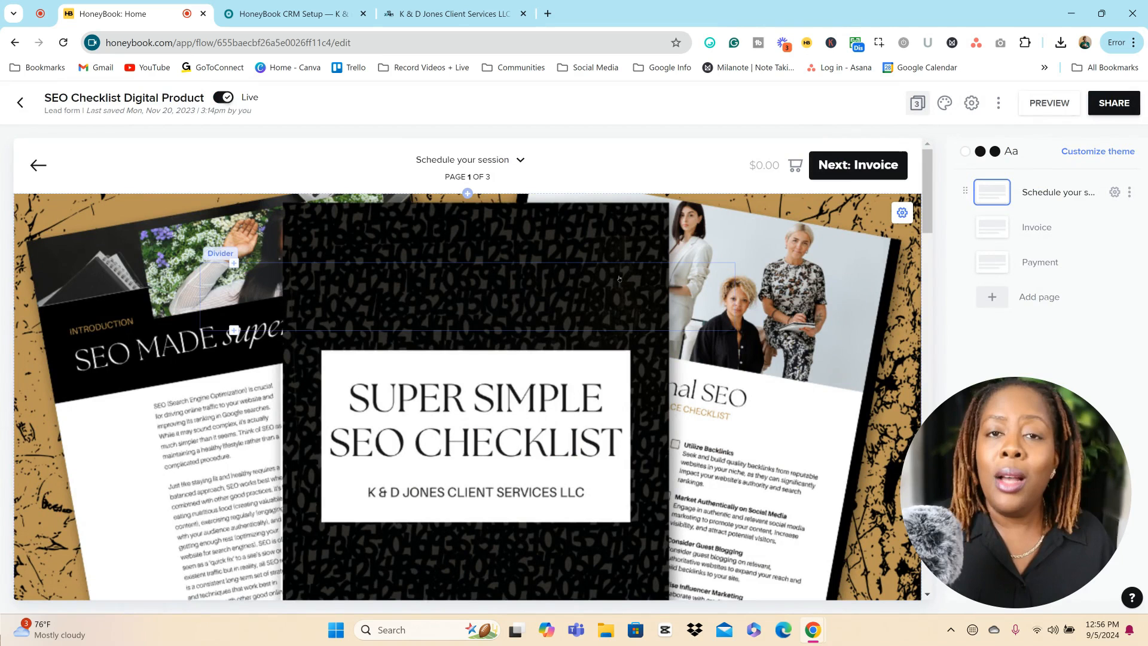
pyautogui.moveTo(619, 280)
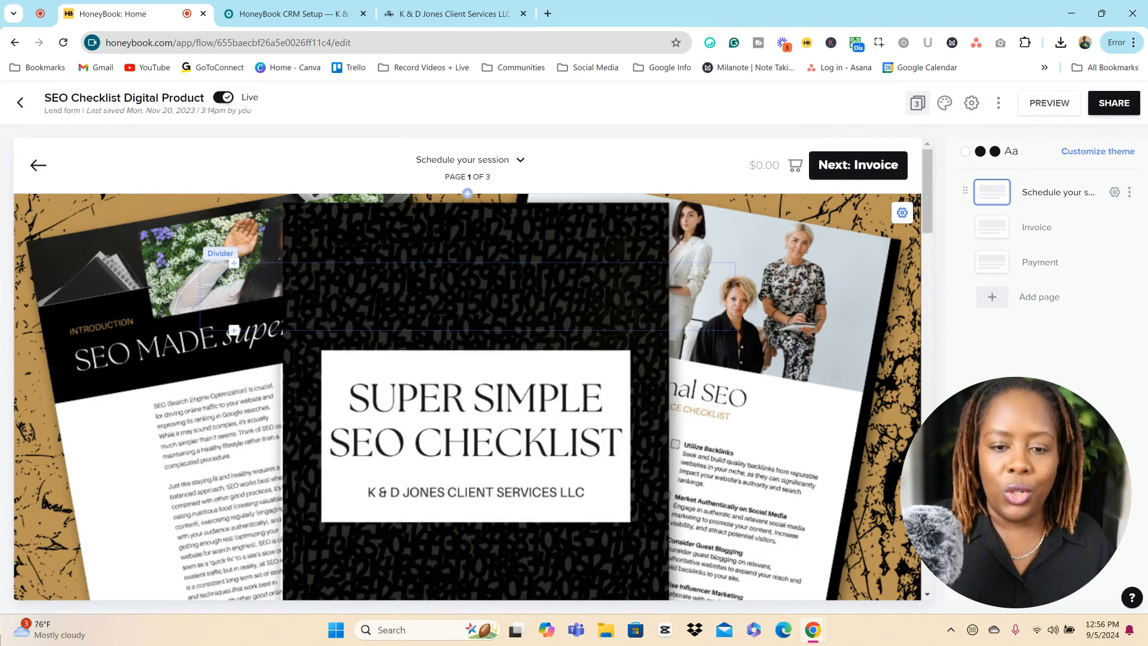
pyautogui.scroll(-3)
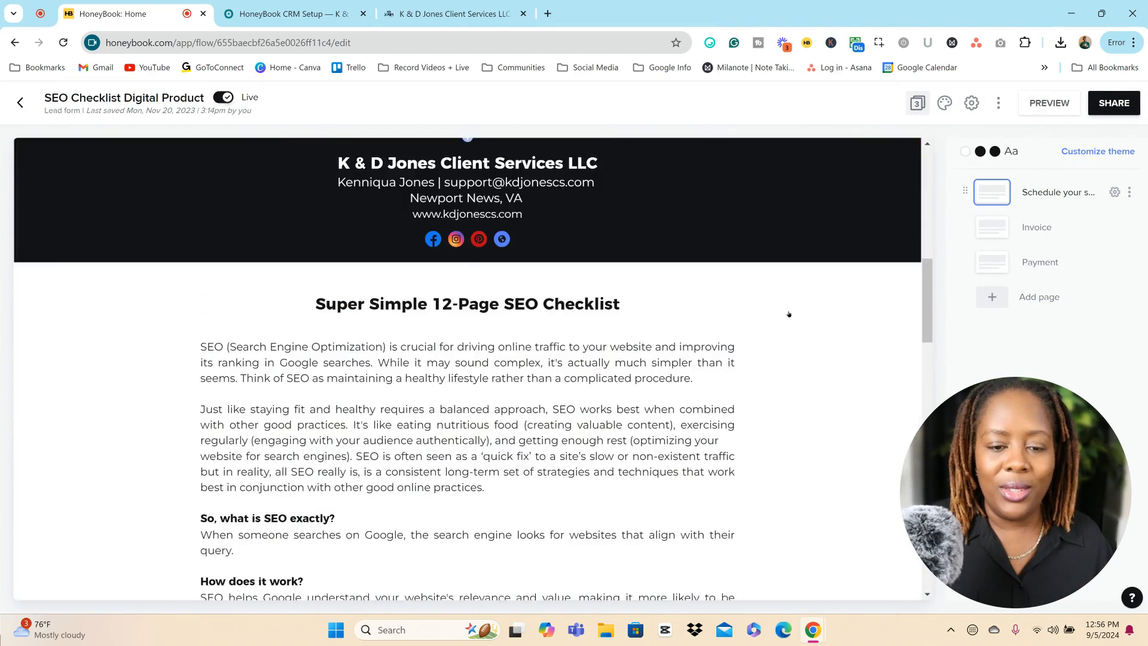
pyautogui.scroll(-3)
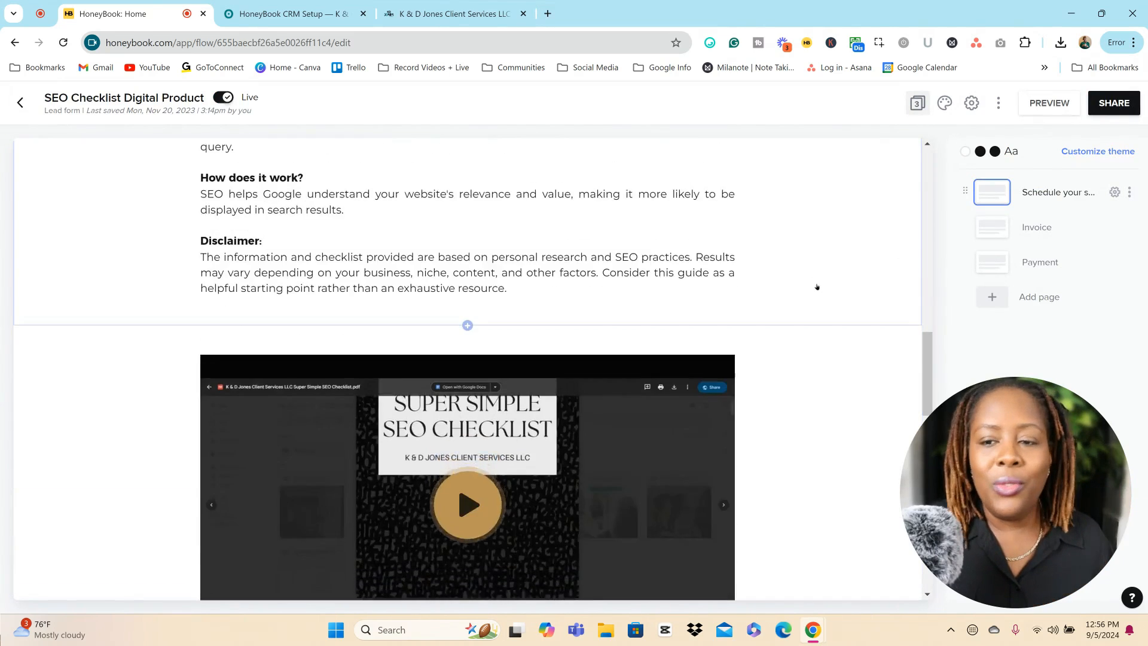
pyautogui.scroll(-3)
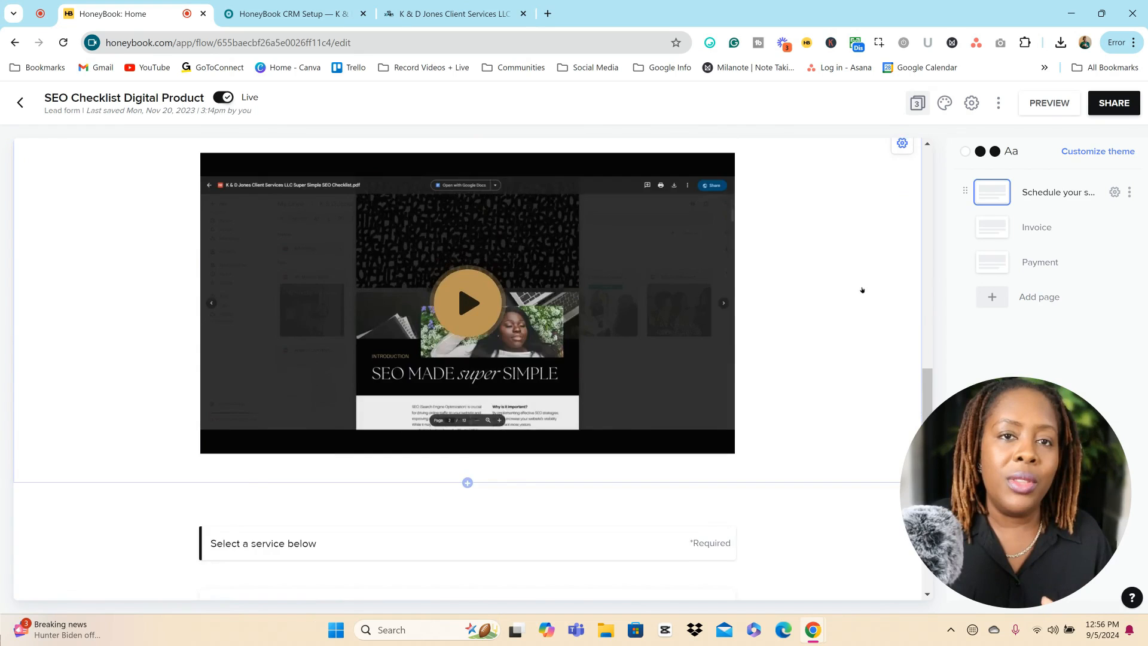
pyautogui.scroll(-3)
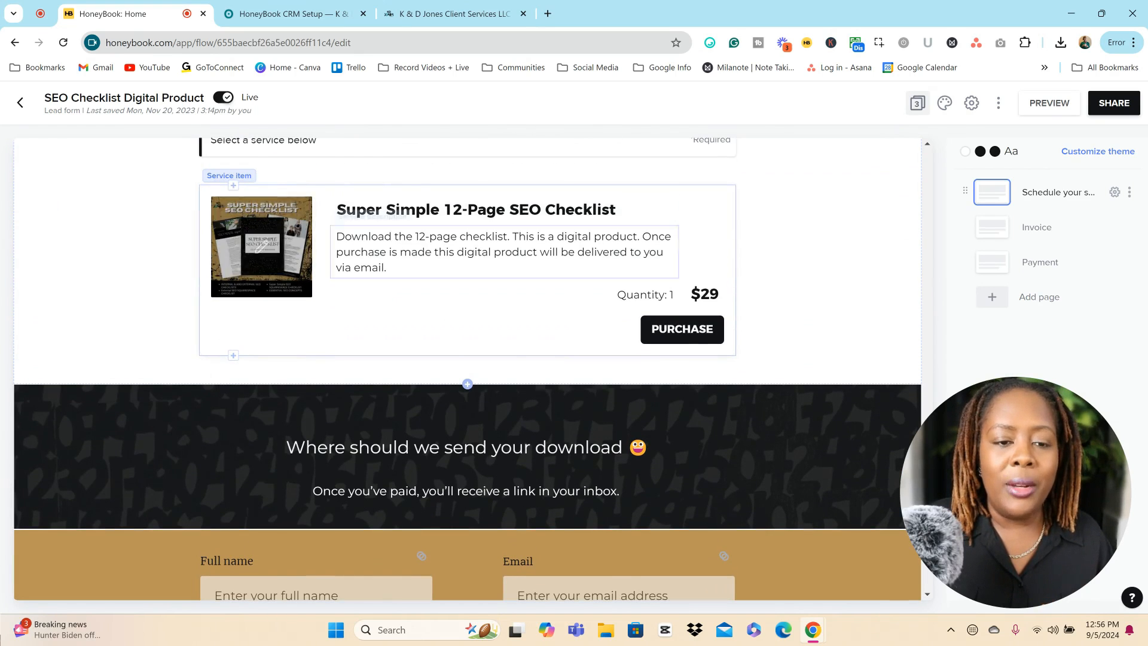
pyautogui.moveTo(261, 246)
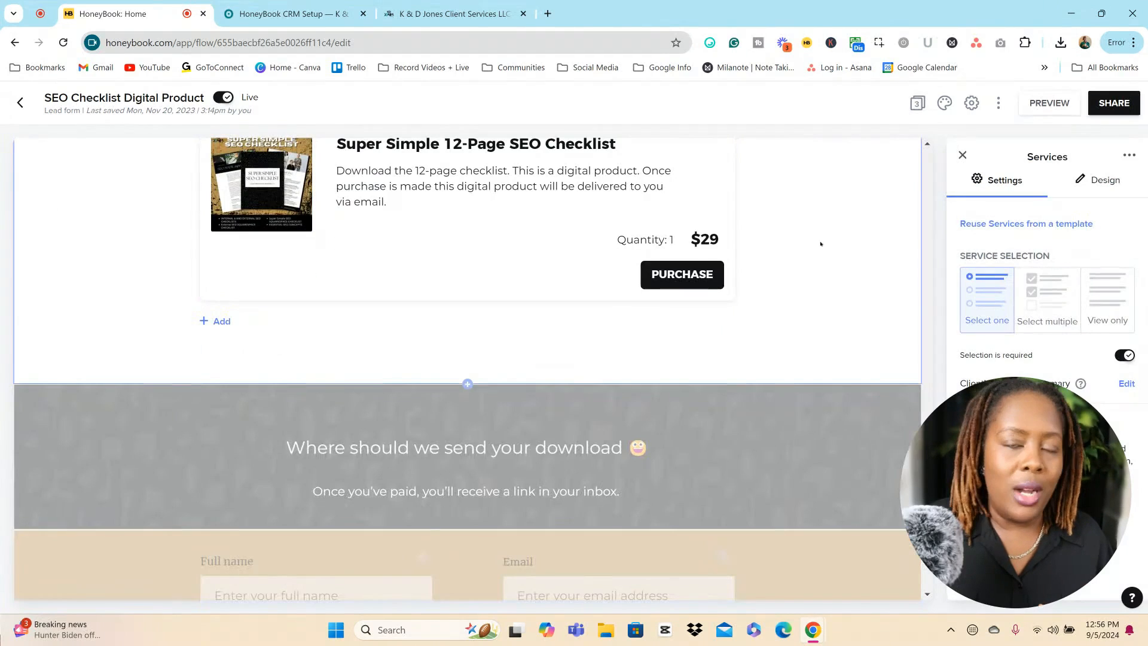
pyautogui.scroll(-3)
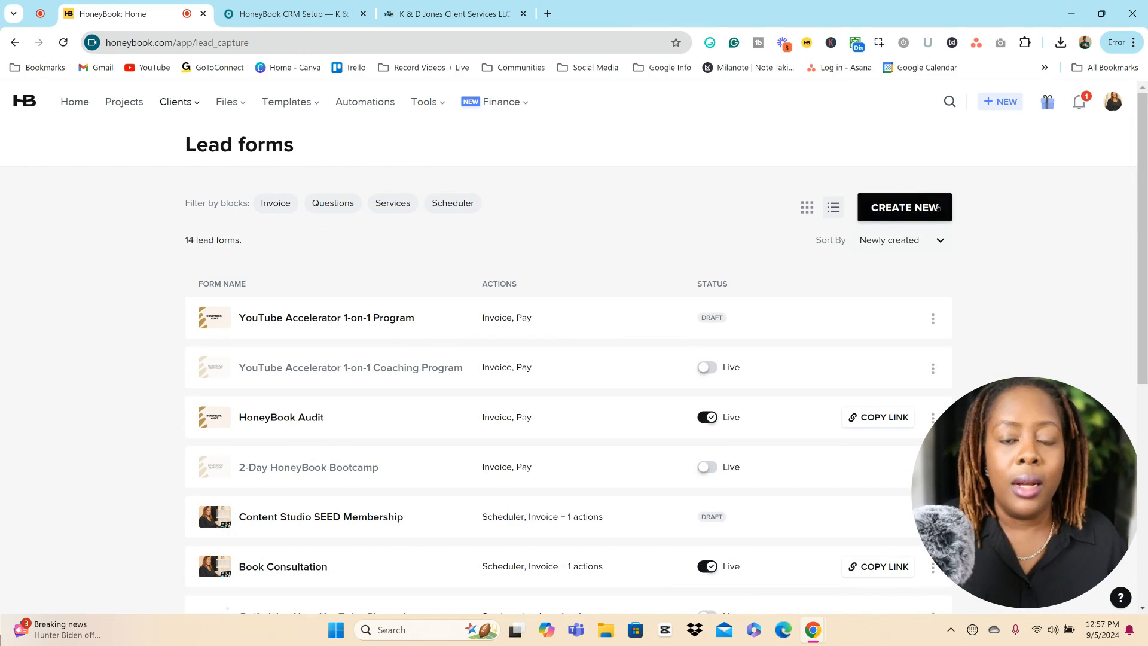
pyautogui.moveTo(983, 233)
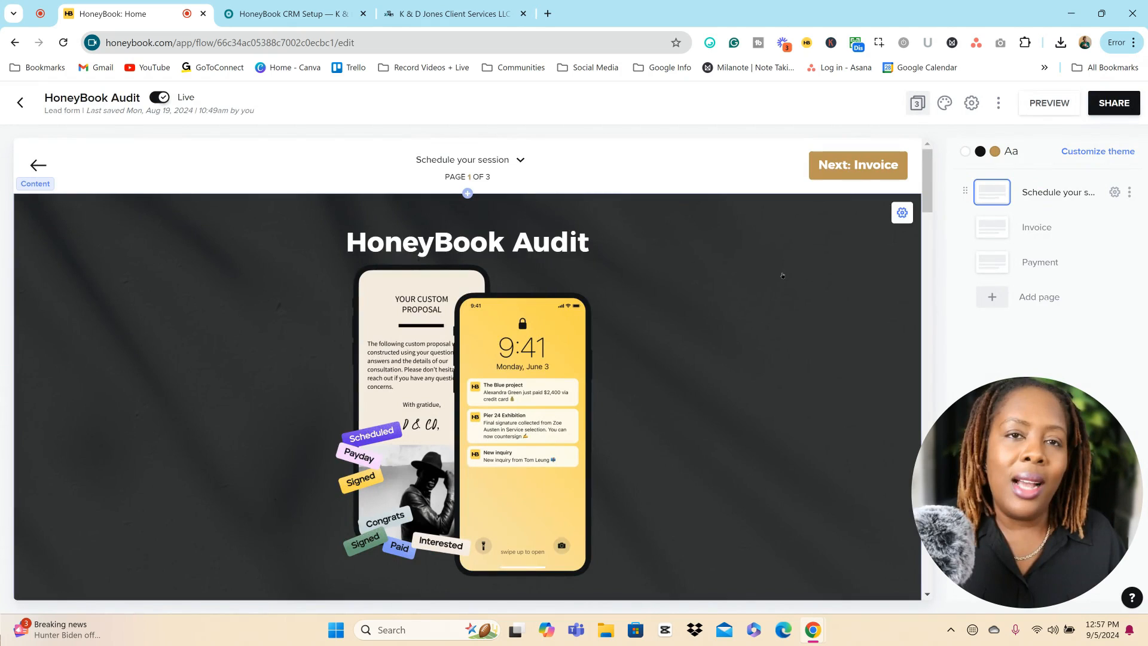
# Check the HoneyBook Audit form's page list and scroll through its service sections and strategist bio.
pyautogui.scroll(-3)
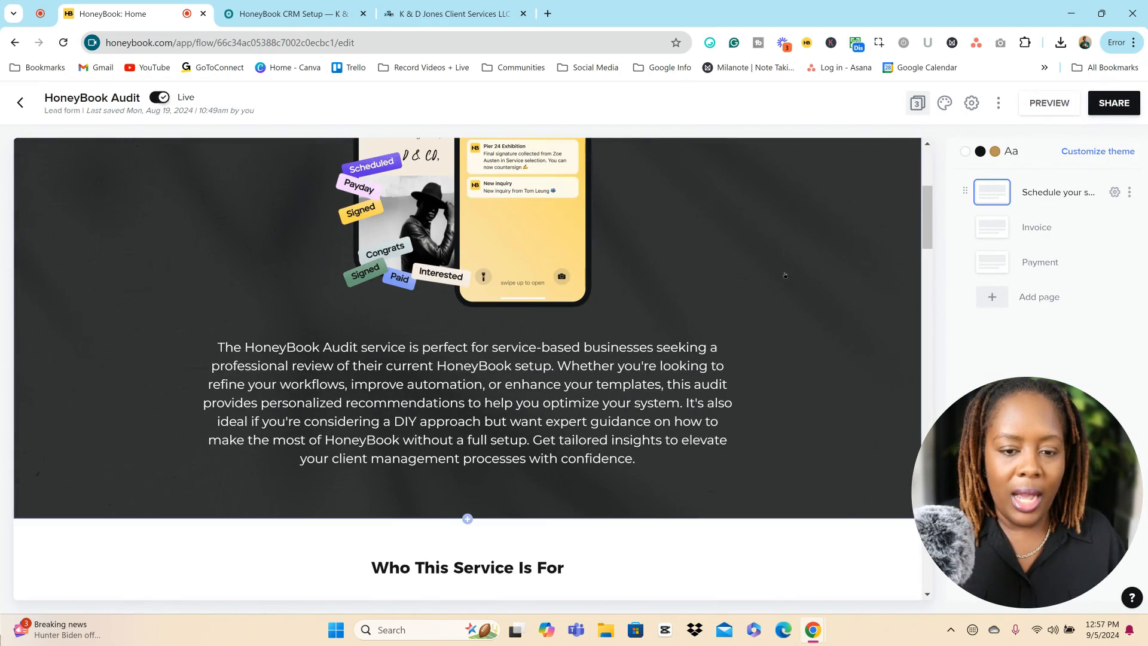
pyautogui.scroll(3)
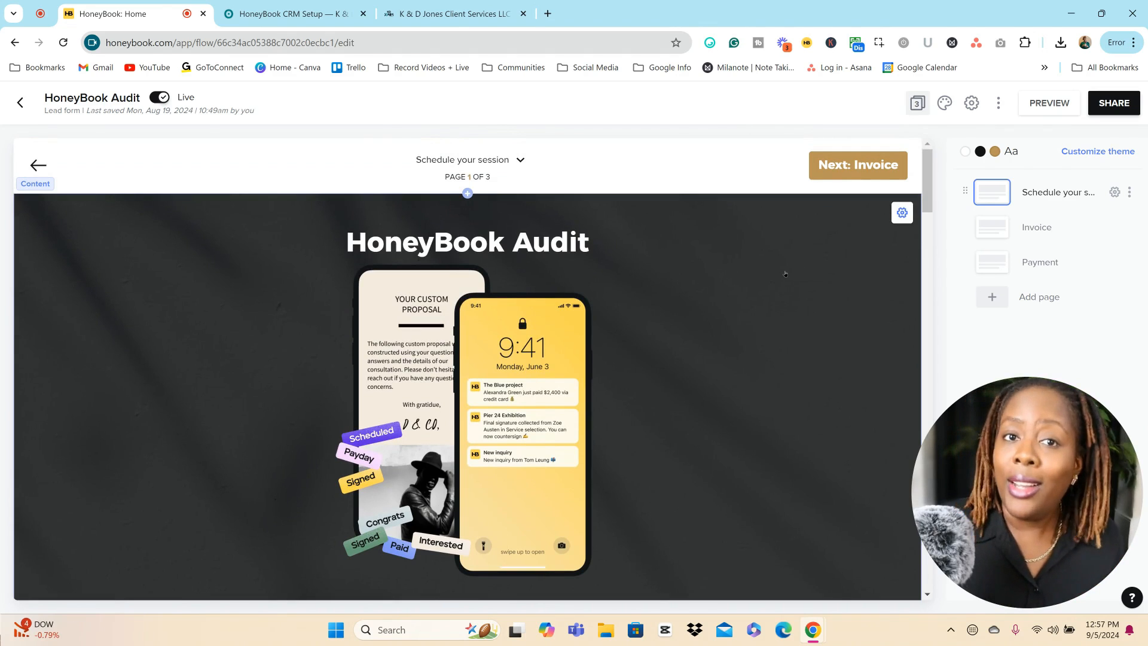
pyautogui.moveTo(792, 272)
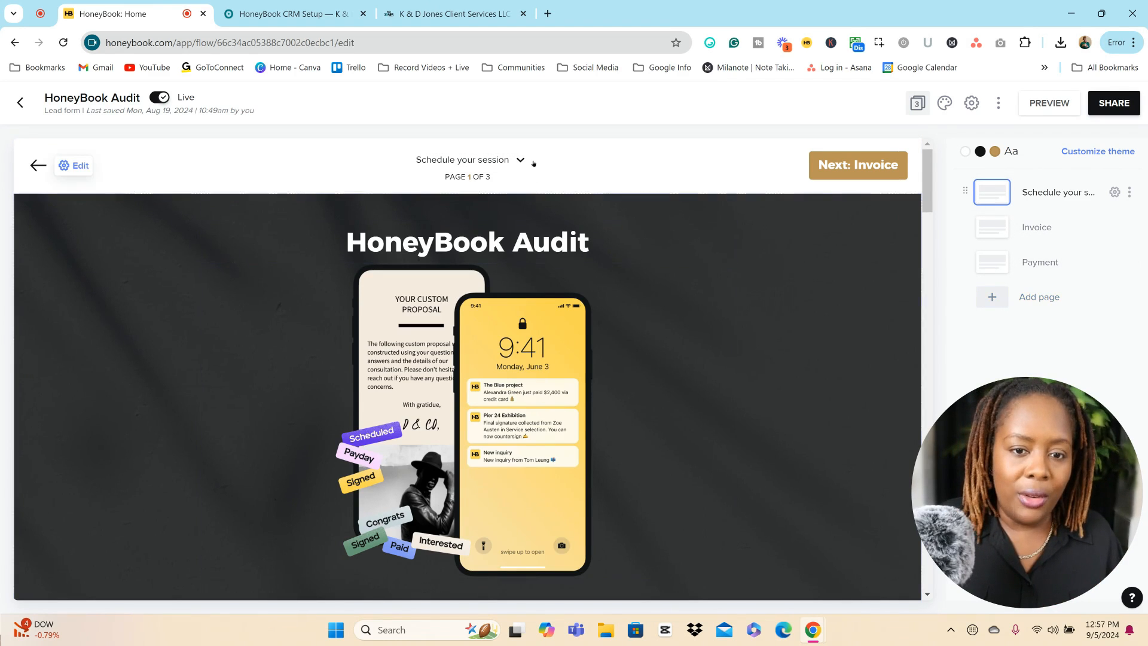
pyautogui.click(519, 160)
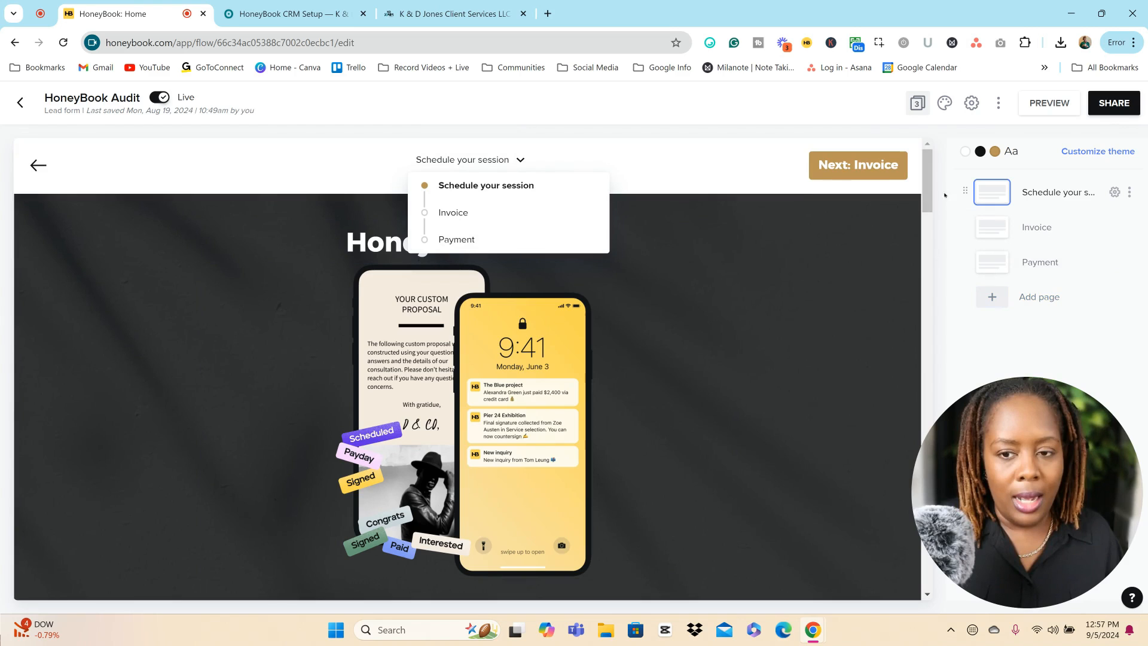
pyautogui.scroll(-3)
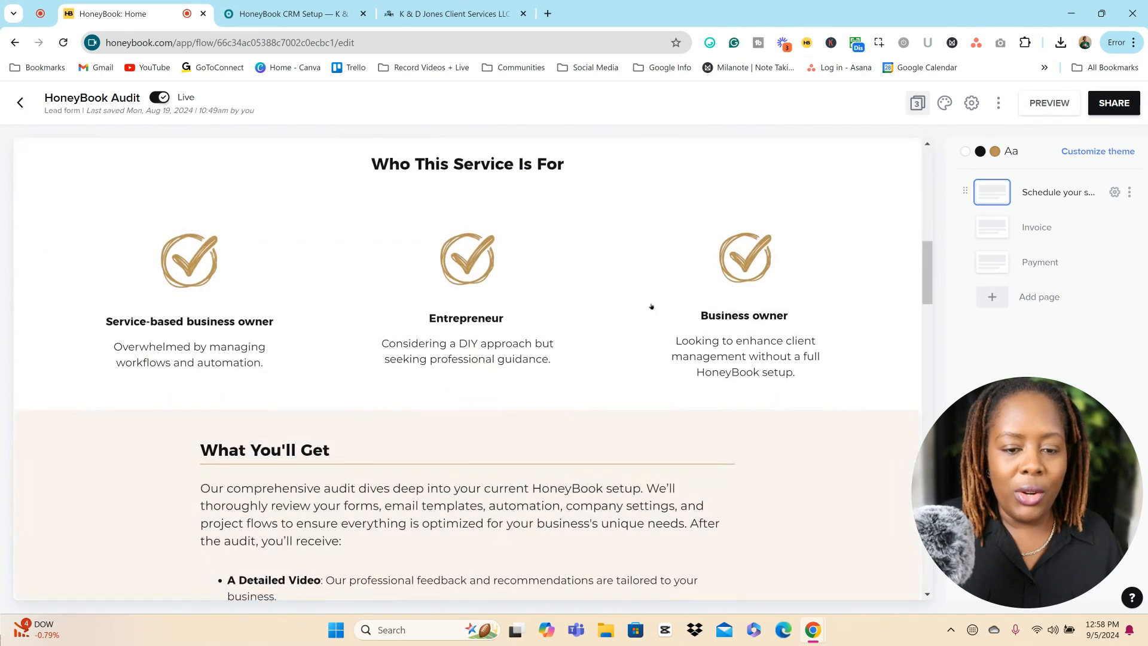
pyautogui.click(466, 259)
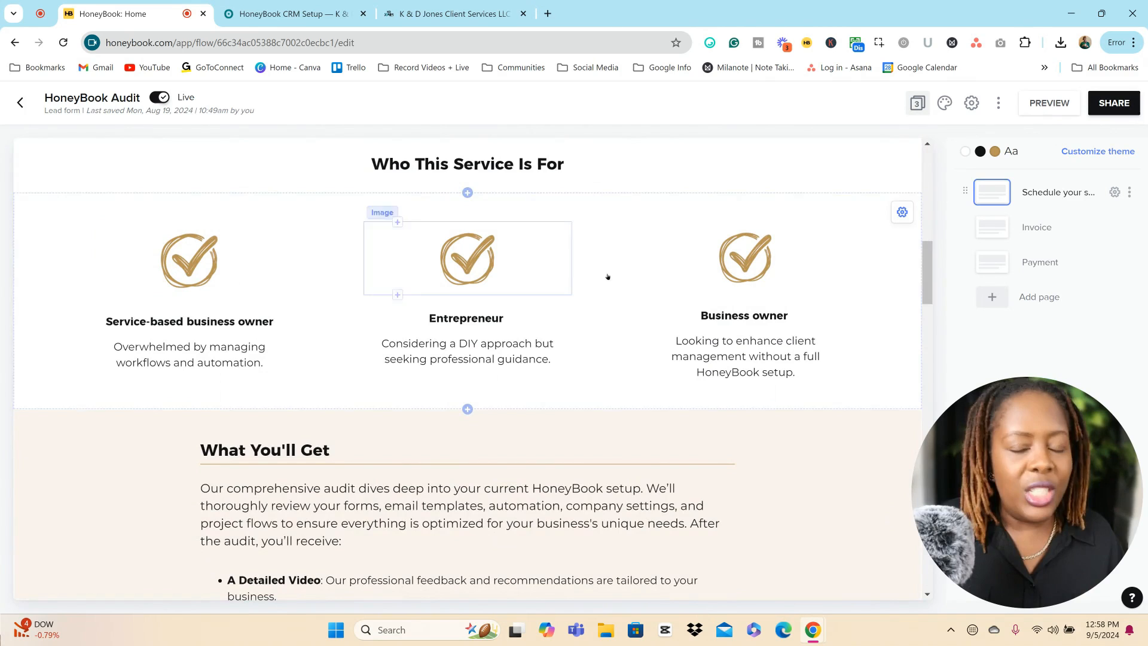
pyautogui.scroll(-3)
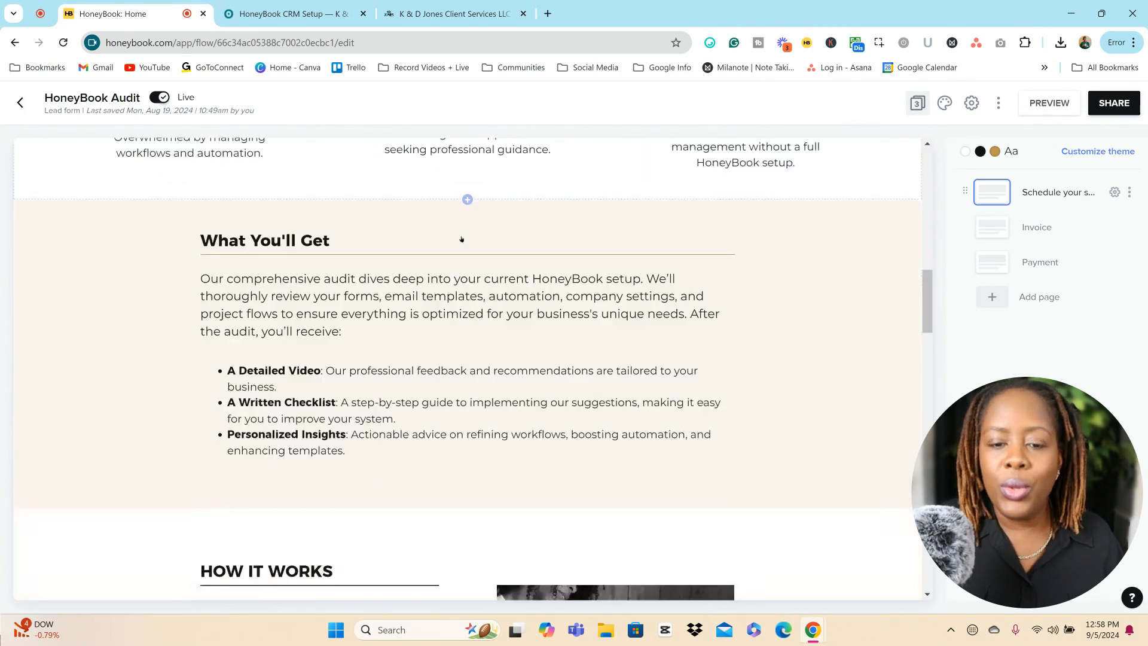
pyautogui.scroll(-3)
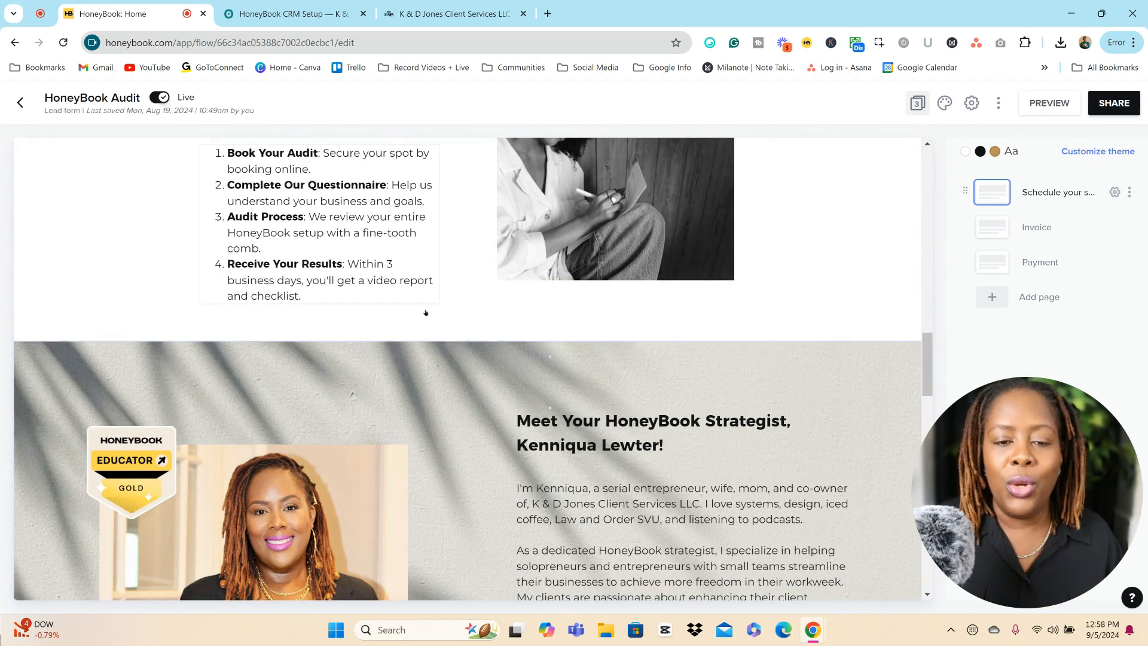
pyautogui.moveTo(466, 340)
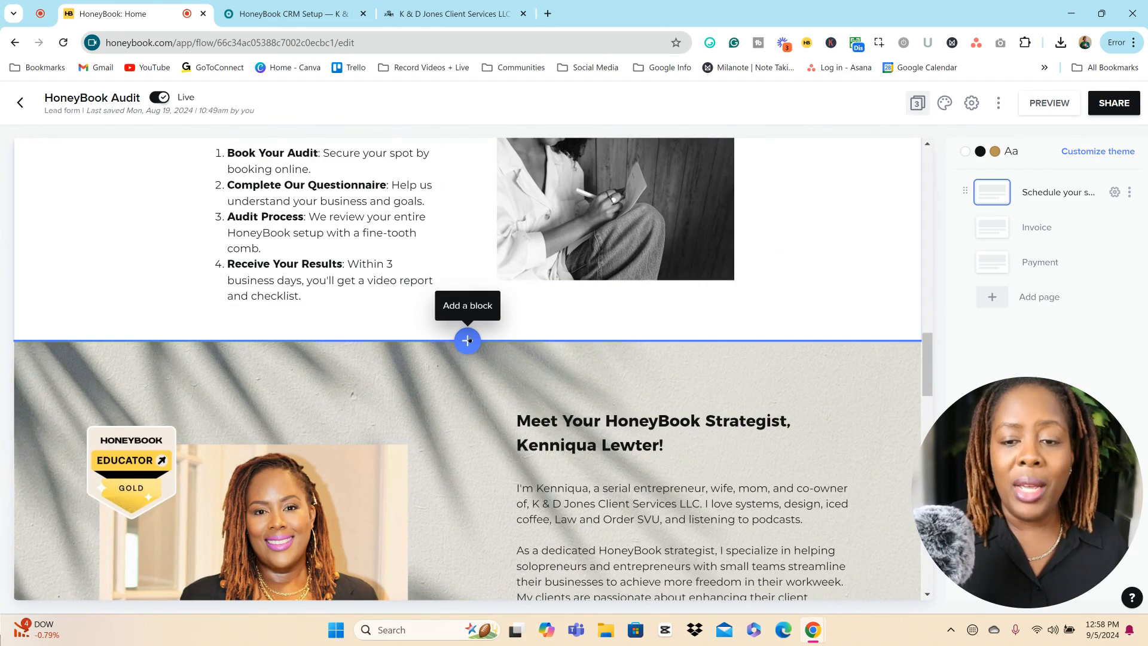
pyautogui.scroll(3)
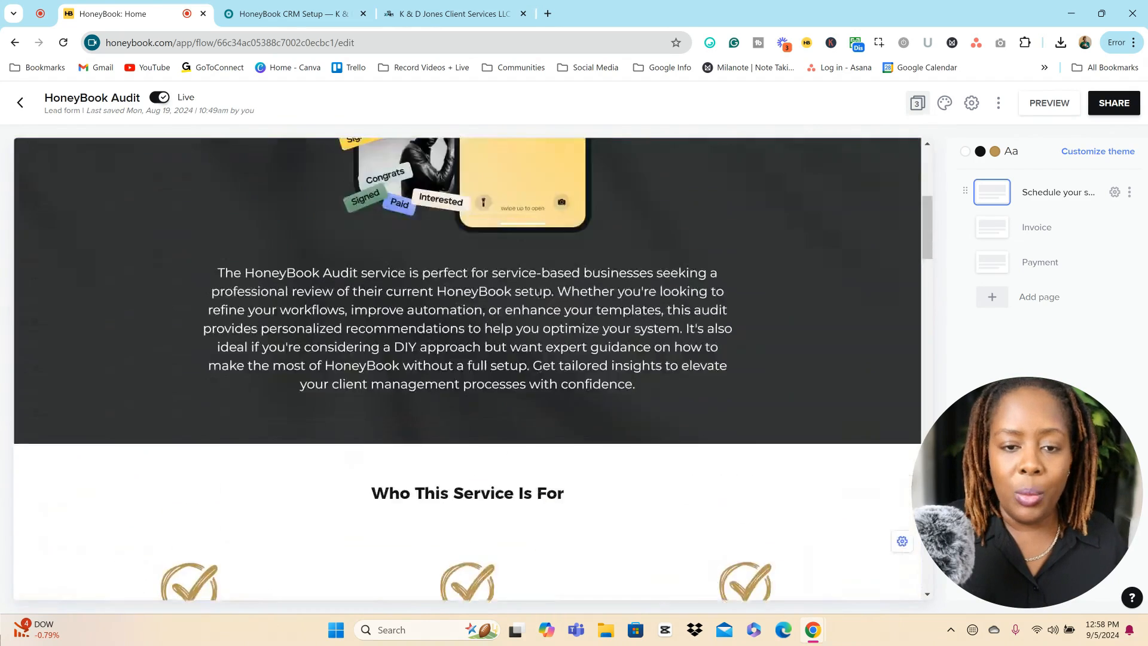
# Add a new block at the top of the first page, choosing Layouts under Content.
pyautogui.click(466, 186)
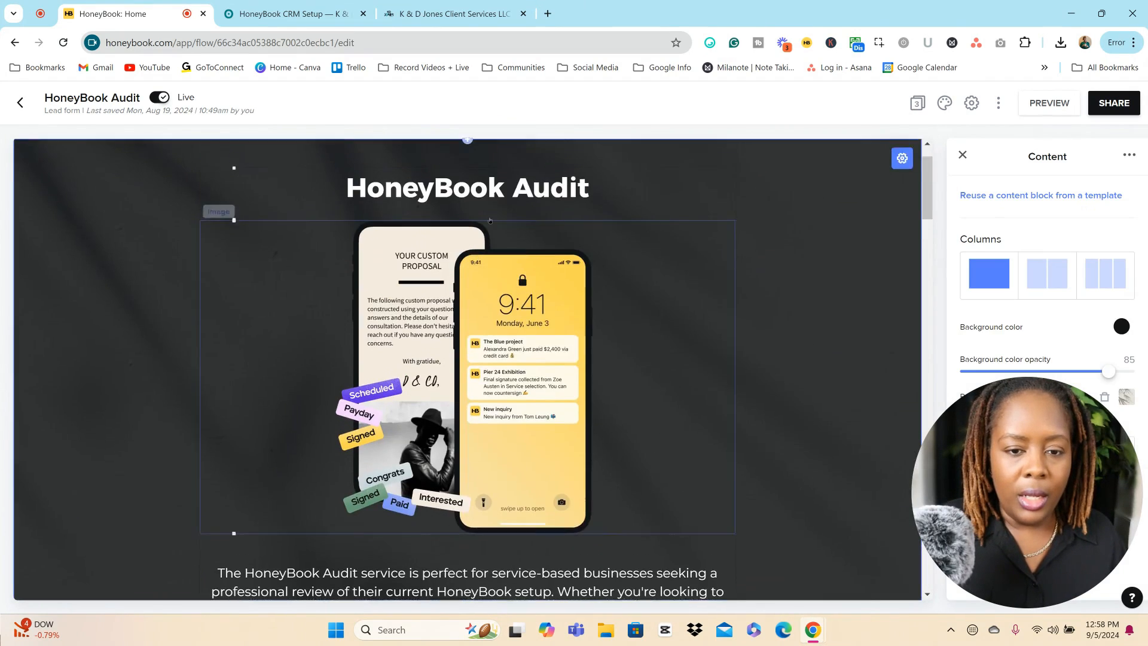
pyautogui.scroll(3)
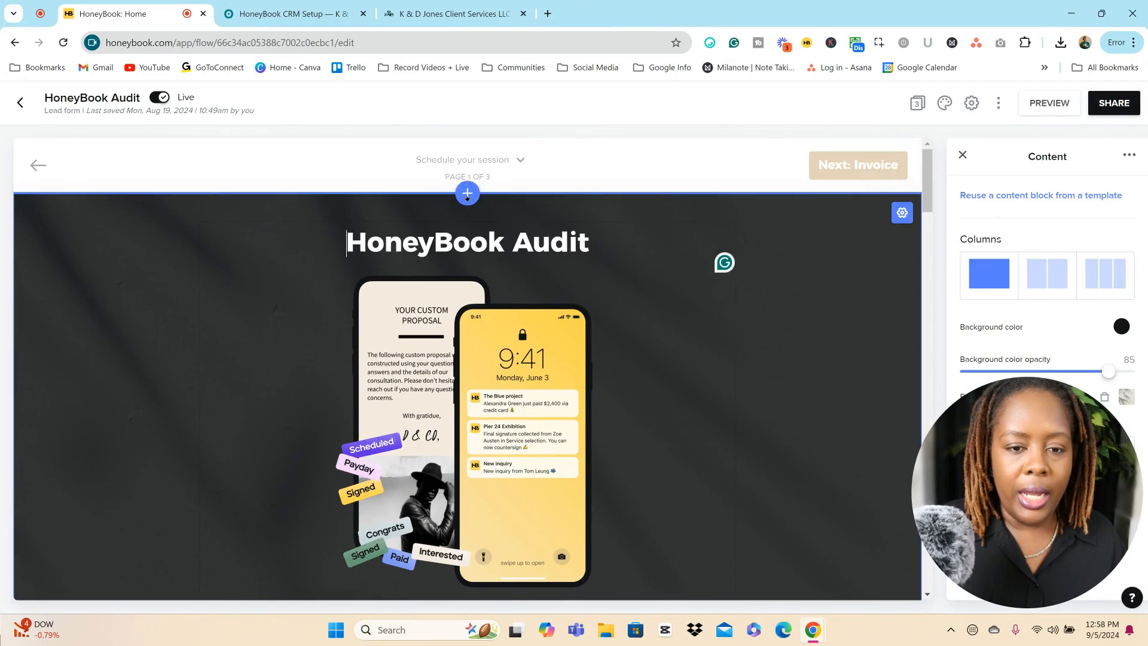
pyautogui.click(467, 193)
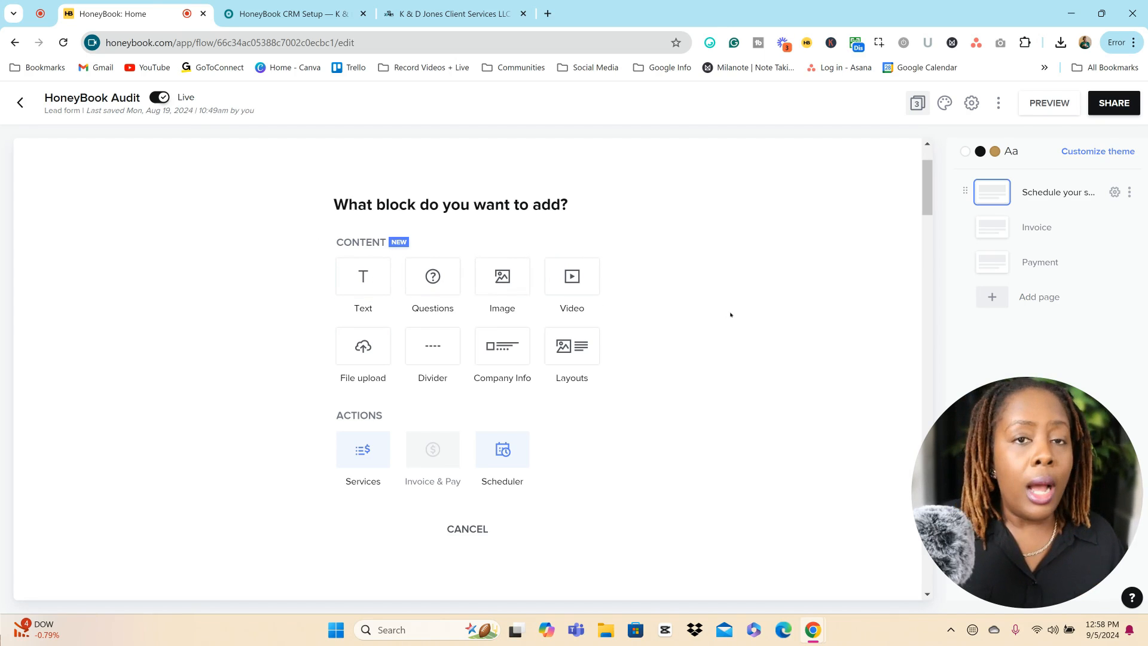
pyautogui.moveTo(571, 276)
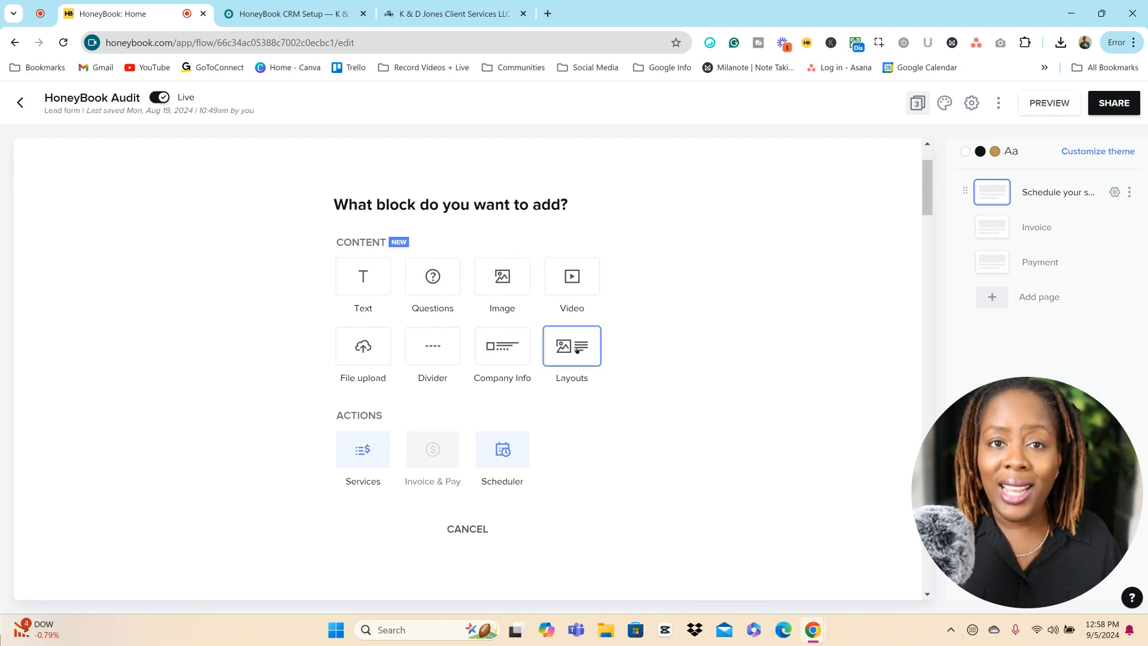
pyautogui.moveTo(622, 411)
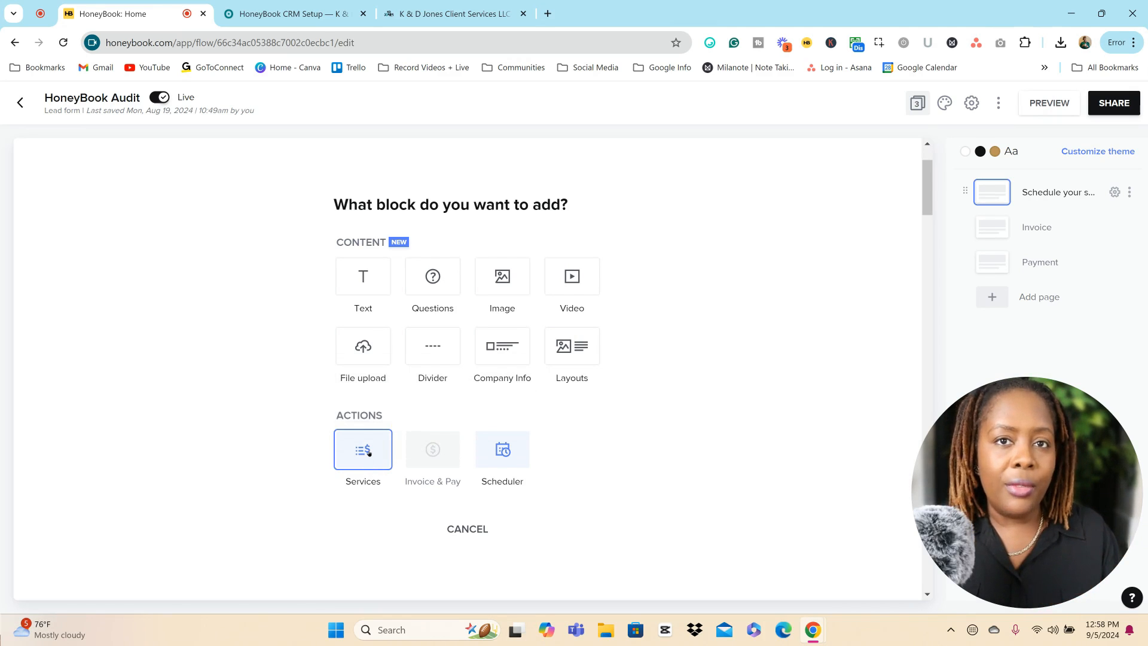
pyautogui.moveTo(431, 449)
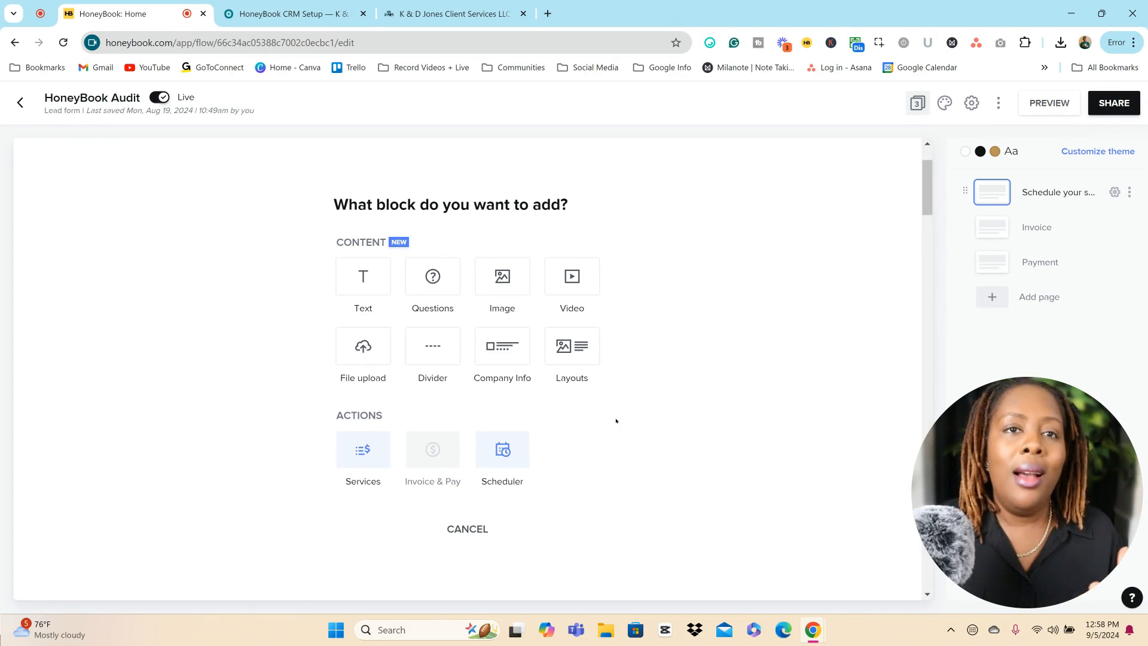
pyautogui.moveTo(655, 331)
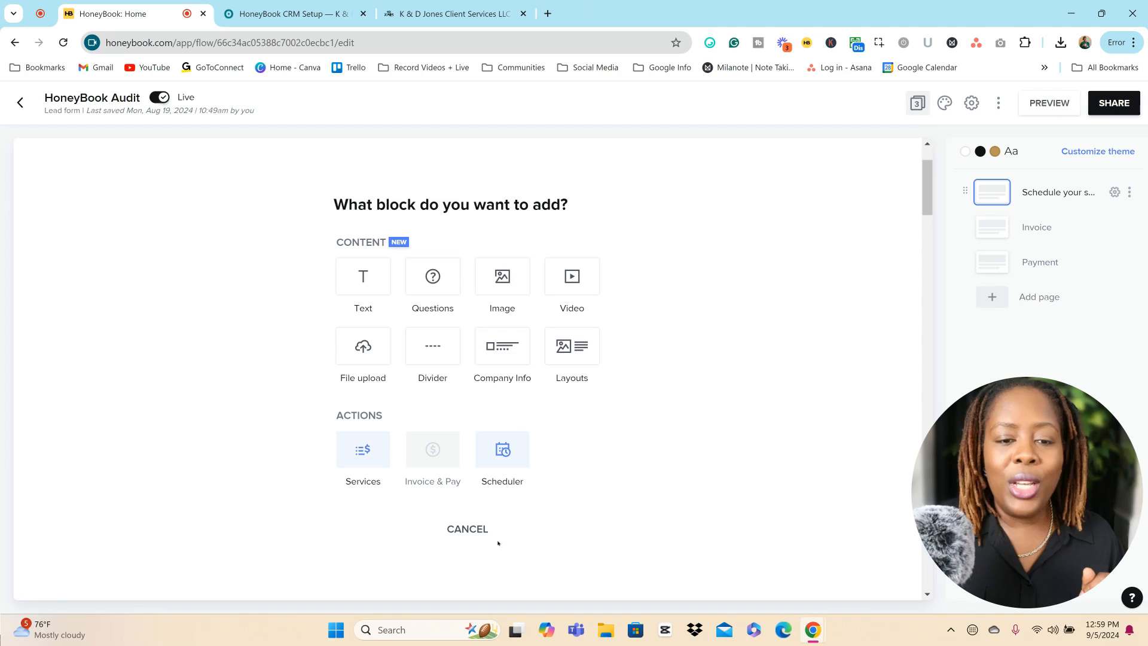
pyautogui.moveTo(571, 346)
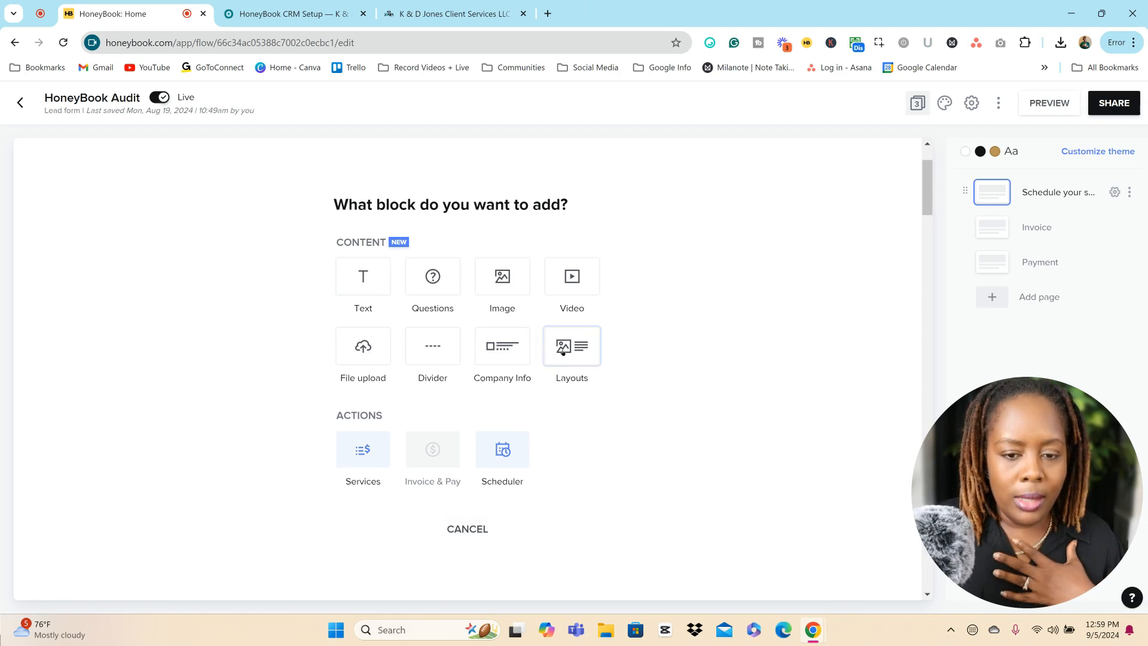
pyautogui.moveTo(743, 347)
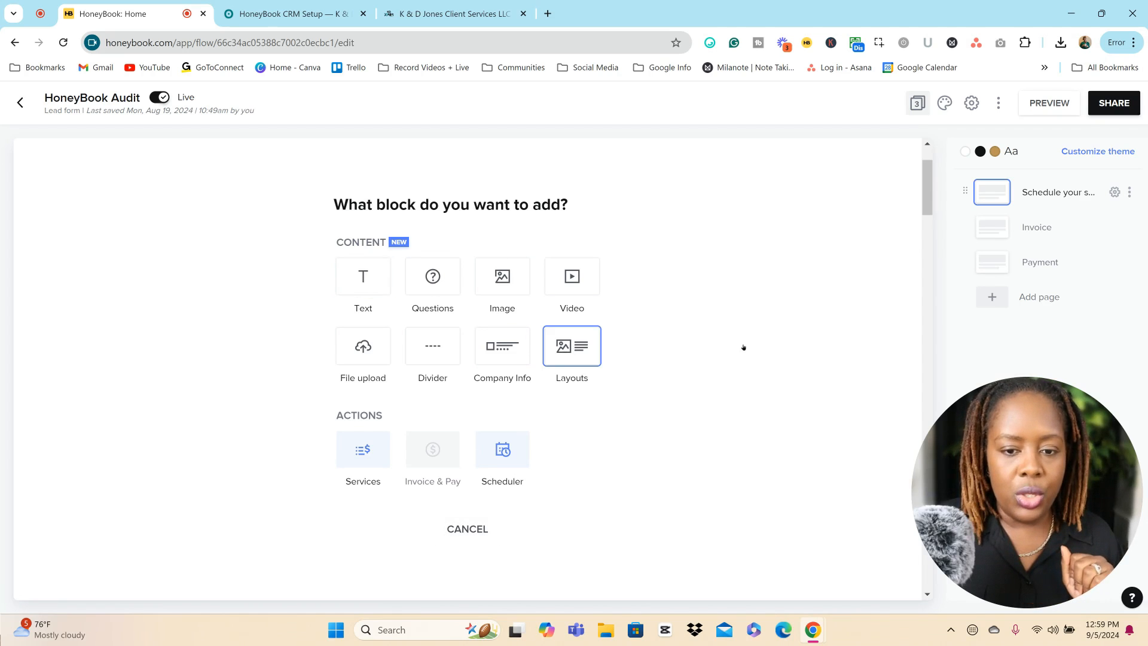
pyautogui.click(571, 345)
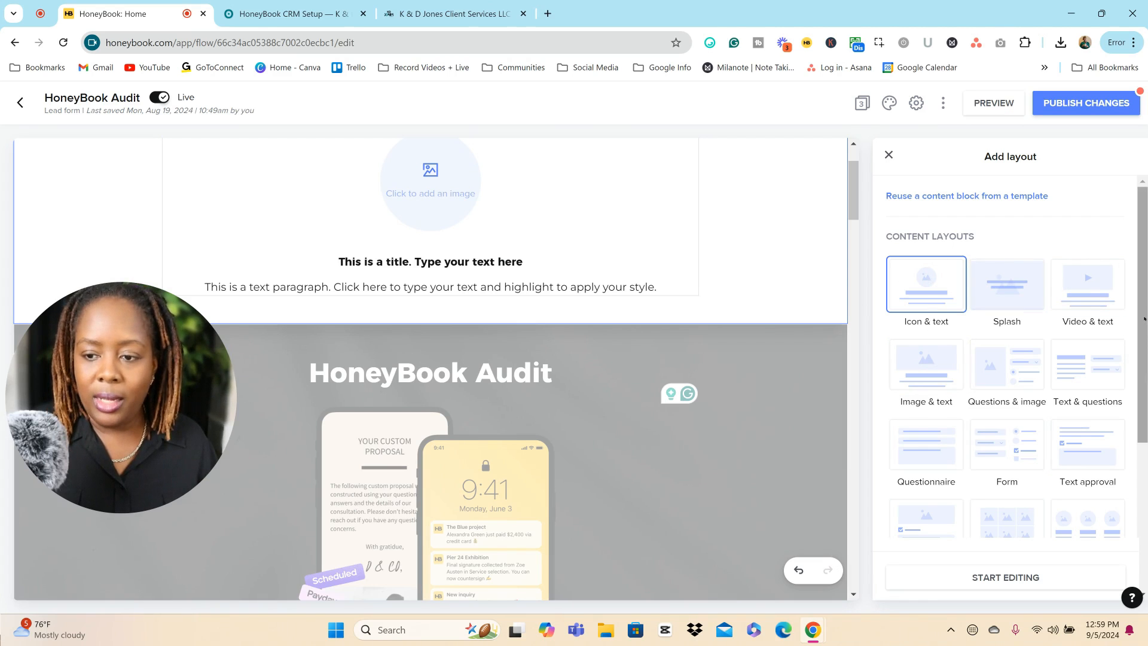
# Keep Icon & text selected while browsing the Content Layouts and Basic layout options.
pyautogui.scroll(-3)
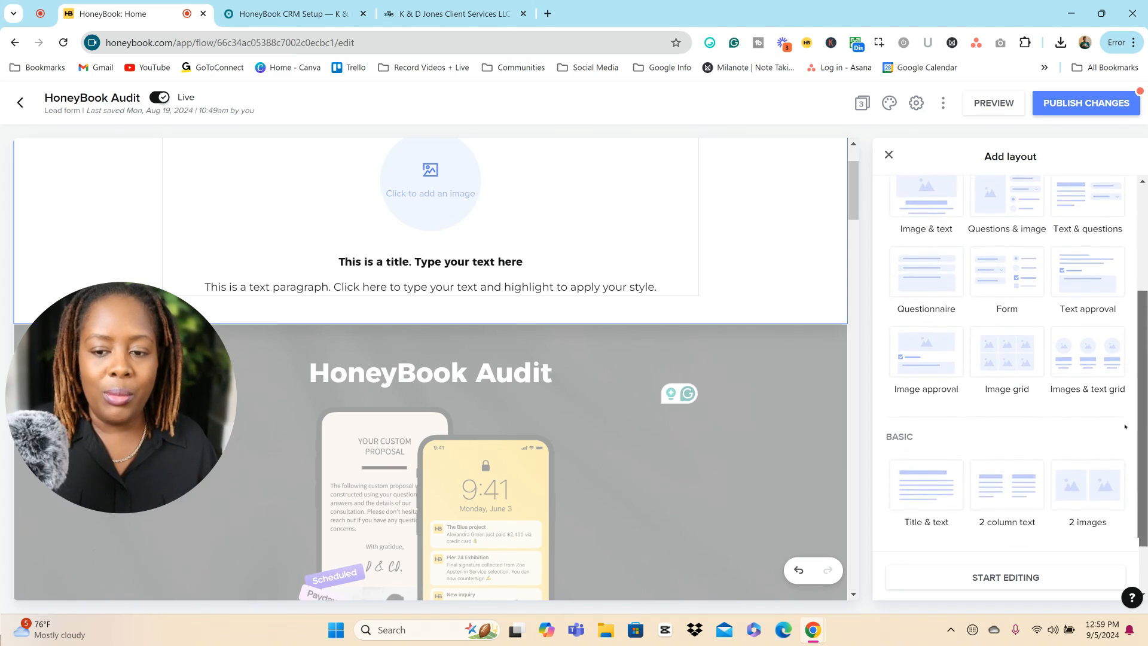
pyautogui.scroll(-3)
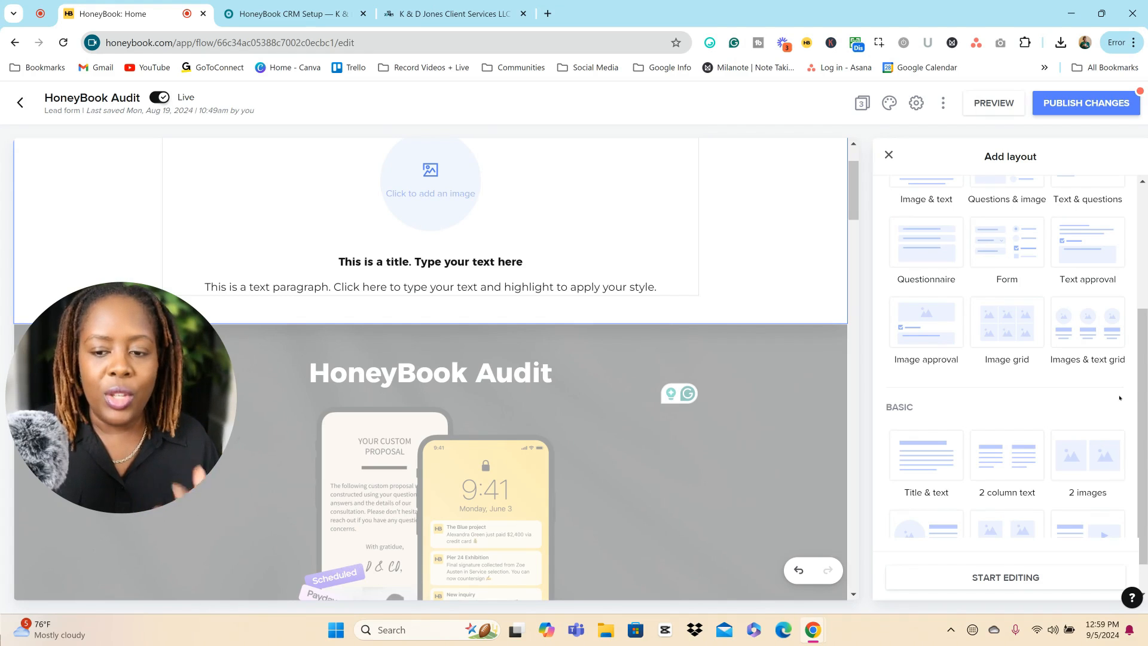
pyautogui.scroll(3)
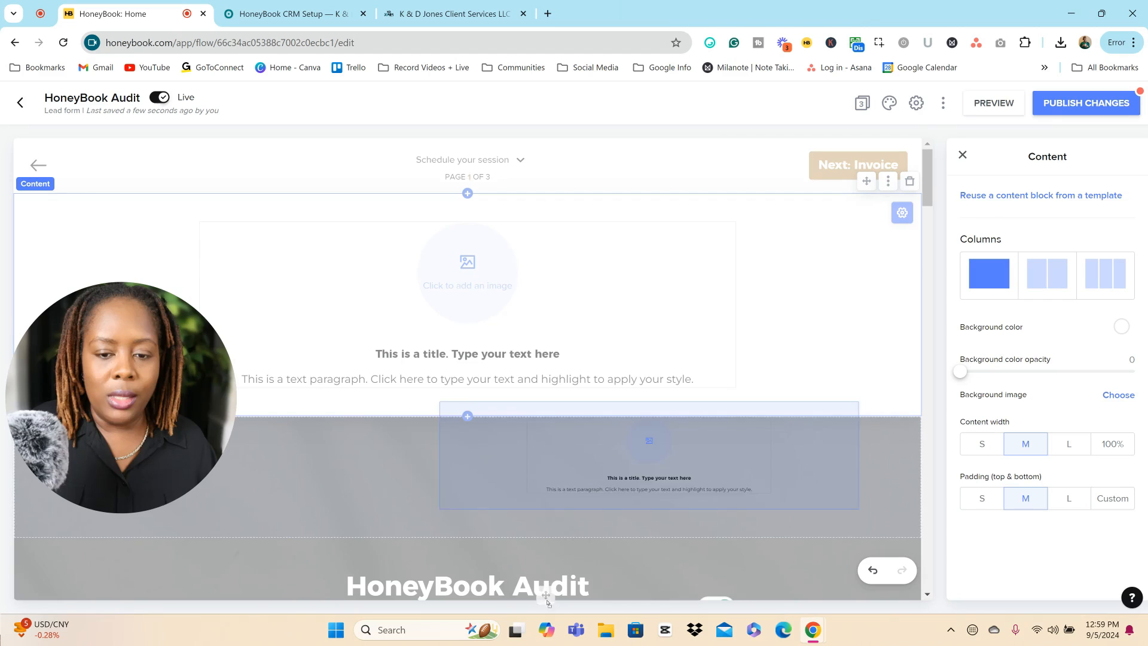
# Position the placeholder layout block below the intro paragraph and deselect it.
pyautogui.scroll(-3)
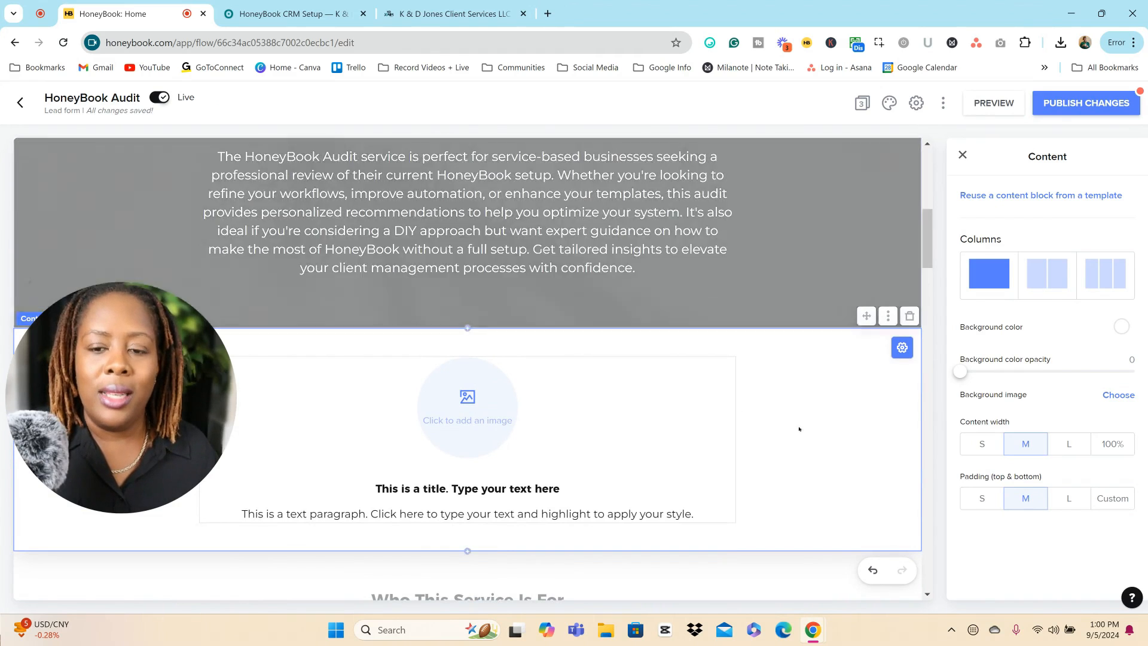
pyautogui.click(887, 316)
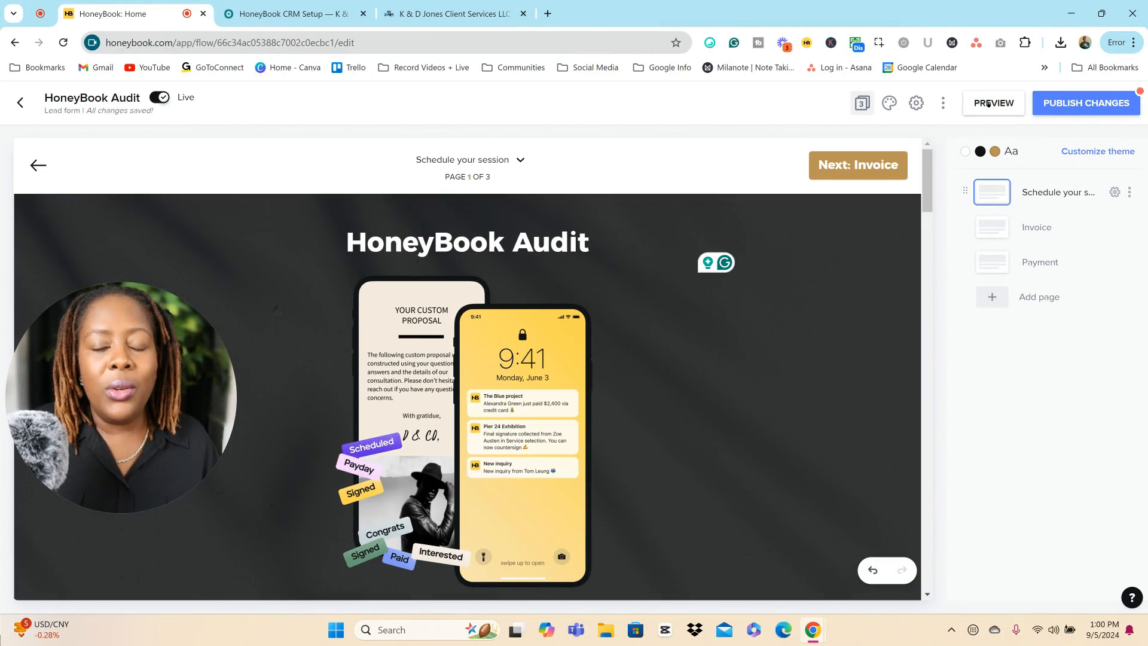
# Preview the form, stepping through the booking page and $297 invoice to payment page 3 of 3.
pyautogui.click(992, 103)
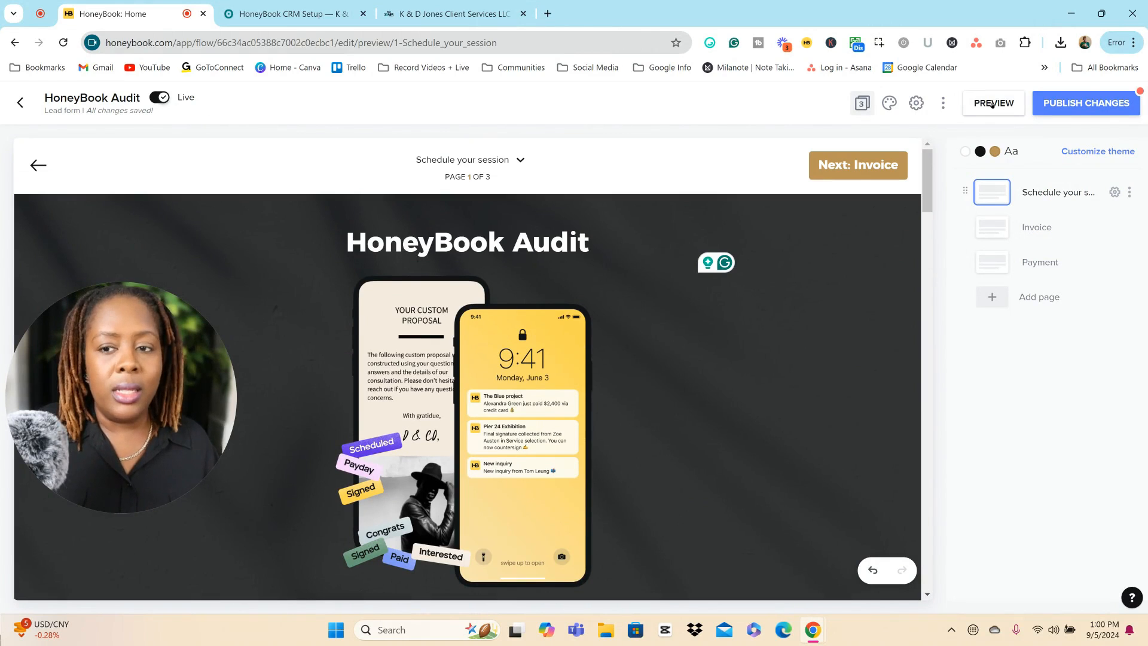
pyautogui.click(992, 103)
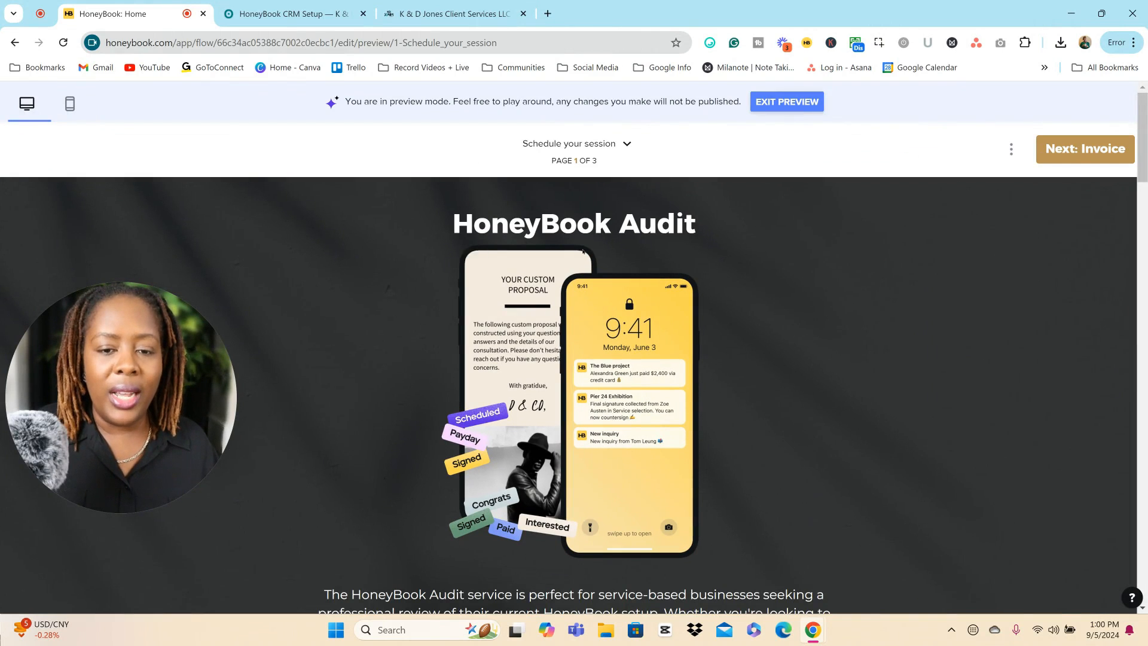
pyautogui.scroll(-3)
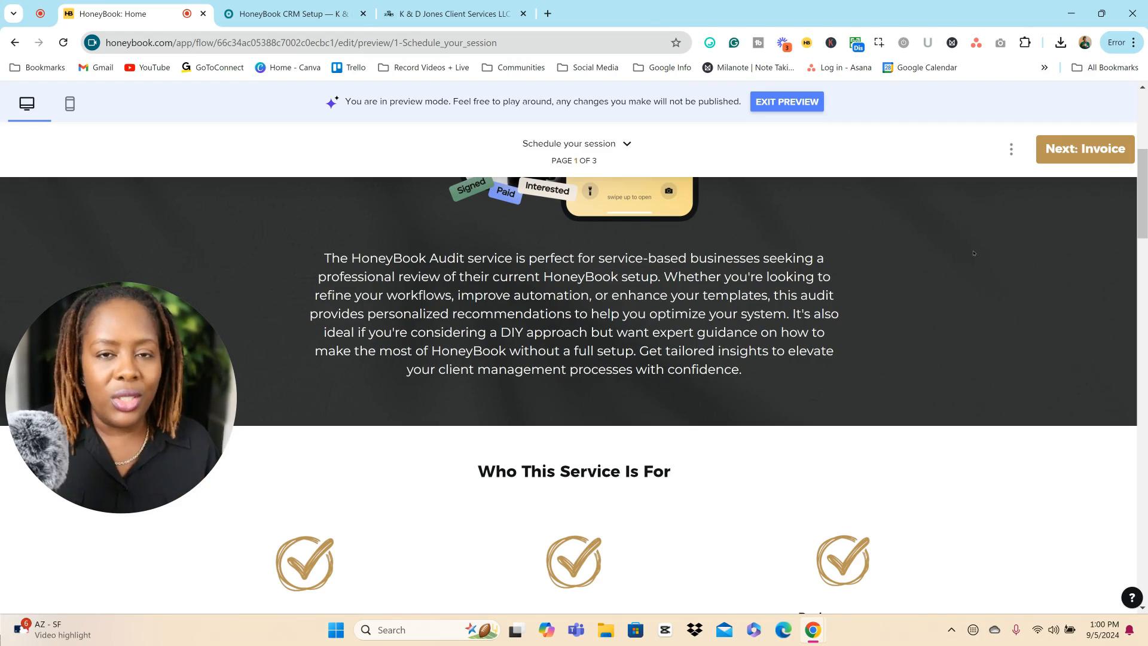
pyautogui.scroll(-3)
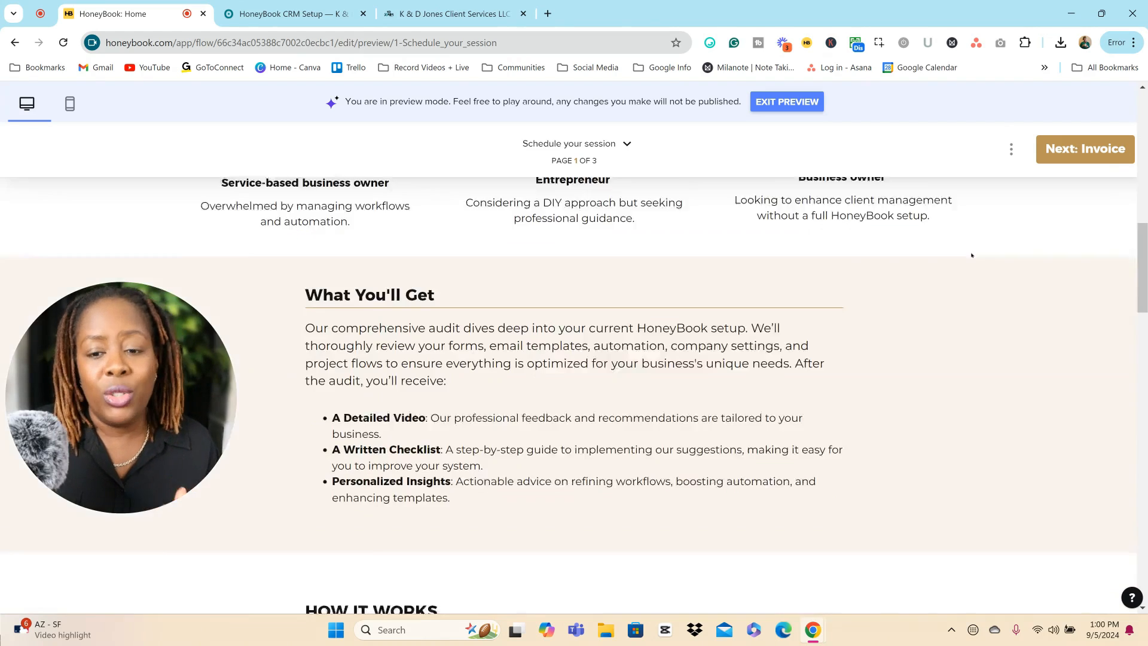
pyautogui.scroll(-3)
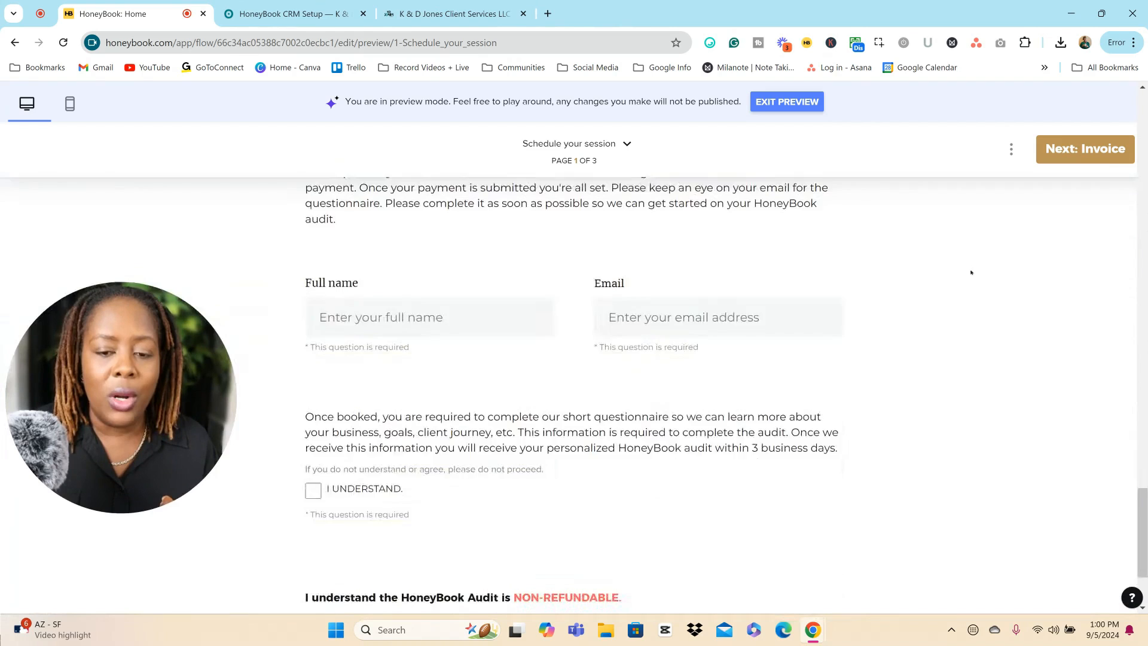
pyautogui.scroll(-3)
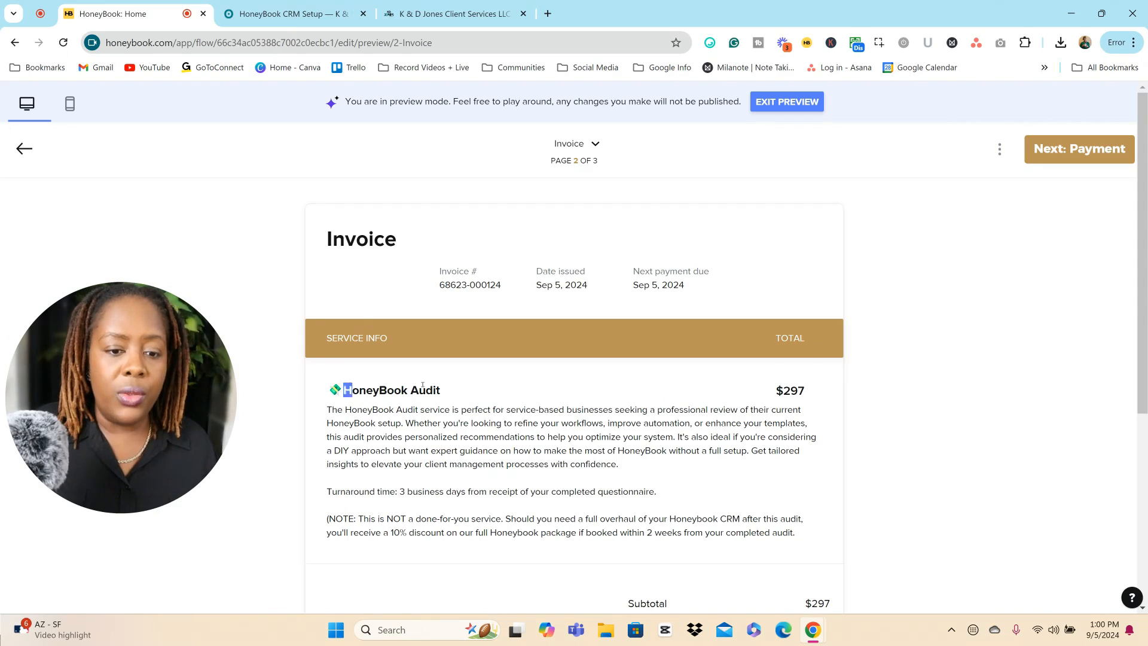
pyautogui.moveTo(903, 474)
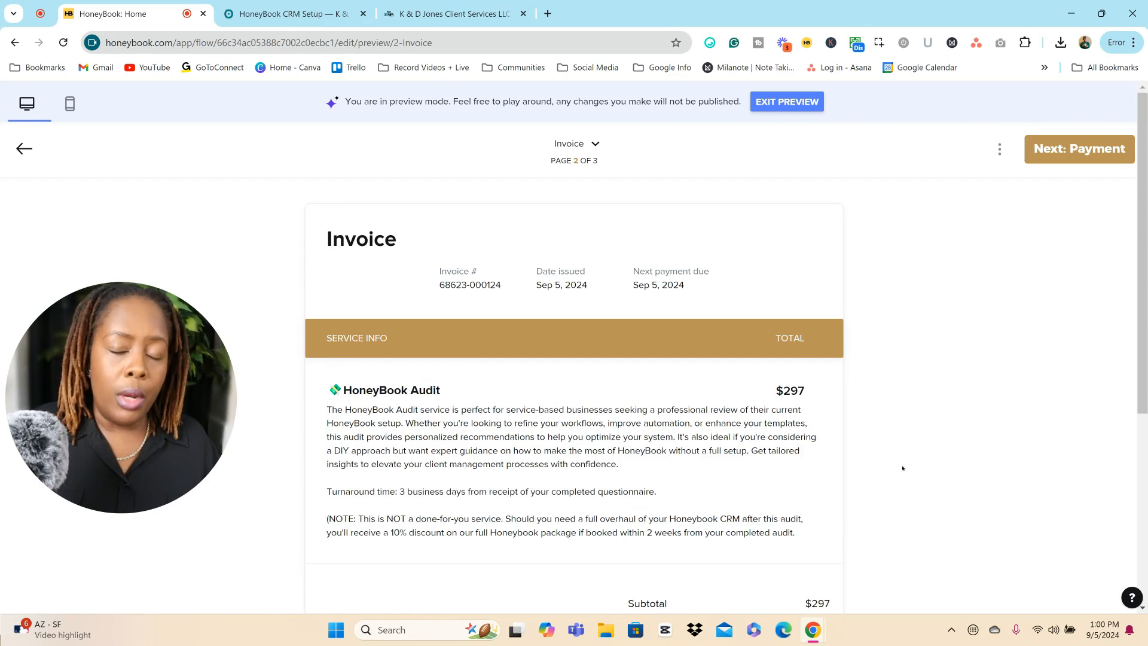
pyautogui.scroll(-3)
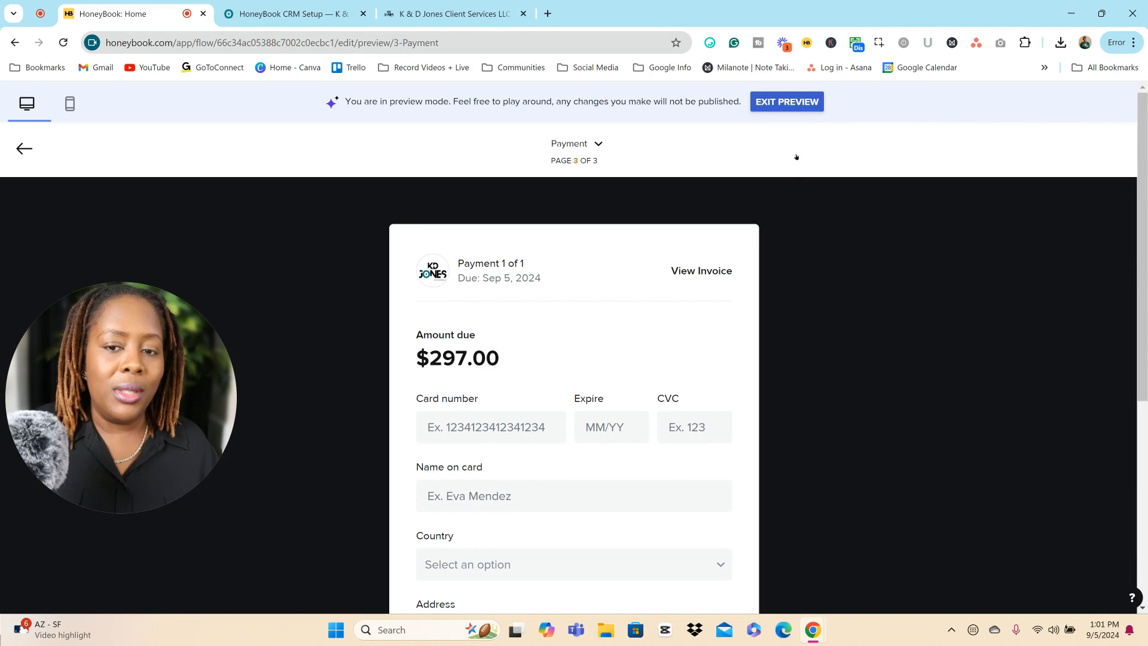
# Exit preview, look over the Customize theme fonts and colours, and close it unchanged.
pyautogui.click(786, 101)
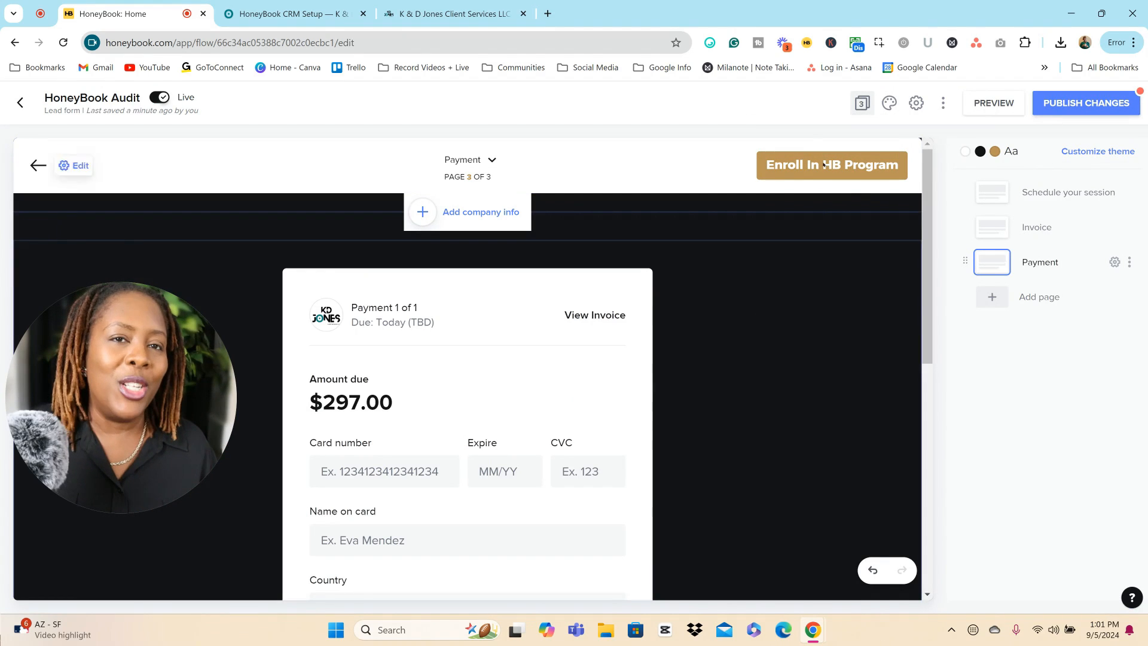
pyautogui.click(1098, 151)
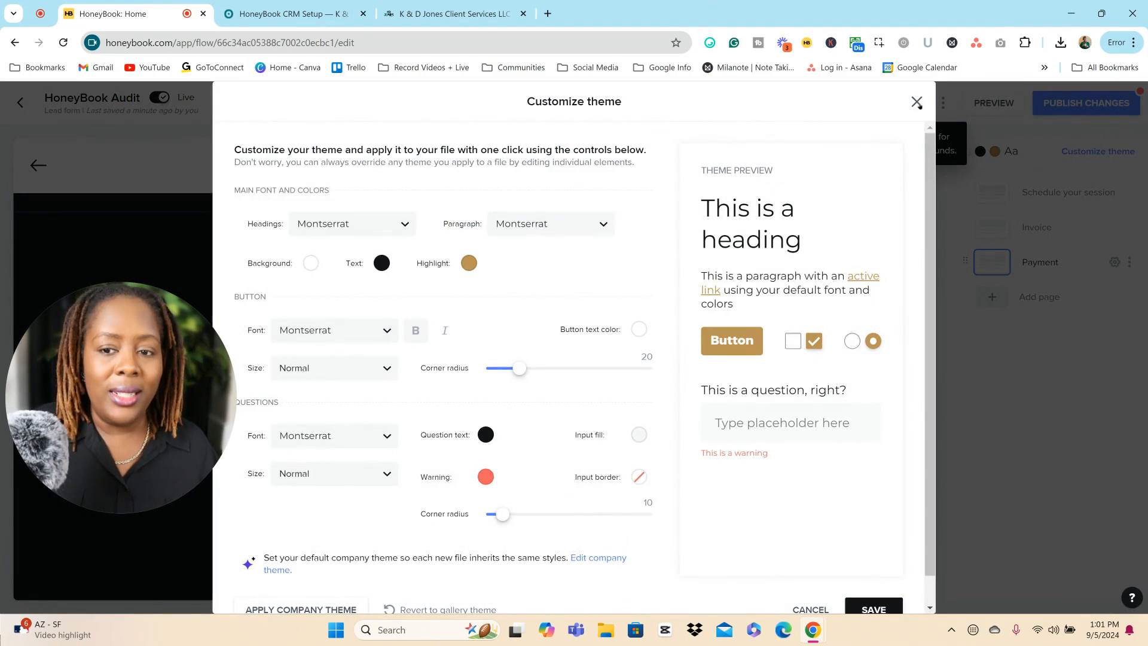
pyautogui.click(916, 102)
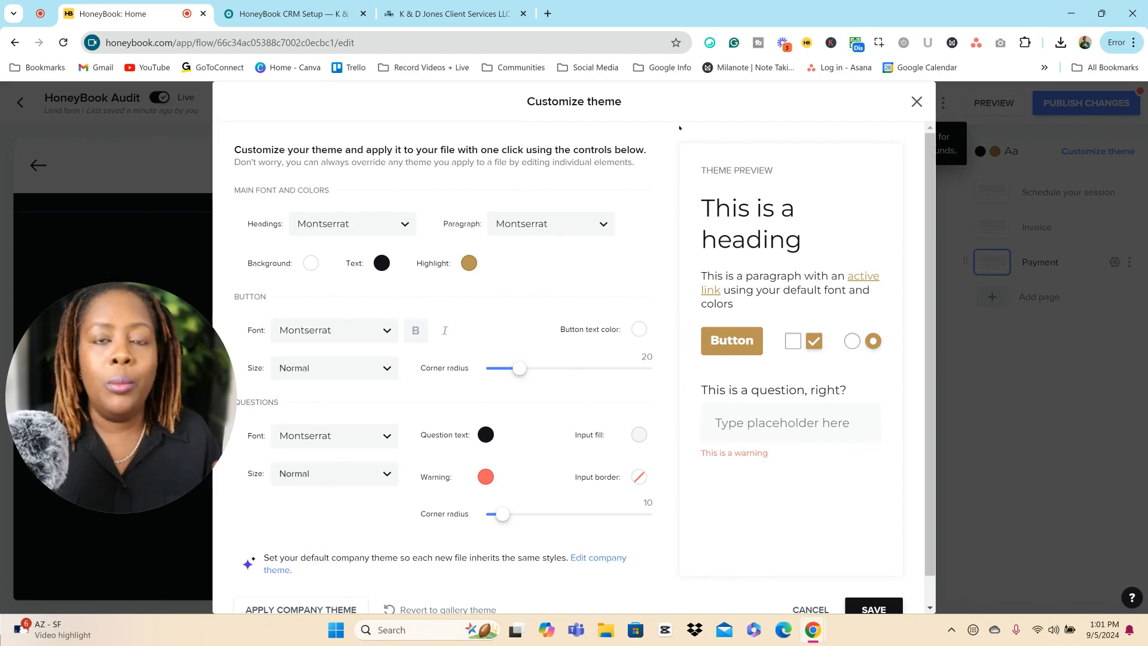
pyautogui.moveTo(235, 240)
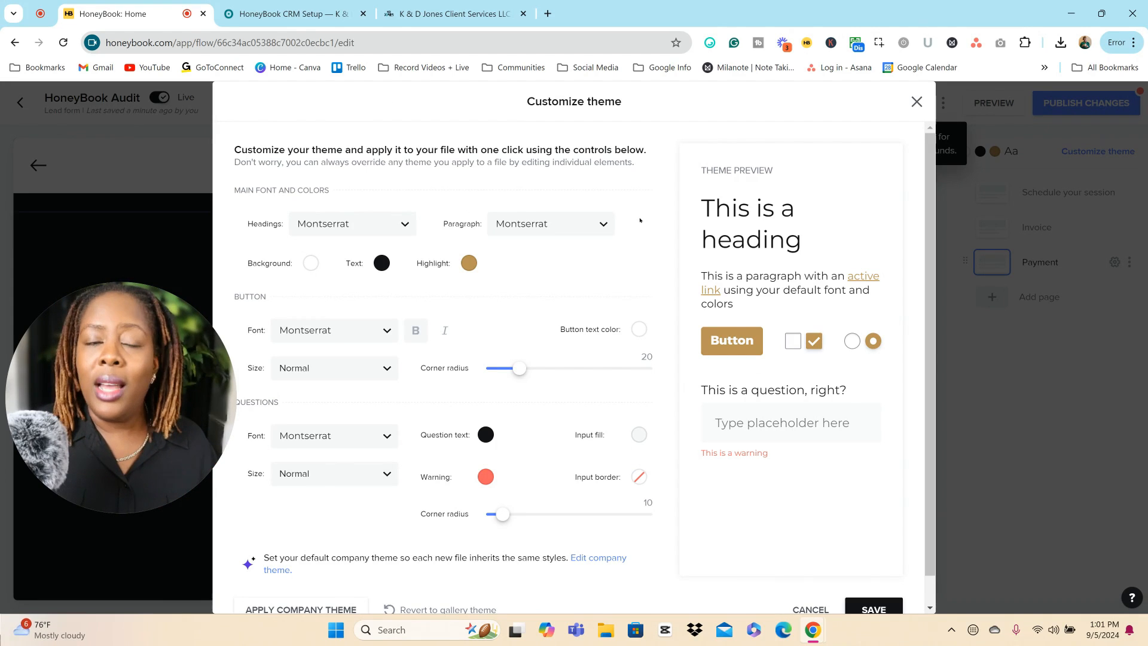
pyautogui.scroll(-3)
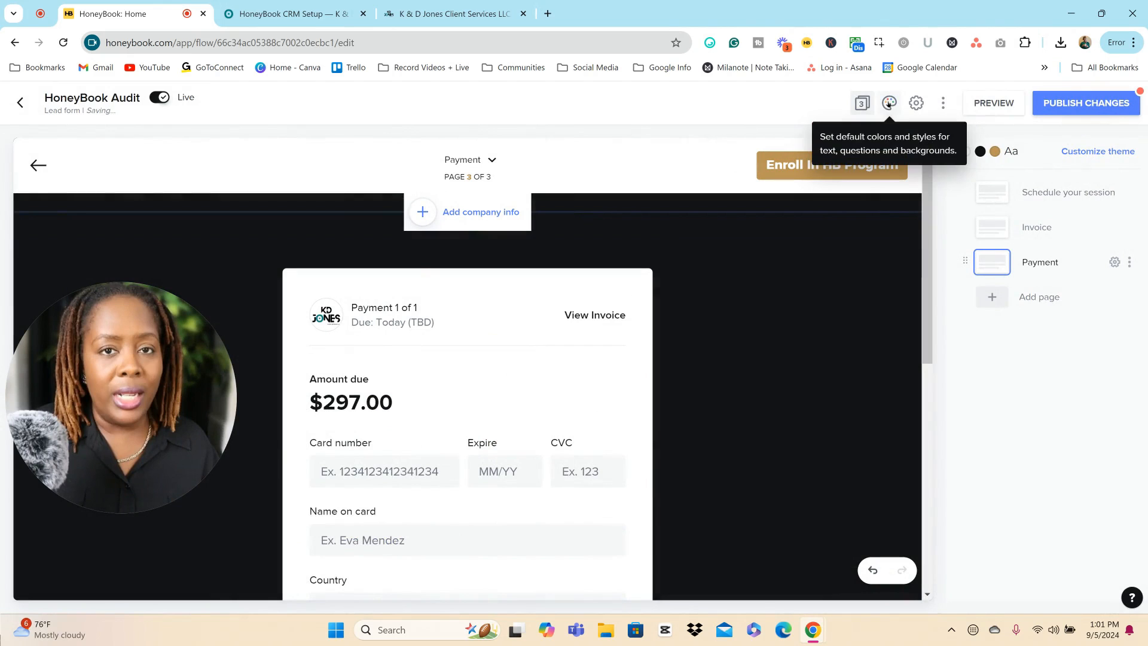
pyautogui.moveTo(916, 103)
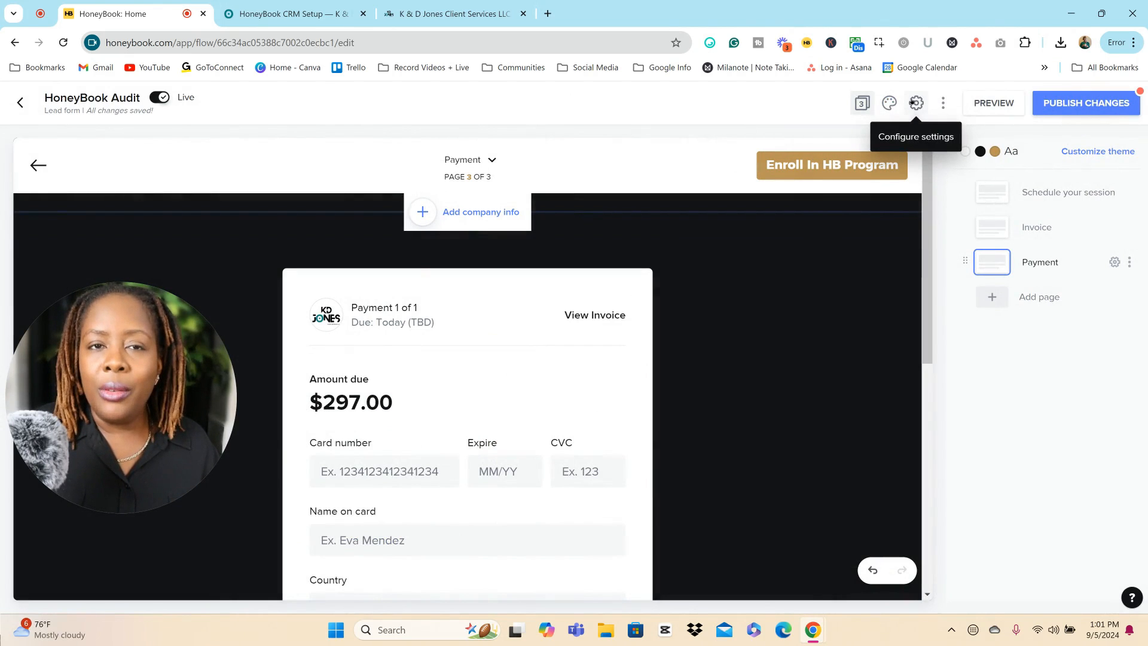
pyautogui.click(915, 103)
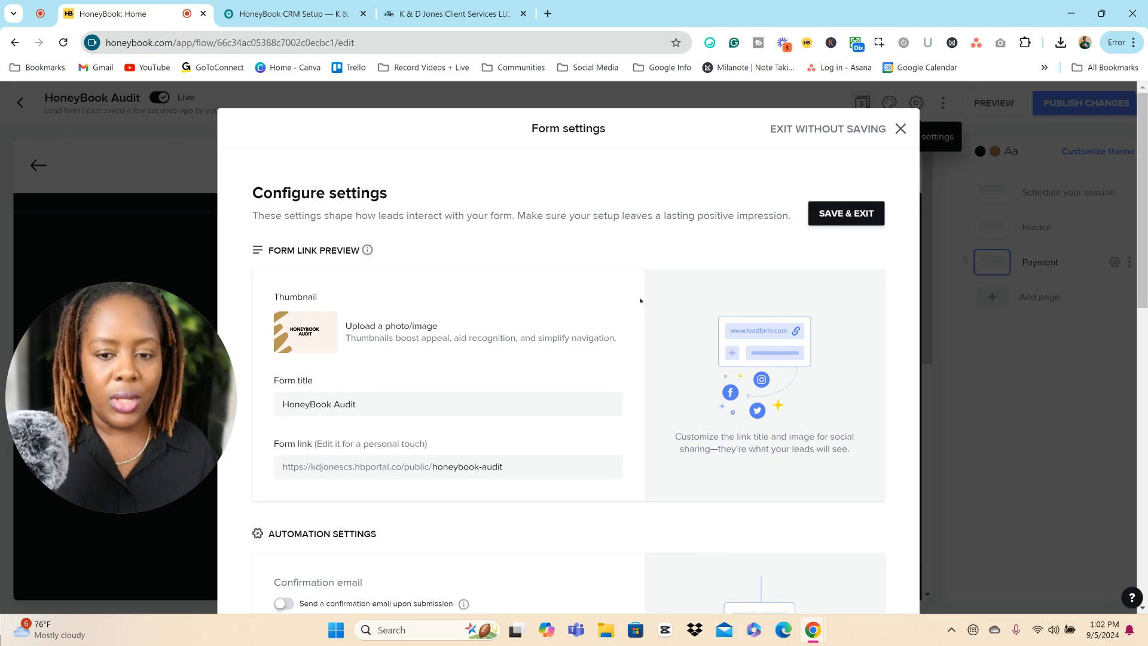
pyautogui.moveTo(336, 365)
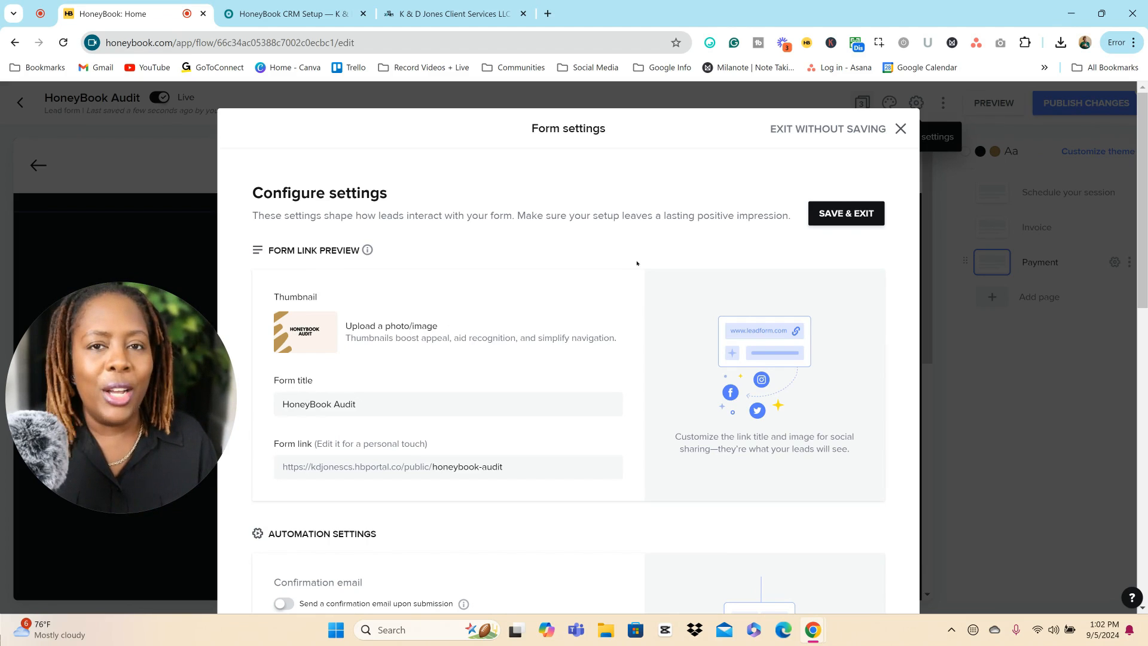
pyautogui.scroll(-3)
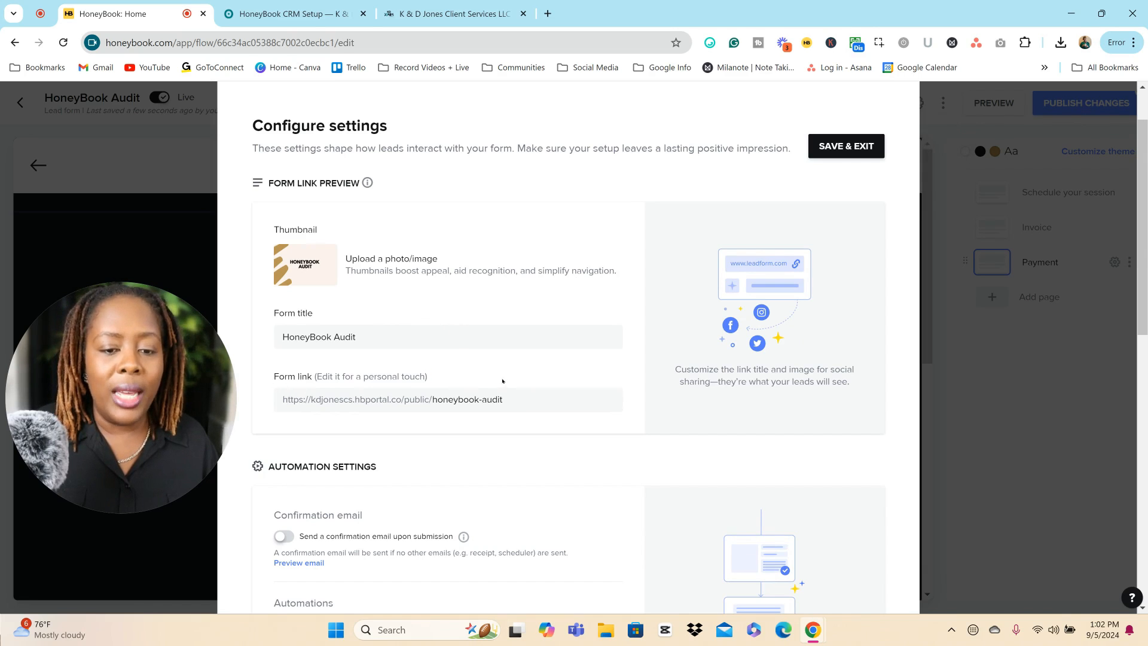
pyautogui.doubleClick(439, 399)
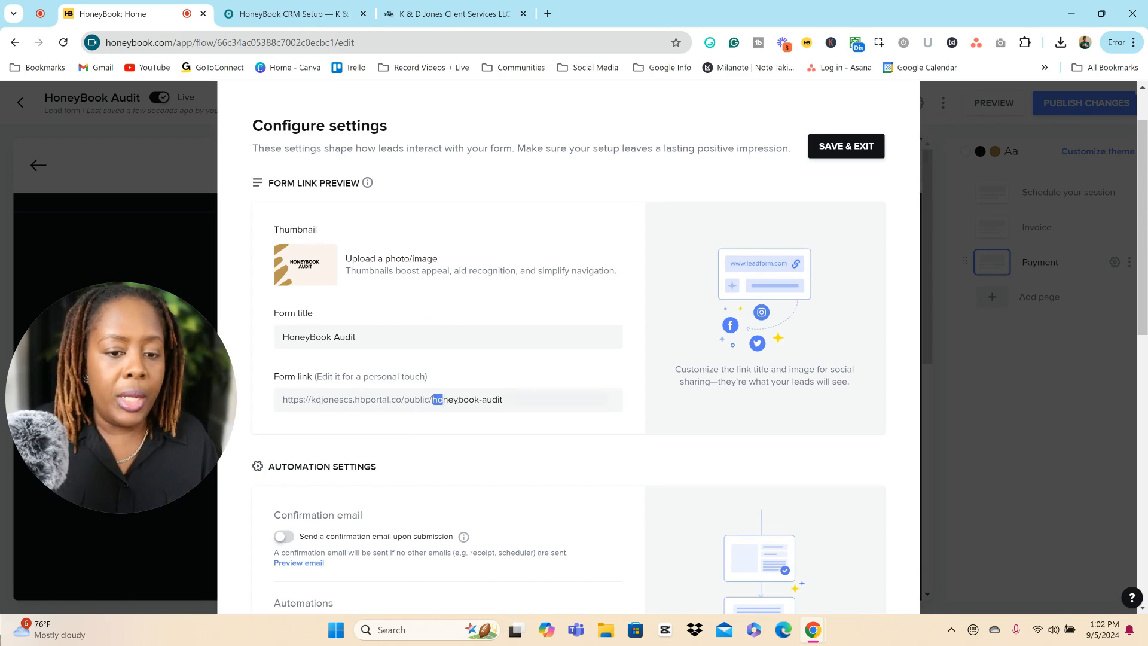
pyautogui.doubleClick(467, 399)
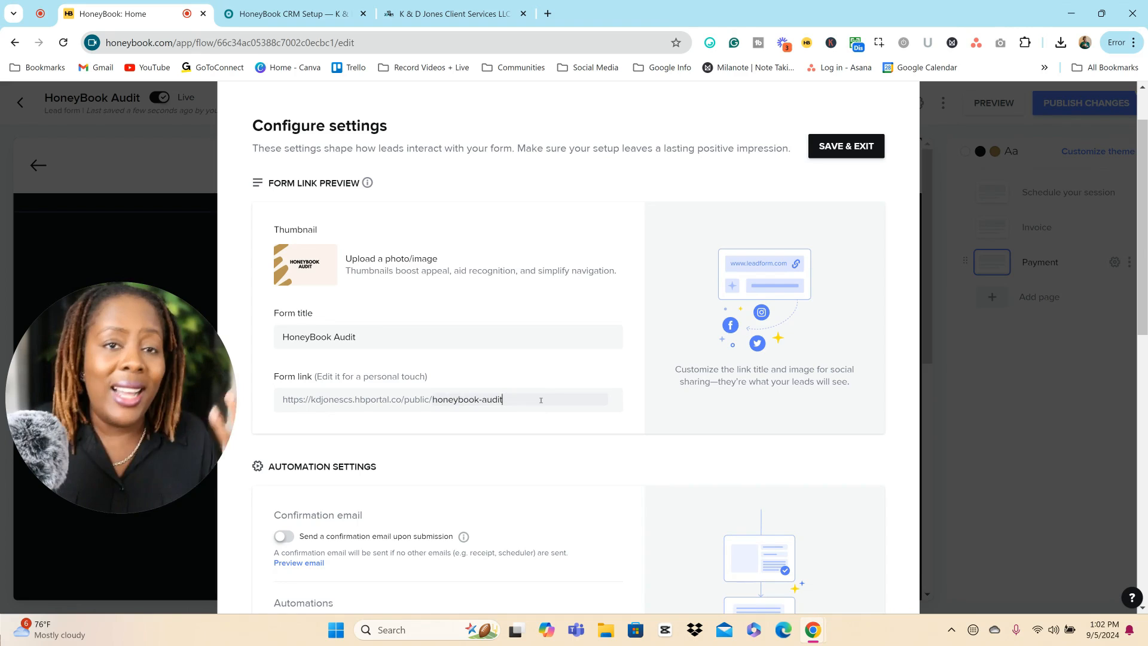
pyautogui.scroll(-3)
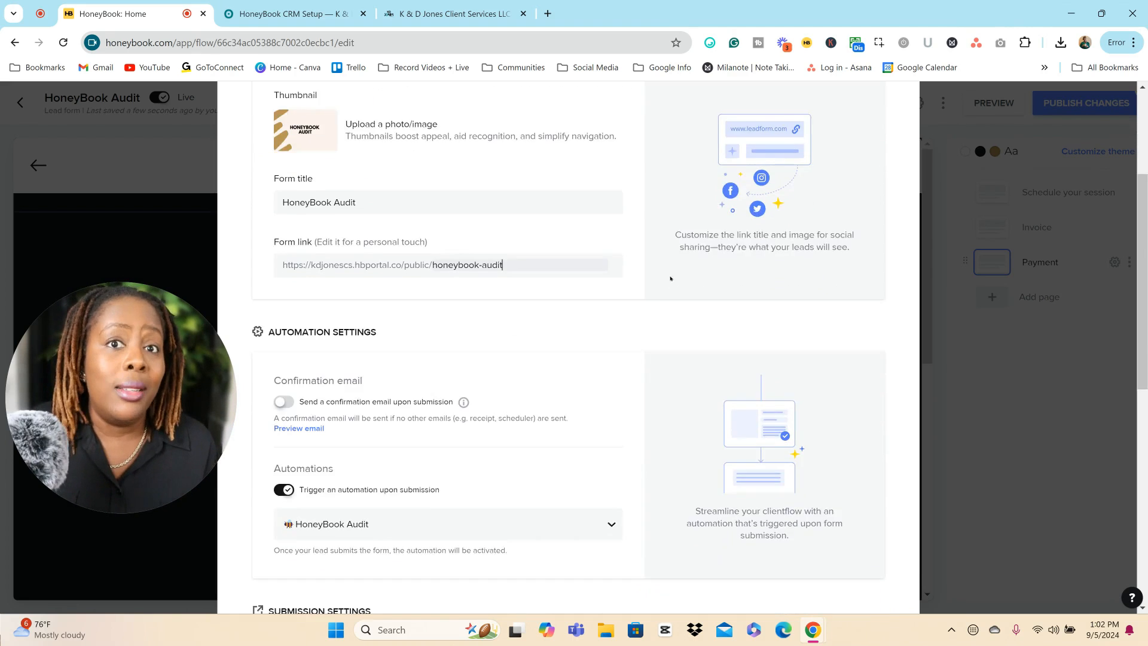
pyautogui.scroll(-3)
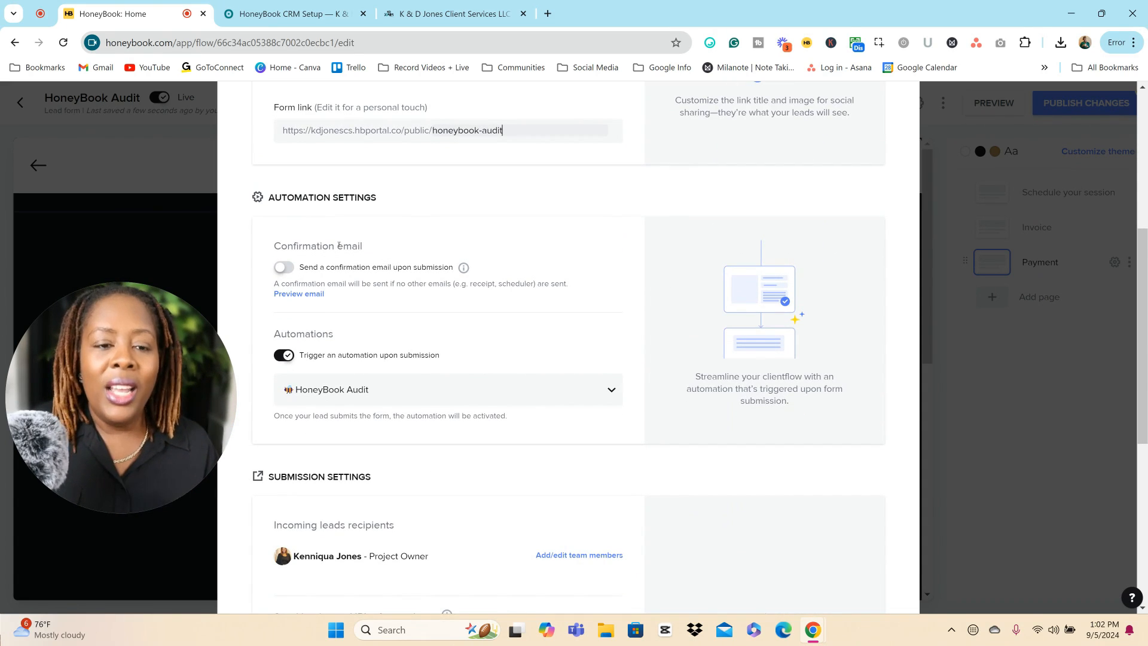
pyautogui.doubleClick(324, 197)
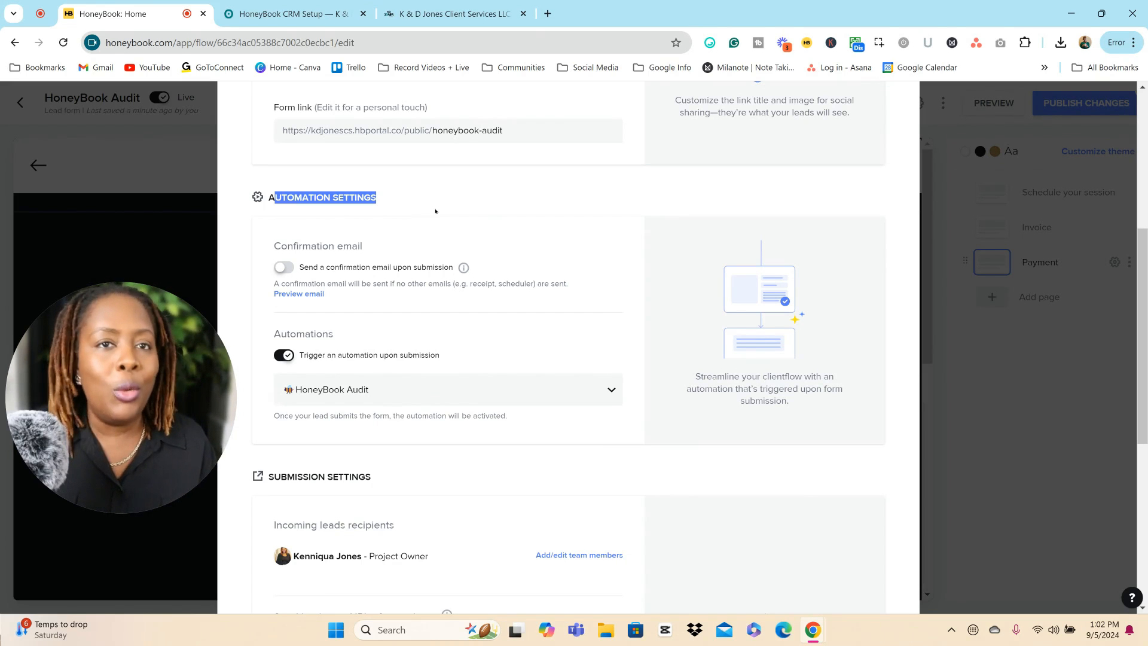
pyautogui.doubleClick(317, 245)
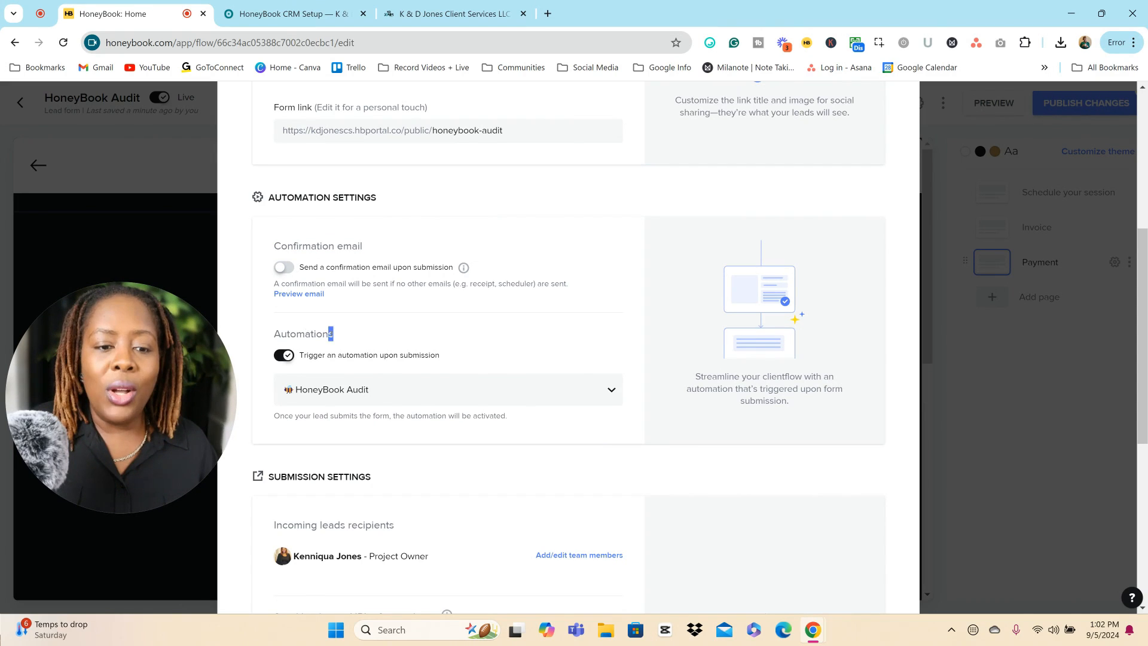
pyautogui.doubleClick(303, 333)
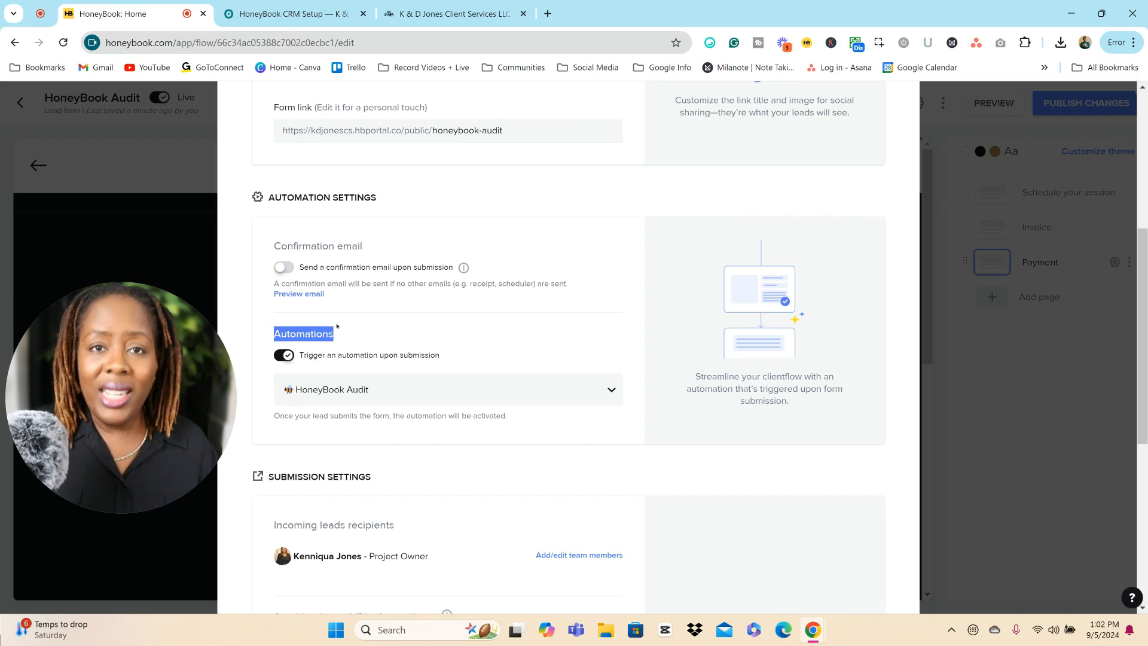
pyautogui.moveTo(442, 349)
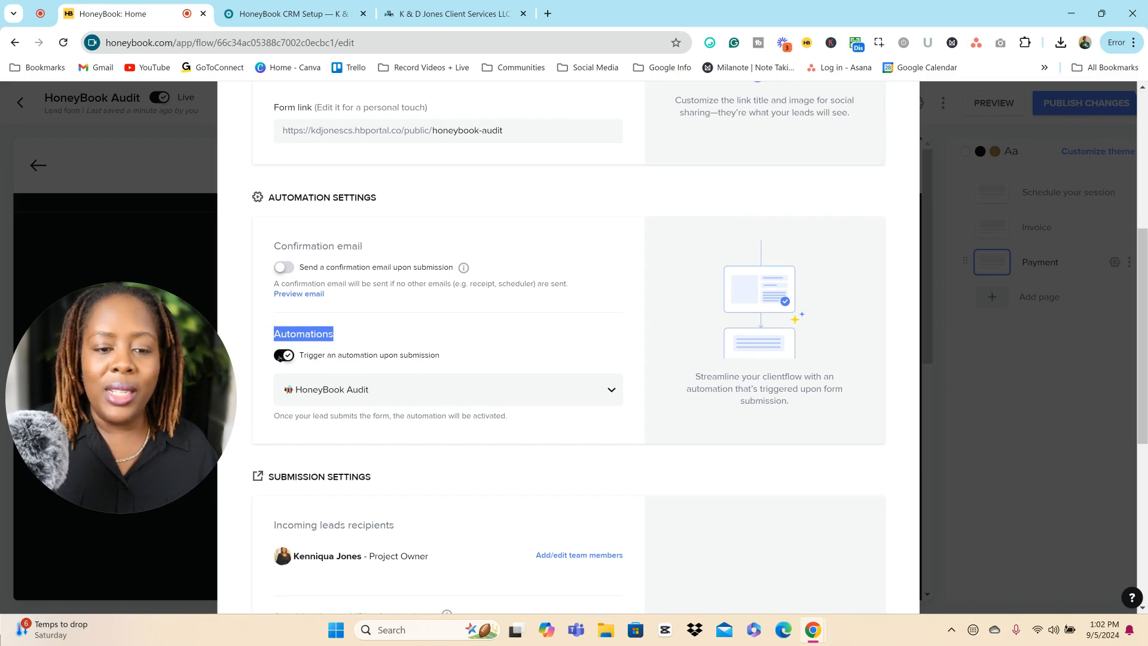
pyautogui.click(447, 388)
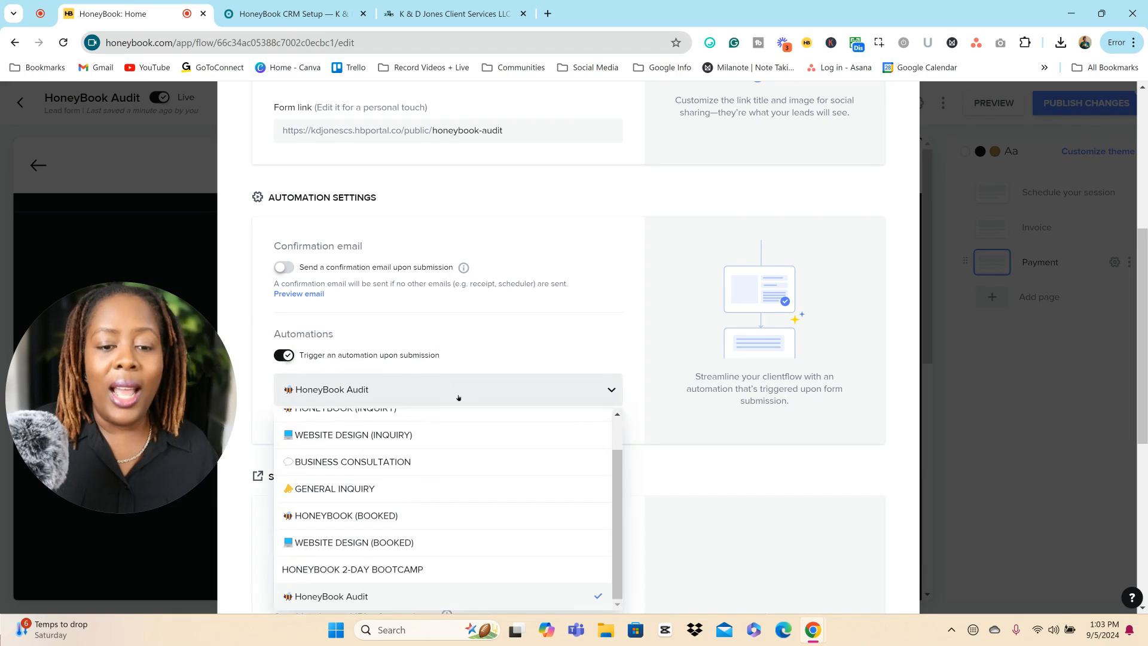
pyautogui.scroll(3)
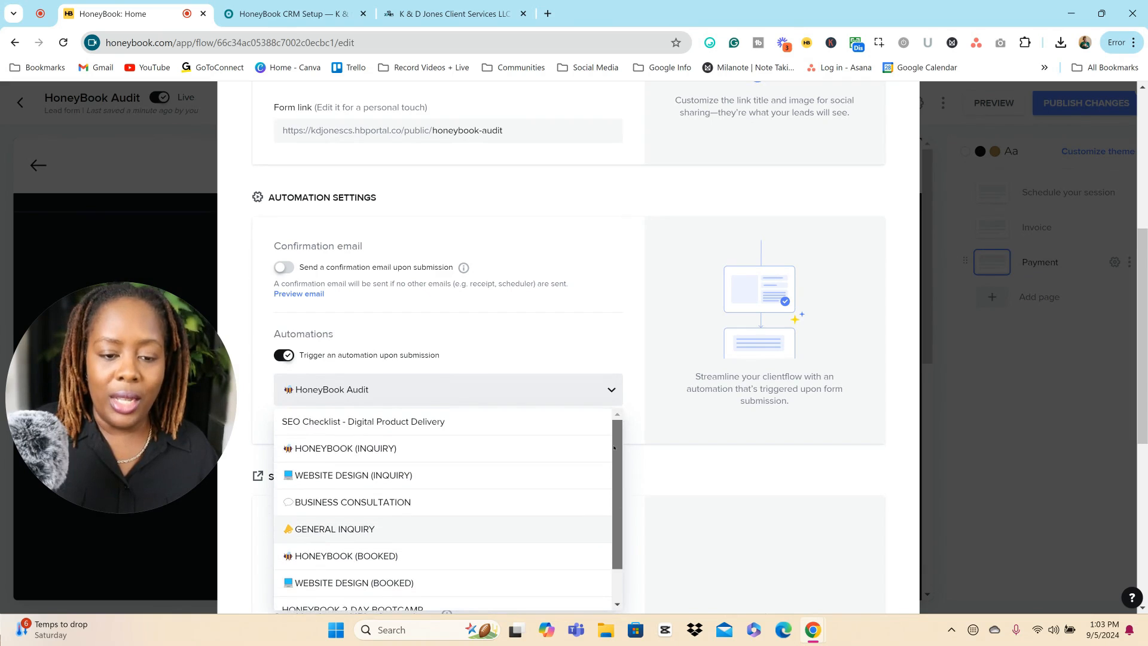
pyautogui.scroll(-3)
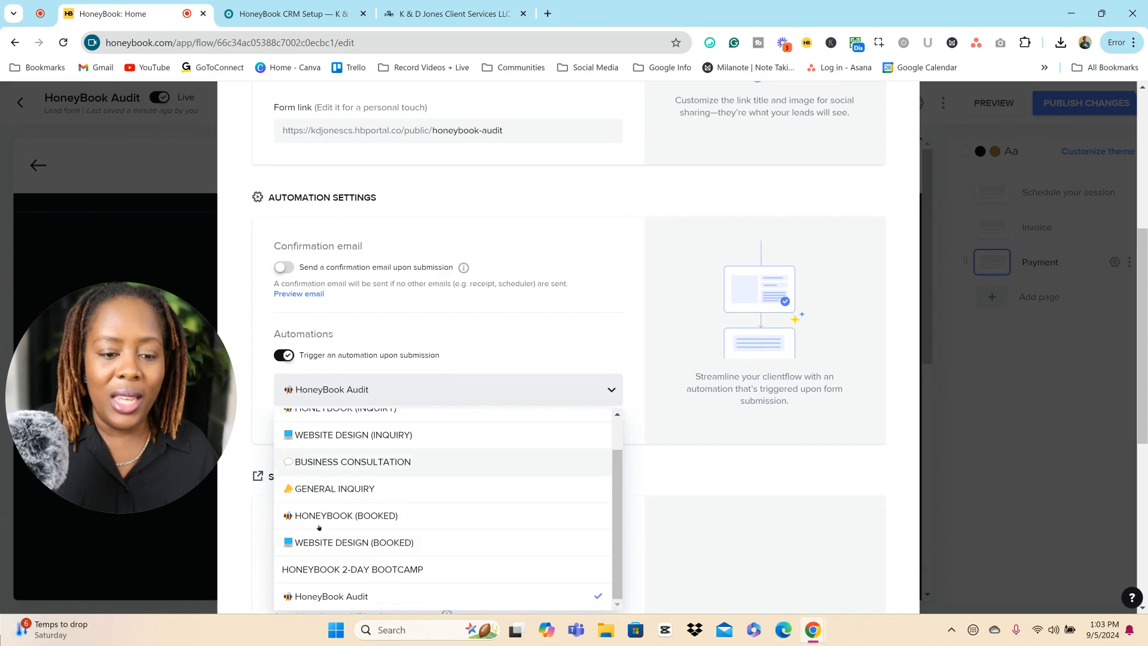
pyautogui.click(330, 596)
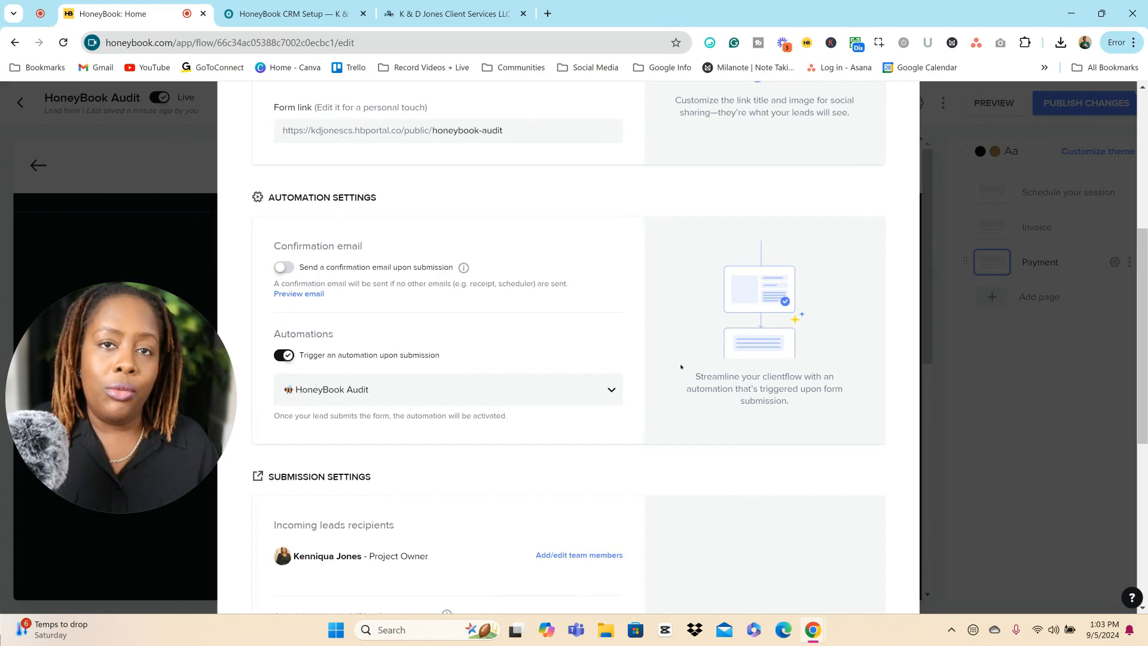
pyautogui.scroll(-3)
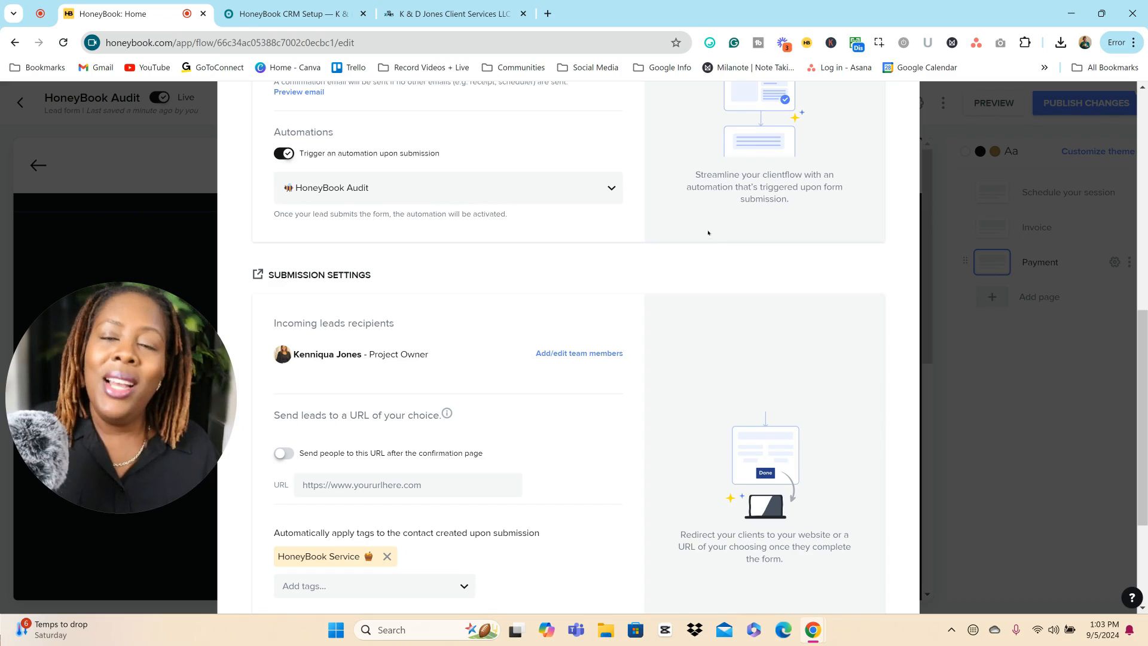
# Keep the HoneyBook Service contact tag under Submission settings and save and exit the Audit form settings.
pyautogui.scroll(-3)
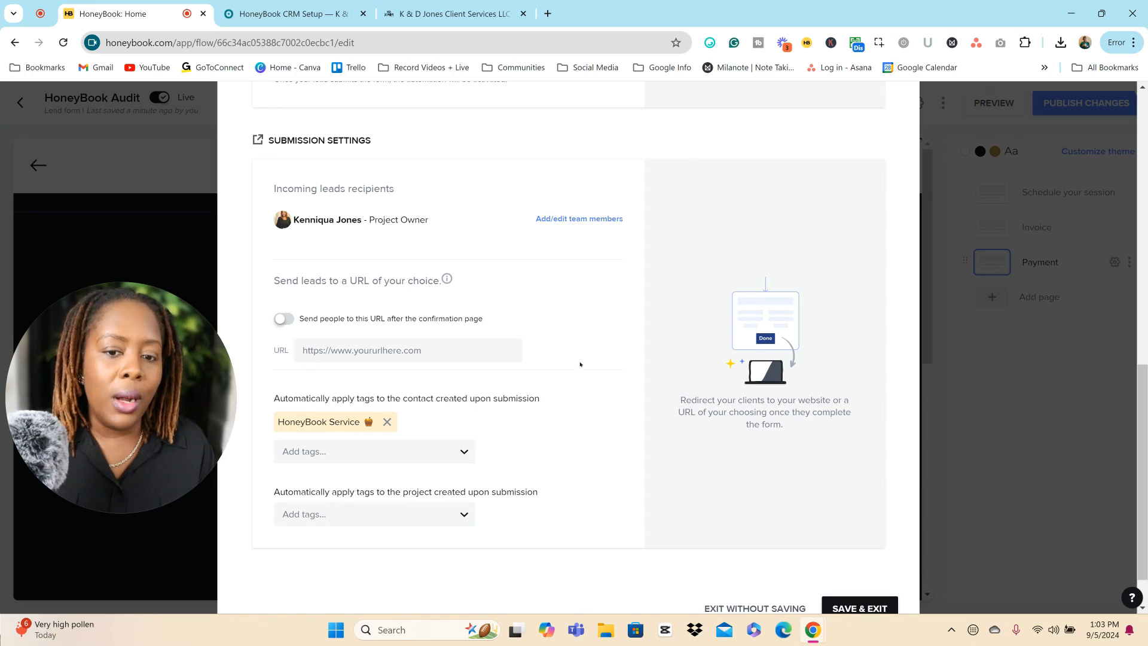
pyautogui.scroll(-3)
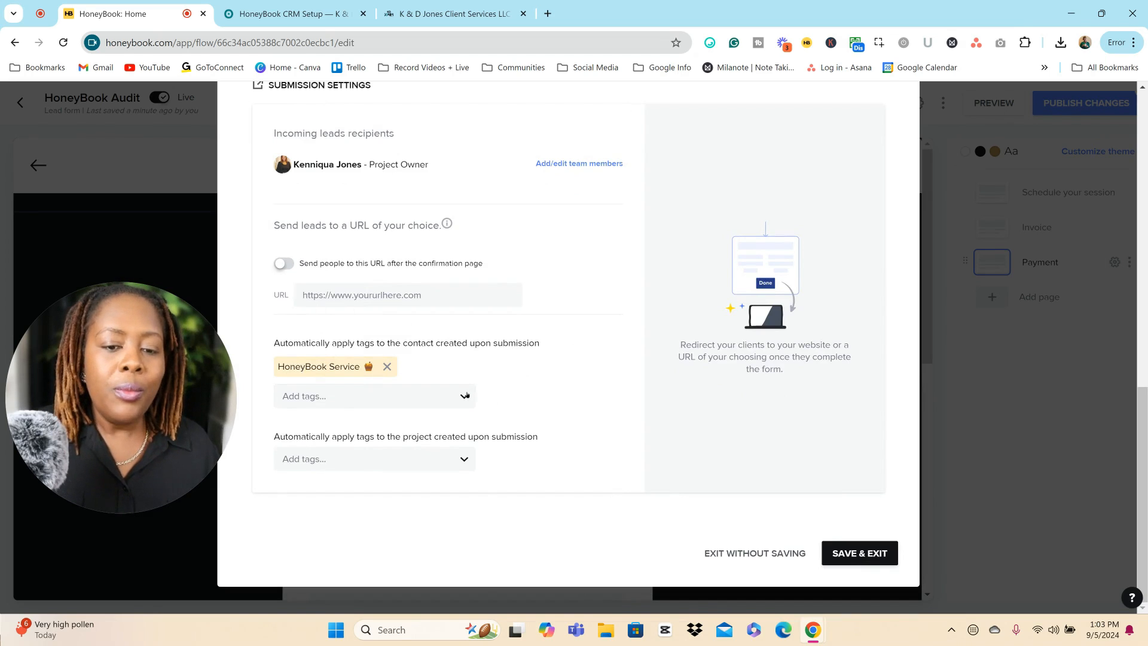
pyautogui.click(374, 396)
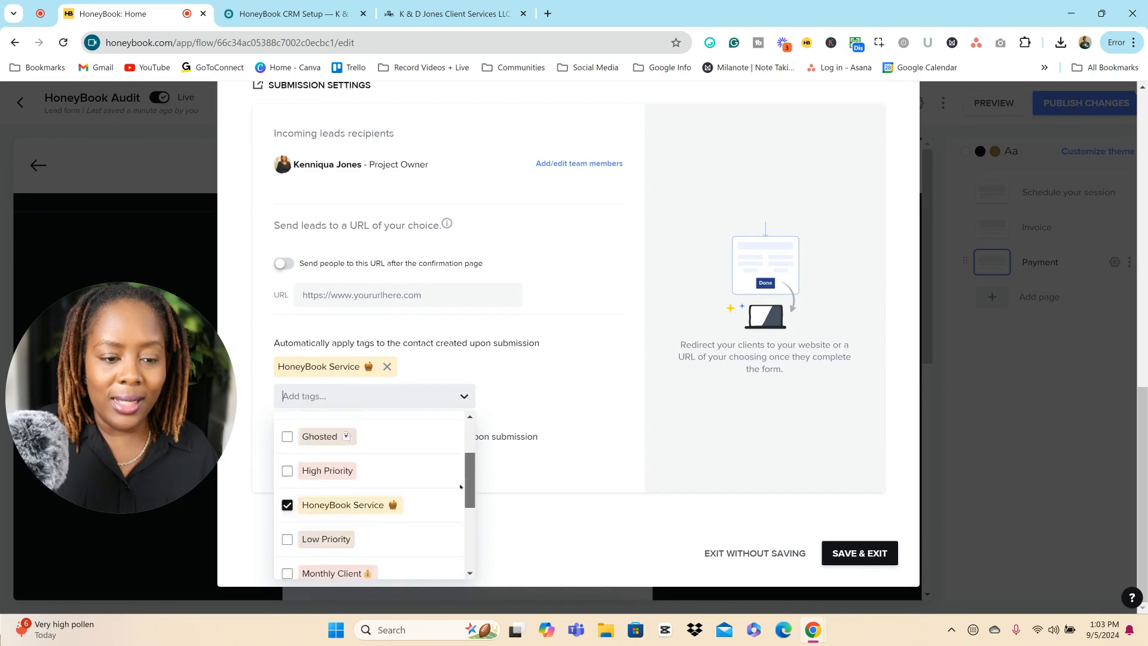
pyautogui.click(562, 377)
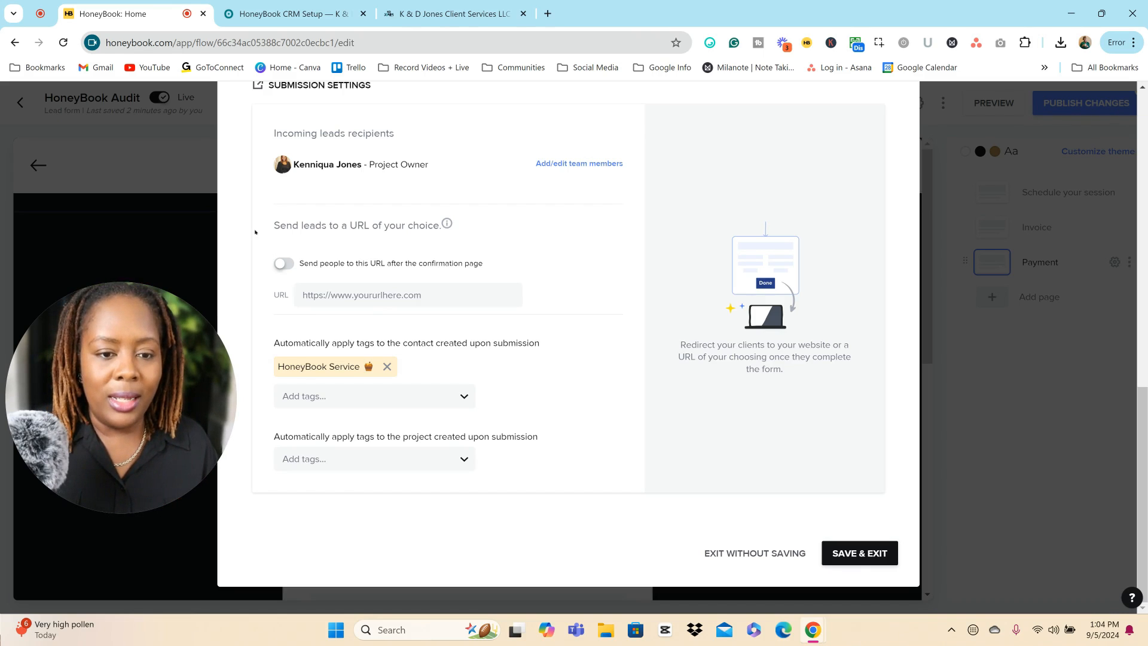
pyautogui.doubleClick(358, 225)
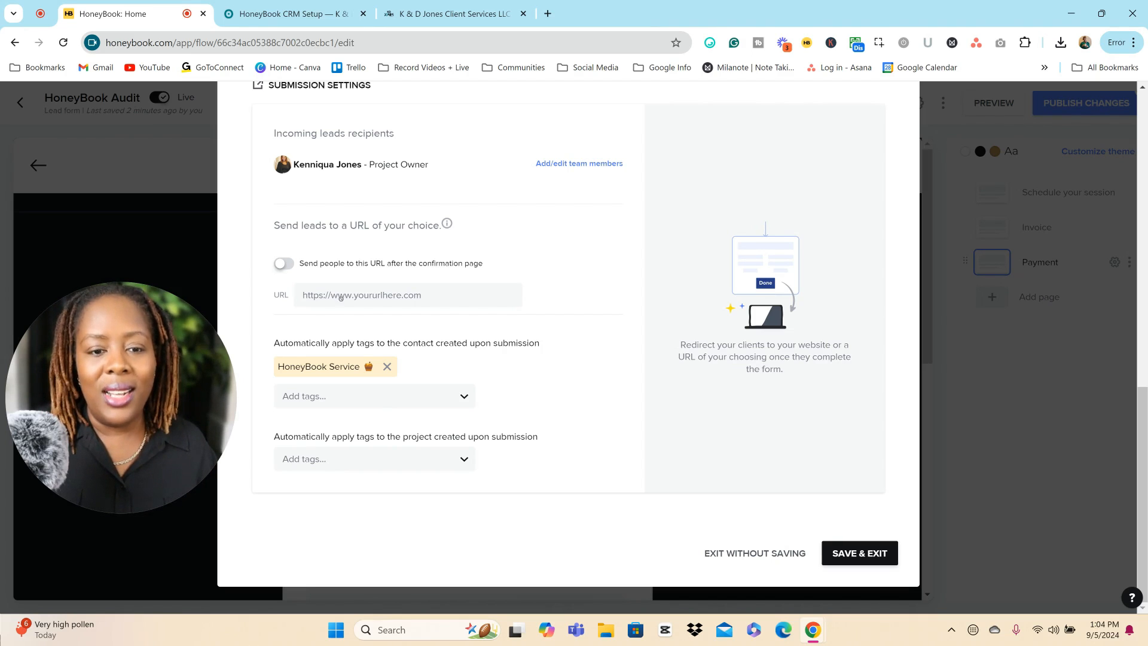
pyautogui.moveTo(552, 290)
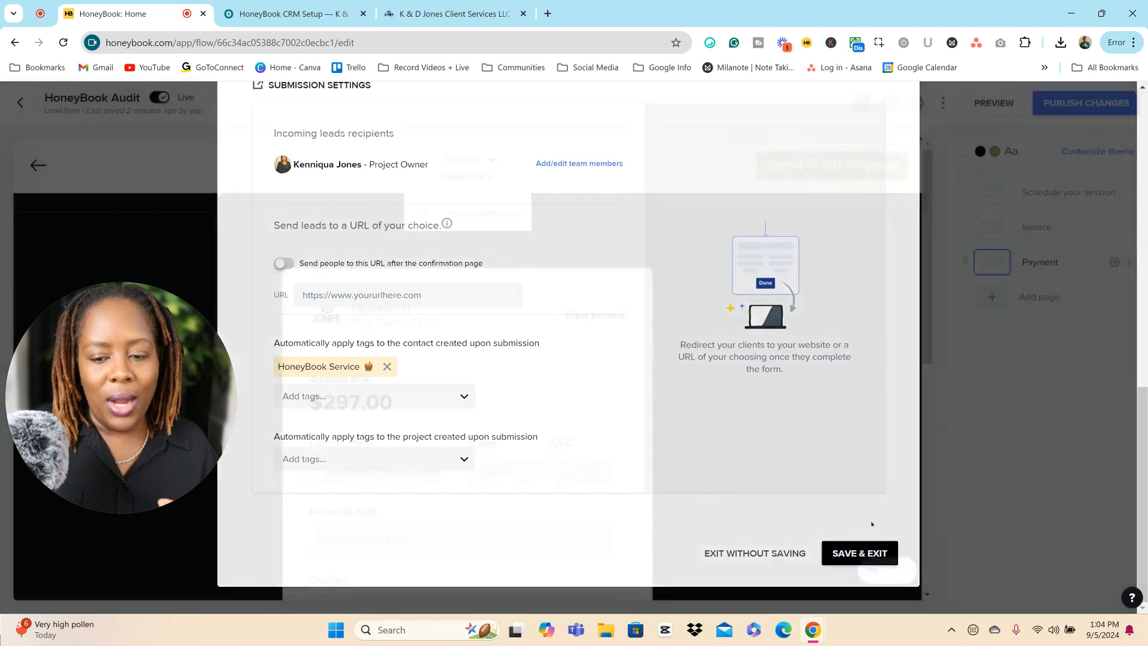
pyautogui.click(859, 552)
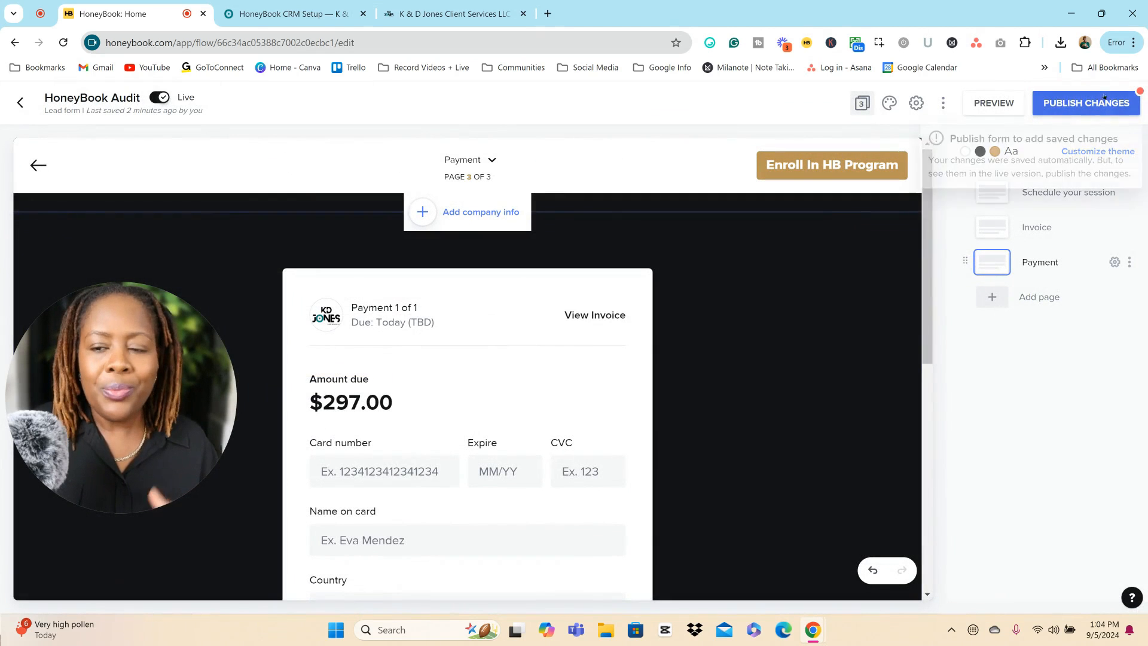